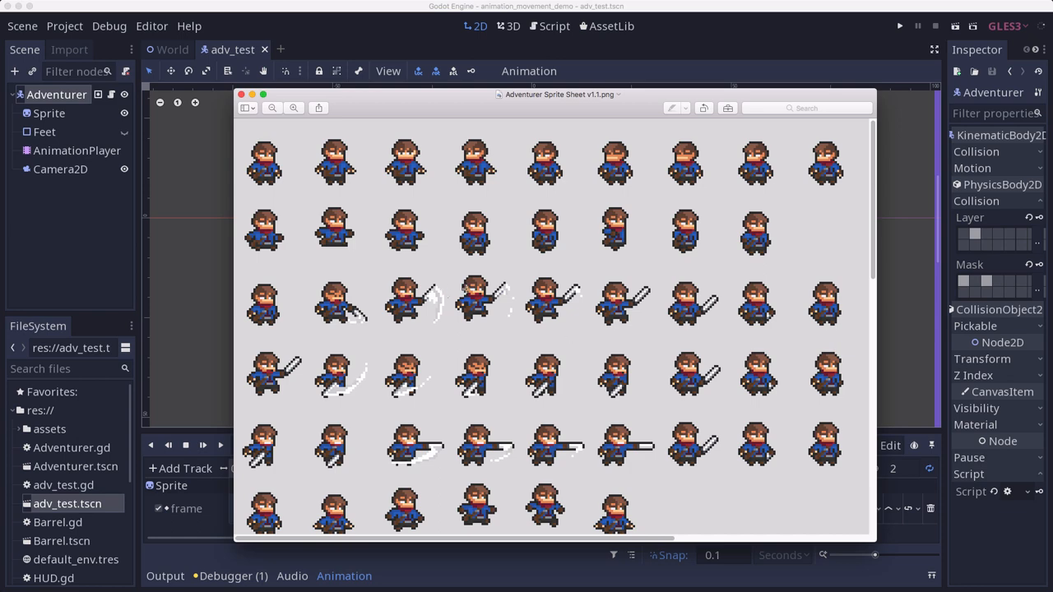
# Step: Close the sprite sheet preview, then preview the AnimationPlayer's attack2 animation and return to idle
pyautogui.click(242, 94)
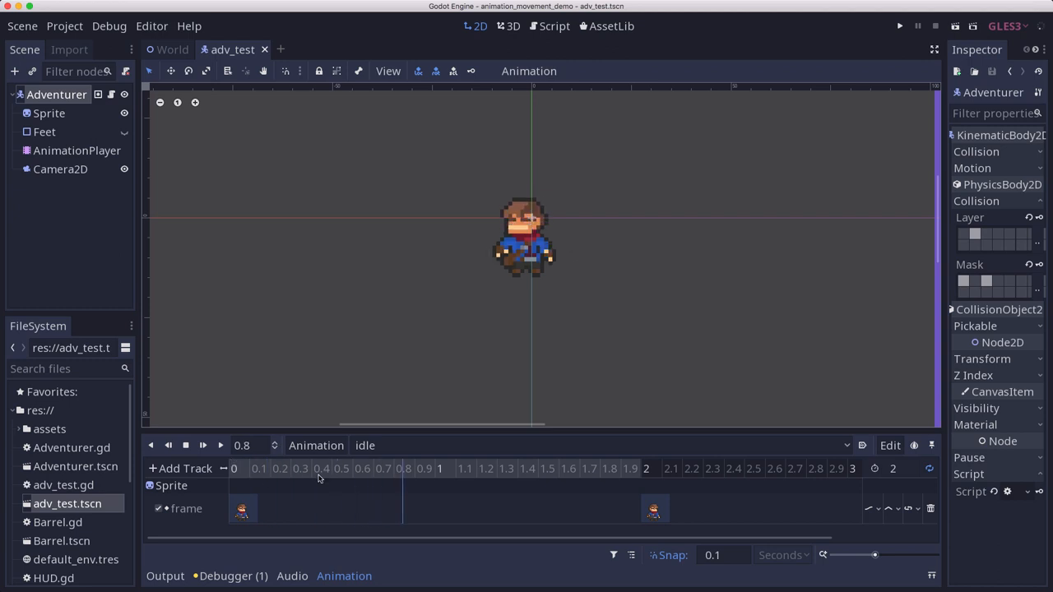
pyautogui.click(77, 150)
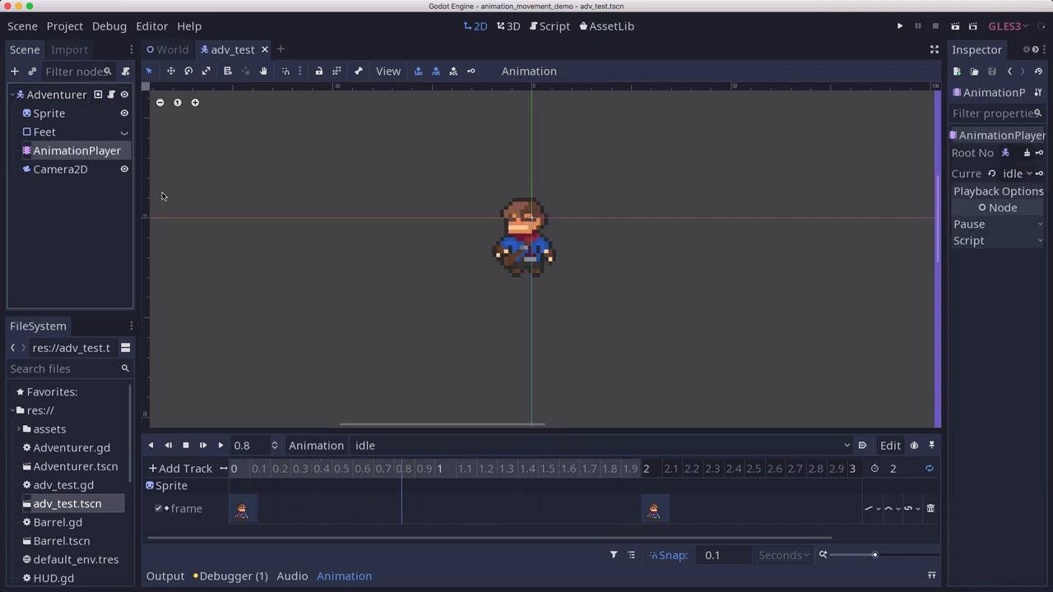
pyautogui.click(365, 445)
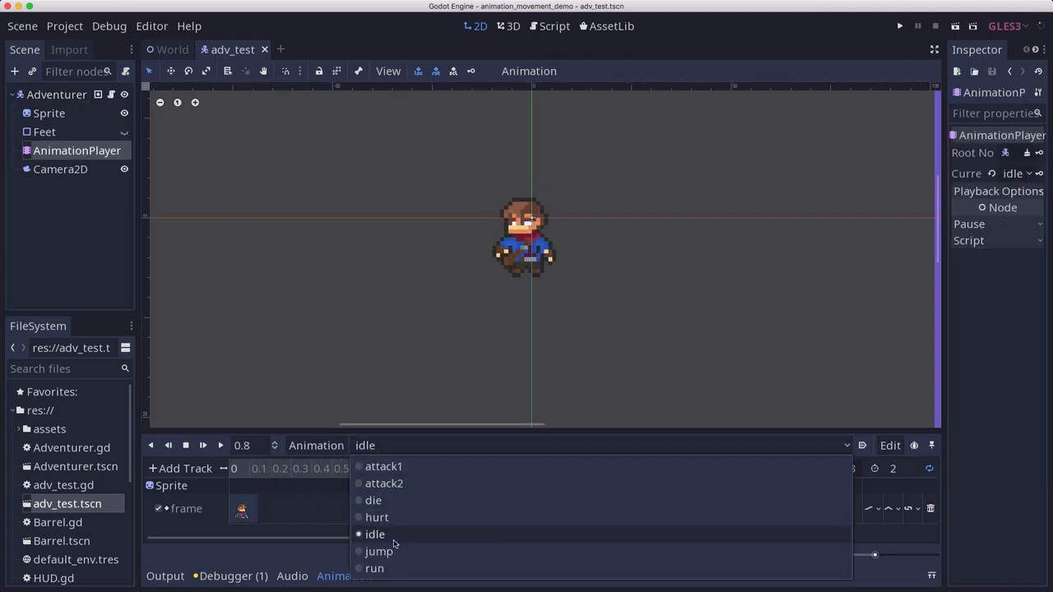
pyautogui.click(374, 568)
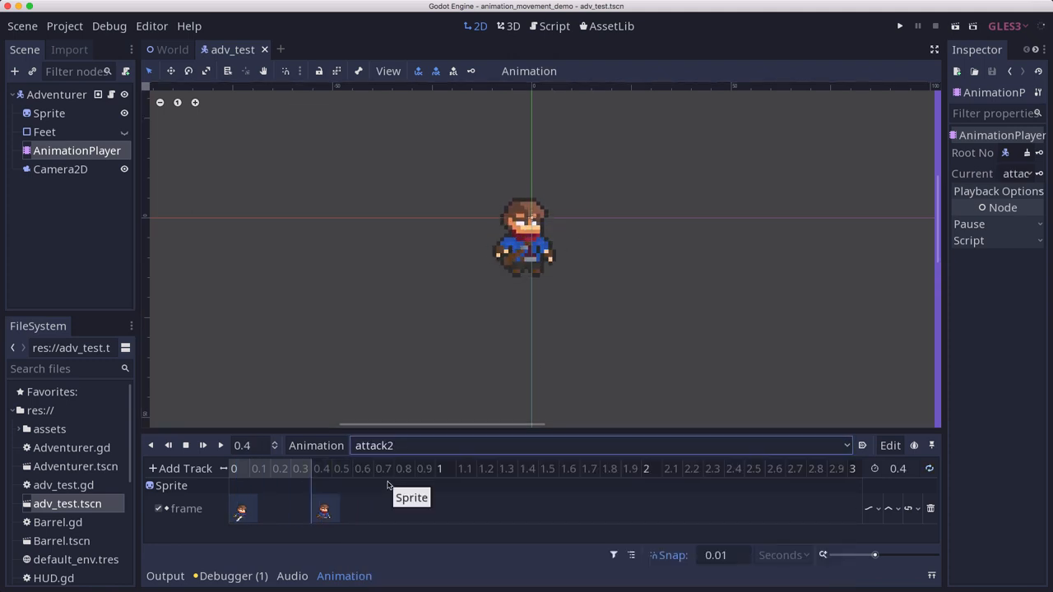
pyautogui.click(597, 445)
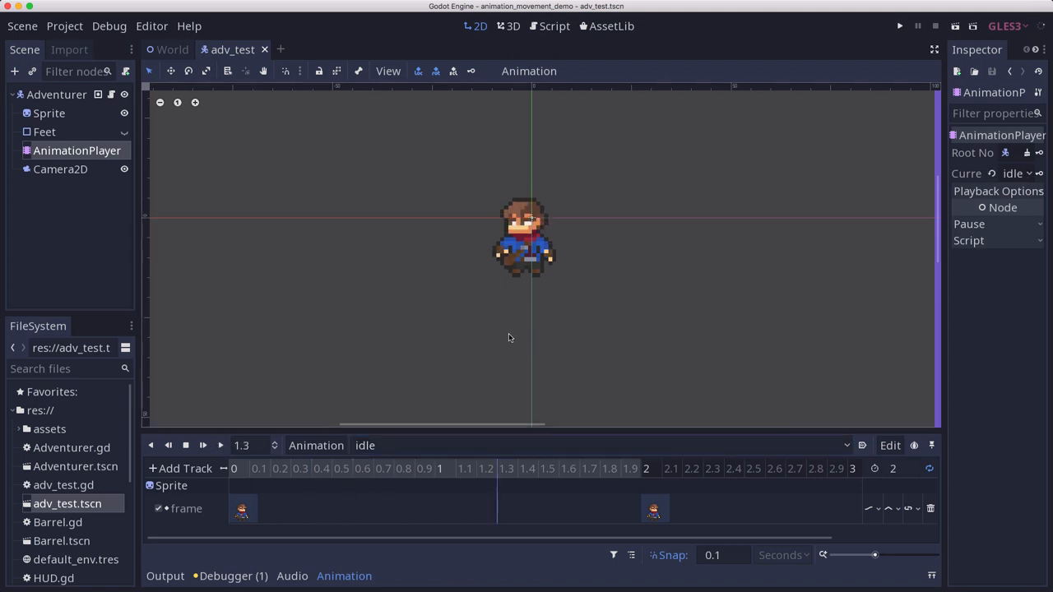
# Step: Scroll through the adv_test.gd movement script in the Script workspace
pyautogui.click(549, 25)
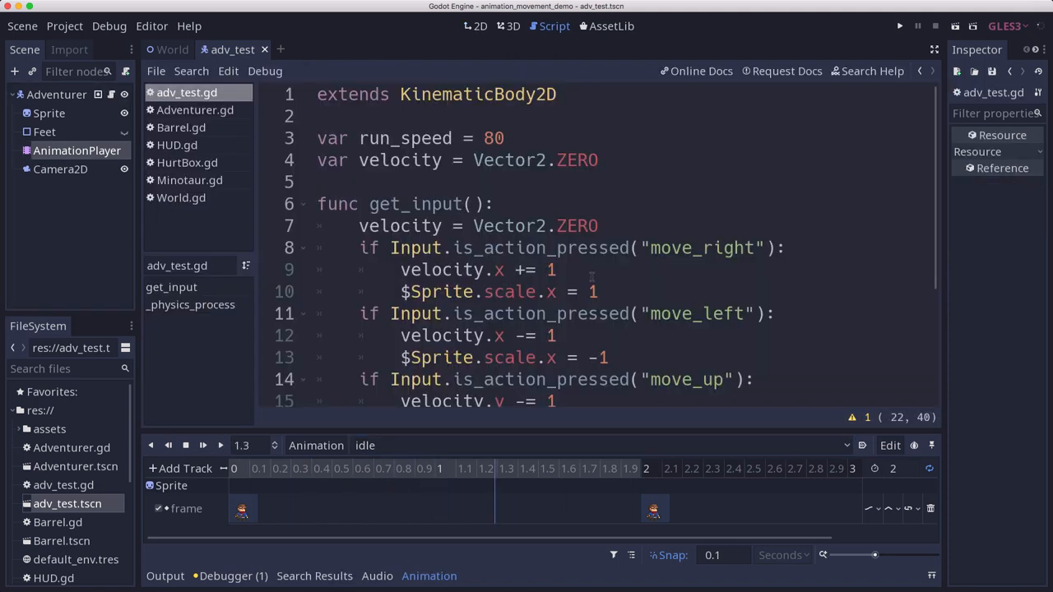
pyautogui.scroll(-3)
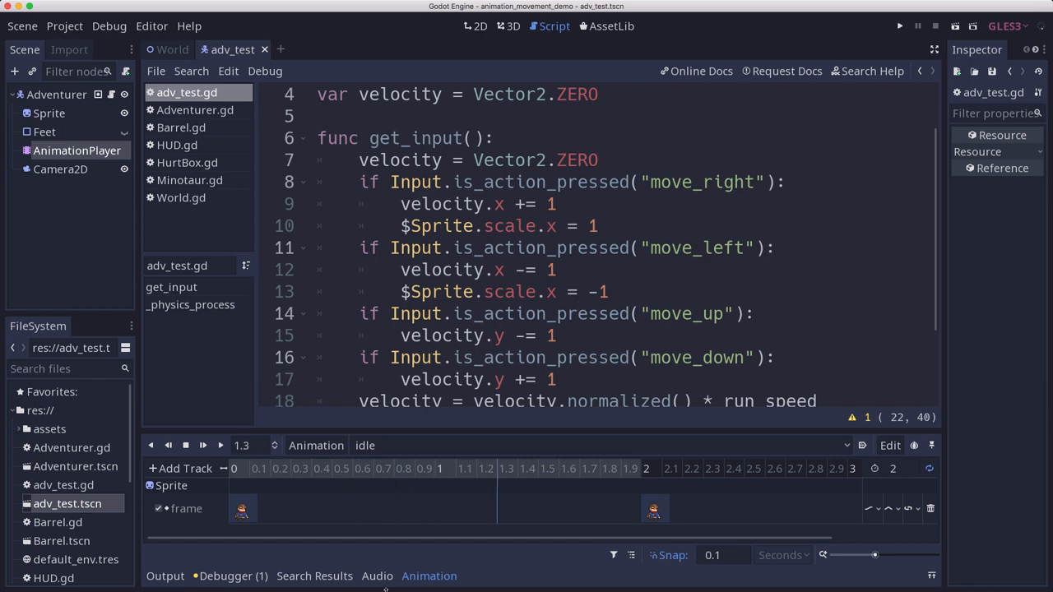
pyautogui.click(428, 576)
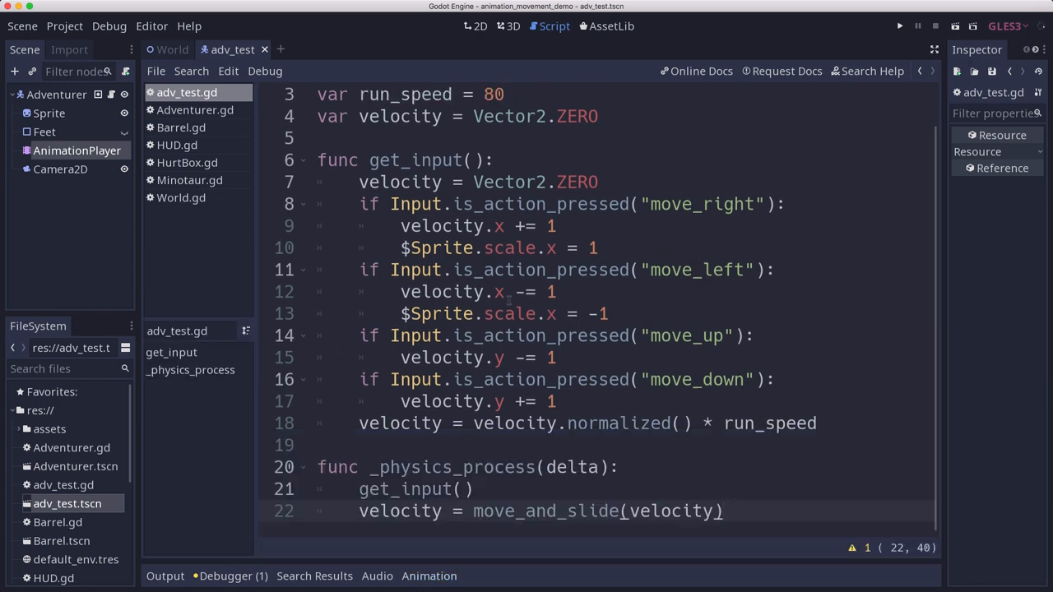
pyautogui.scroll(3)
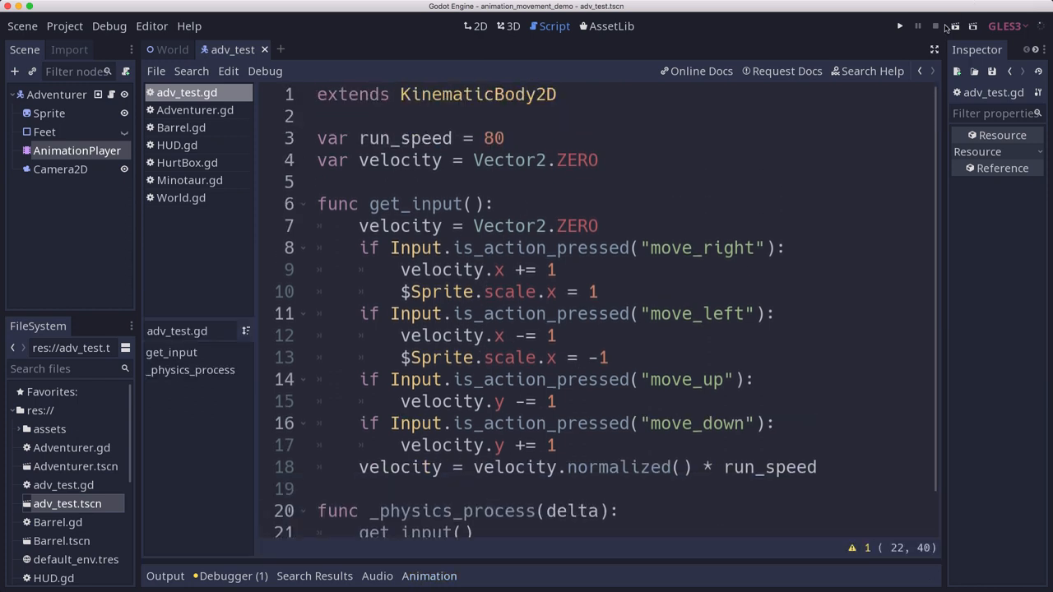
# Step: Test-run the adv_test scene, then close the game window
pyautogui.click(899, 25)
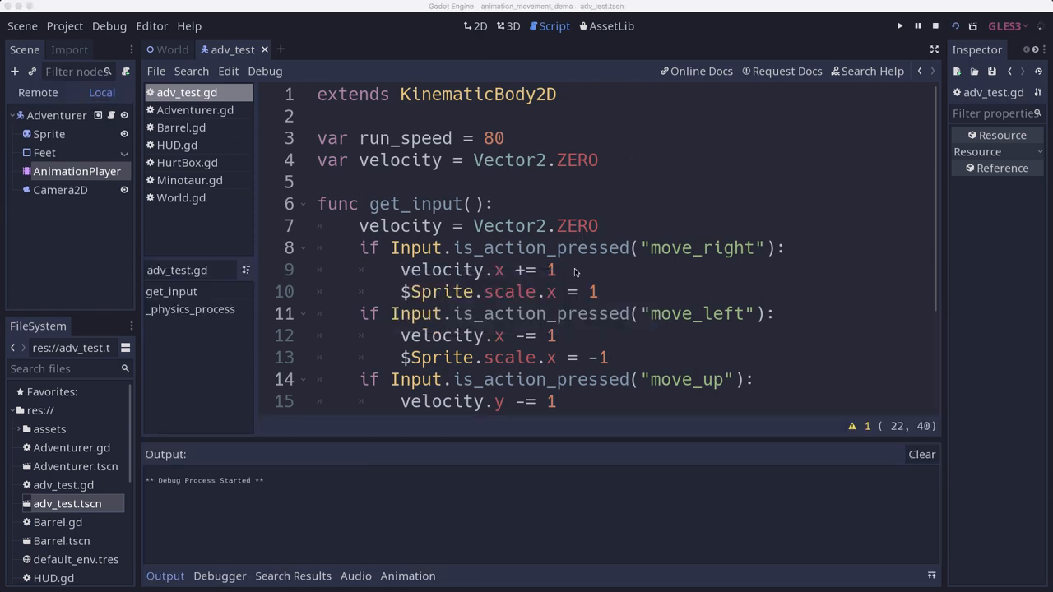
pyautogui.click(900, 26)
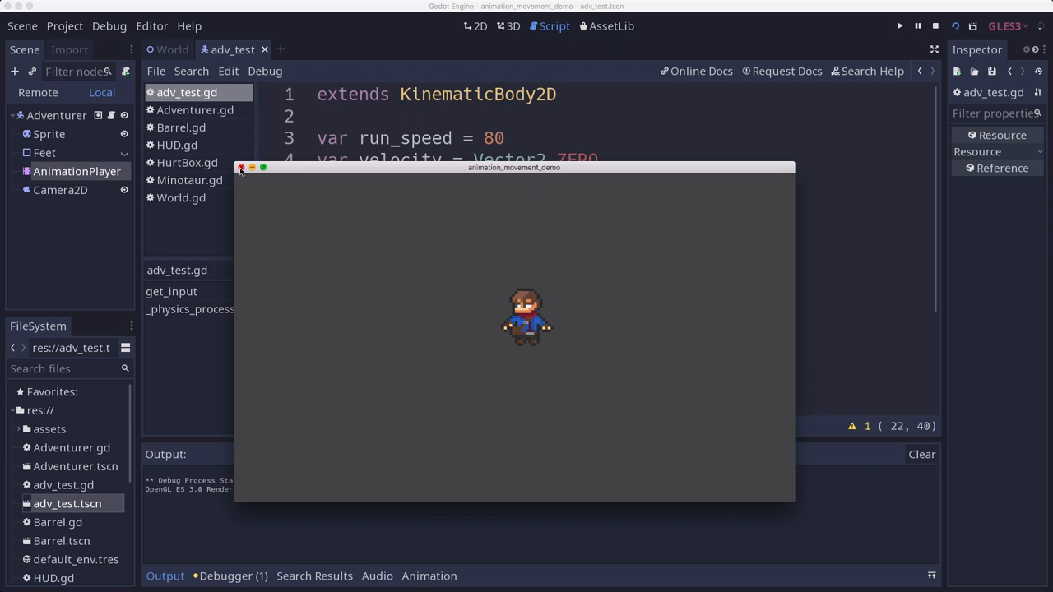
pyautogui.click(242, 168)
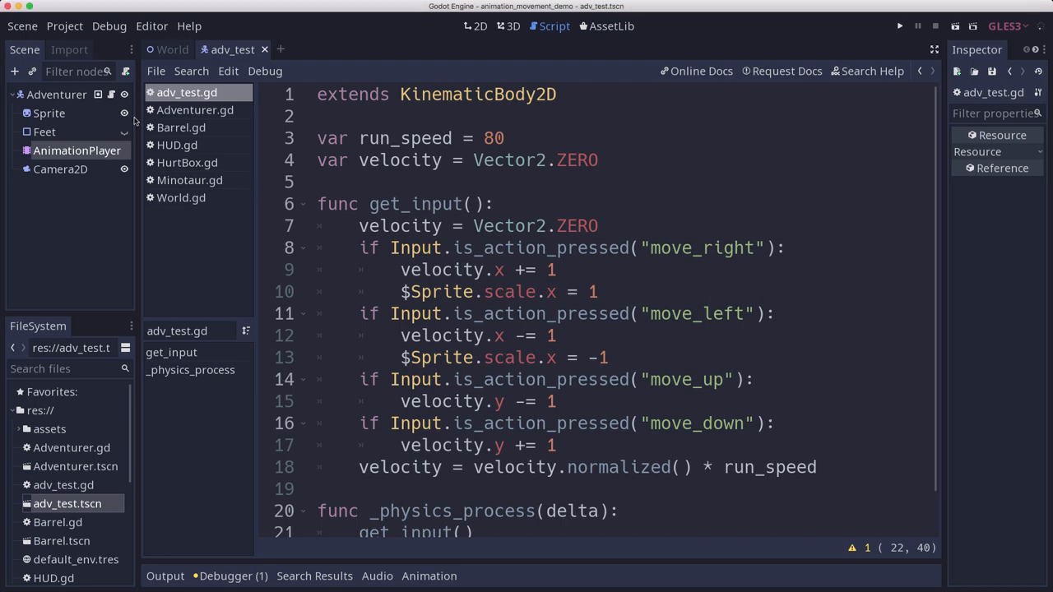
# Step: Add an AnimationTree child node under Adventurer and set its Tree Root in the Inspector
pyautogui.click(14, 72)
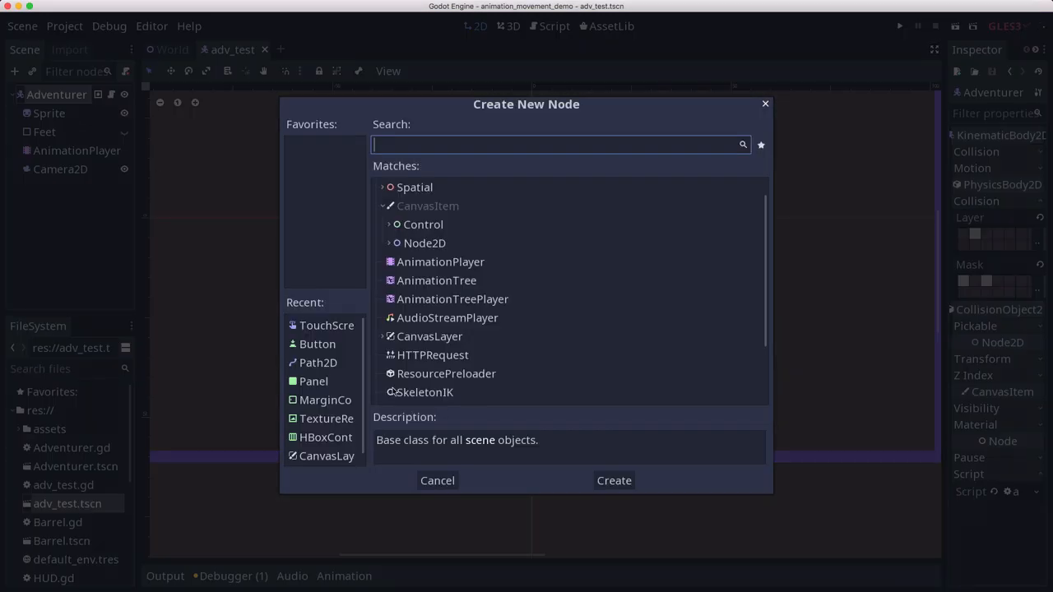
pyautogui.write('antr')
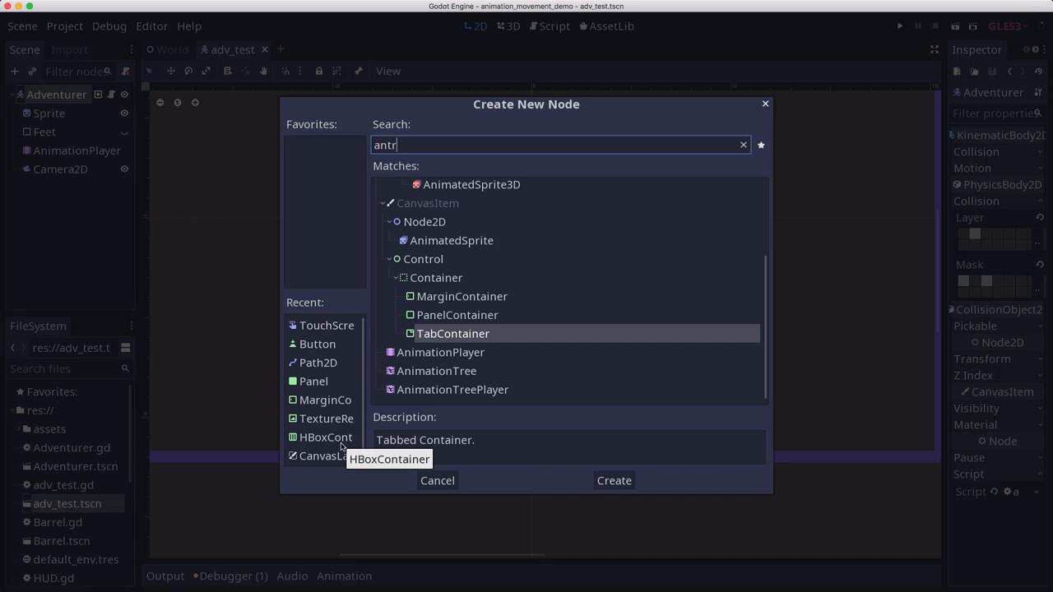
pyautogui.click(613, 481)
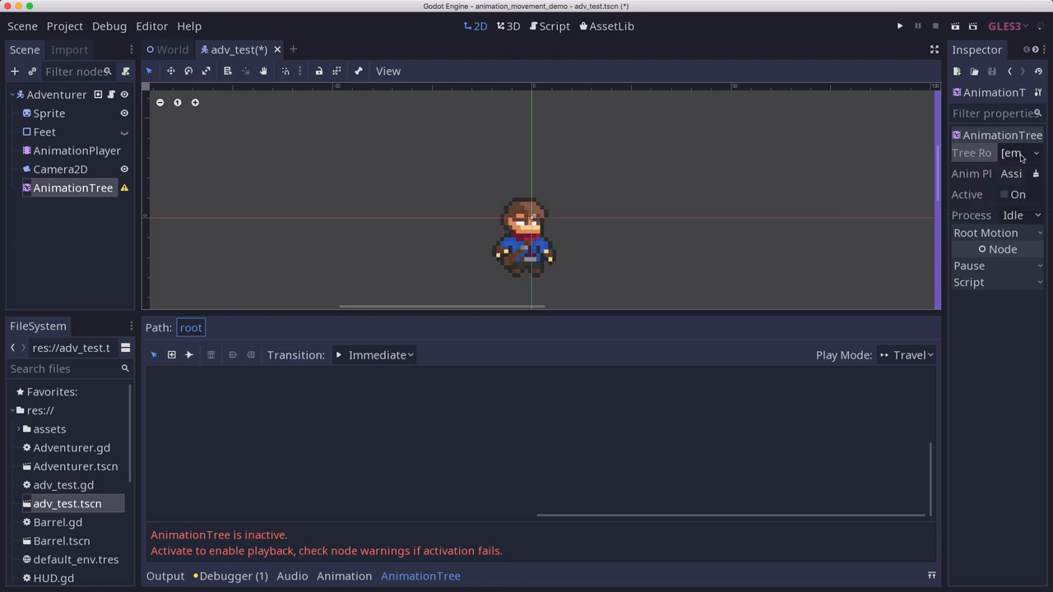
pyautogui.click(1020, 153)
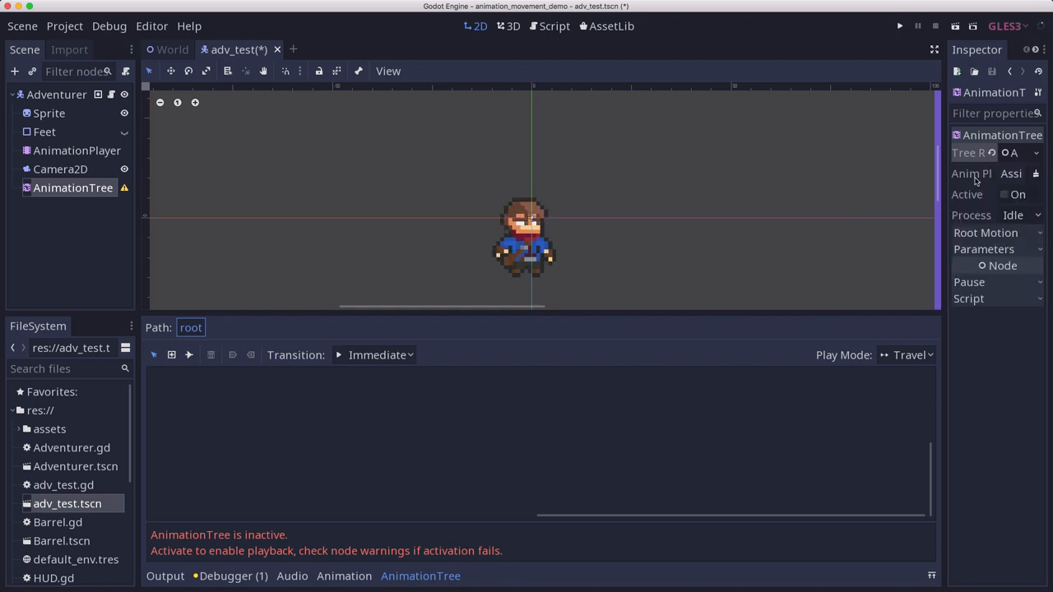
pyautogui.moveTo(975, 174)
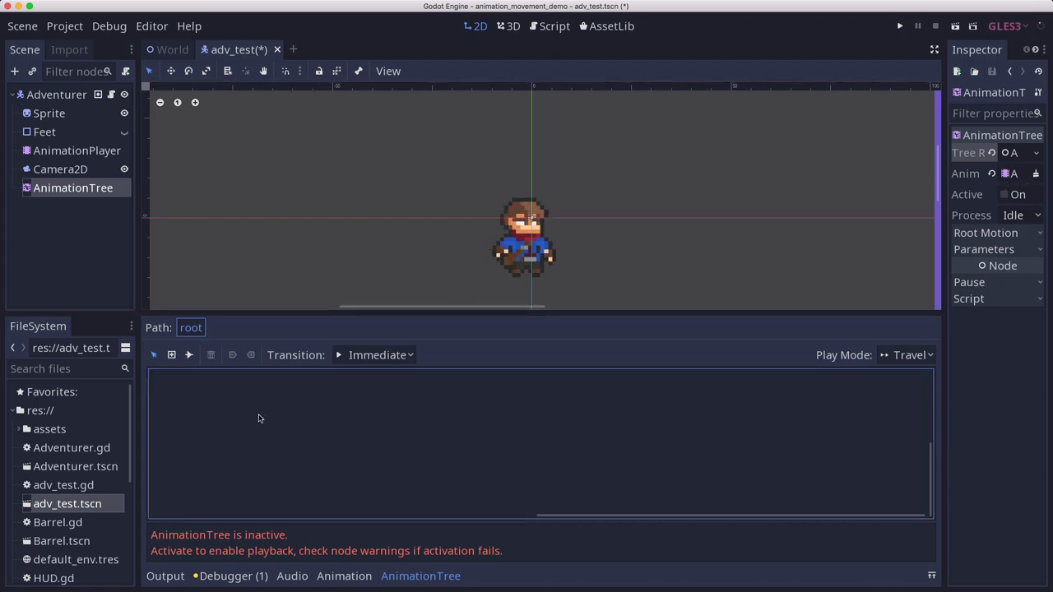
# Step: Enlarge the state machine editor and add idle and hurt animation states
pyautogui.moveTo(262, 315); pyautogui.dragTo(263, 292)
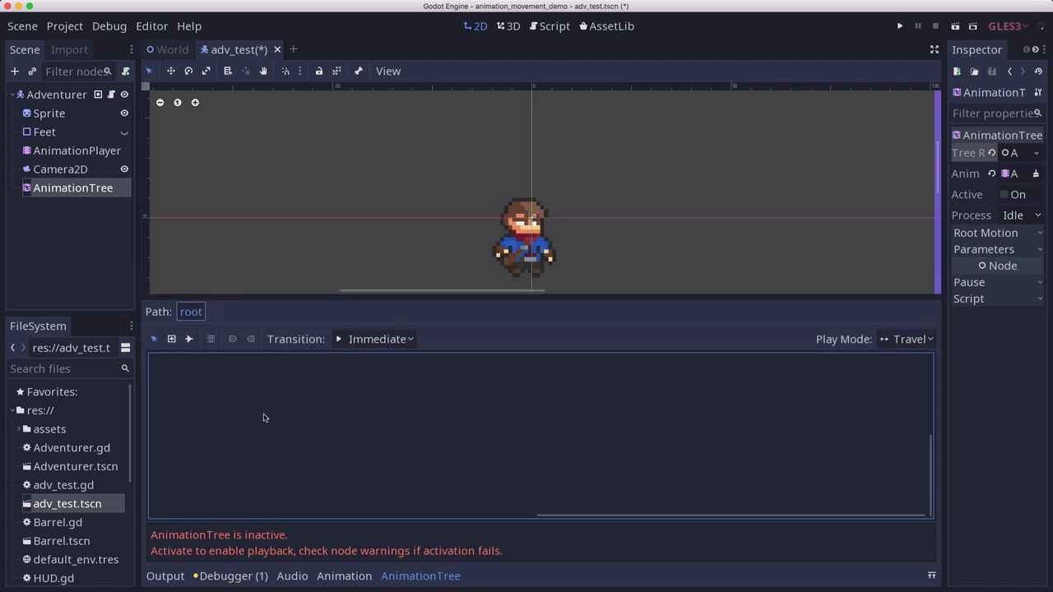
pyautogui.rightClick(263, 418)
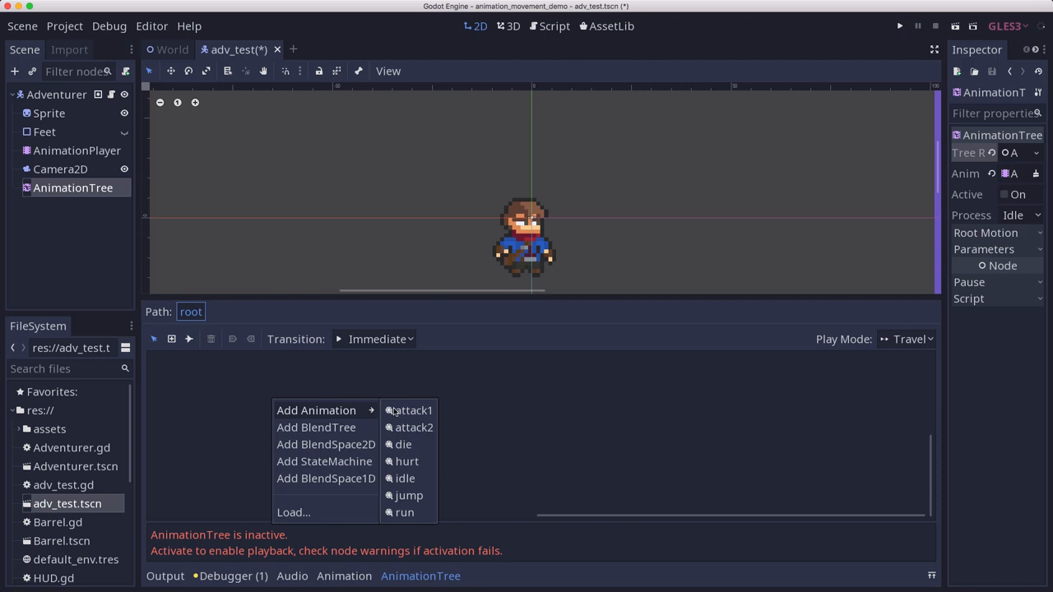
pyautogui.moveTo(422, 440)
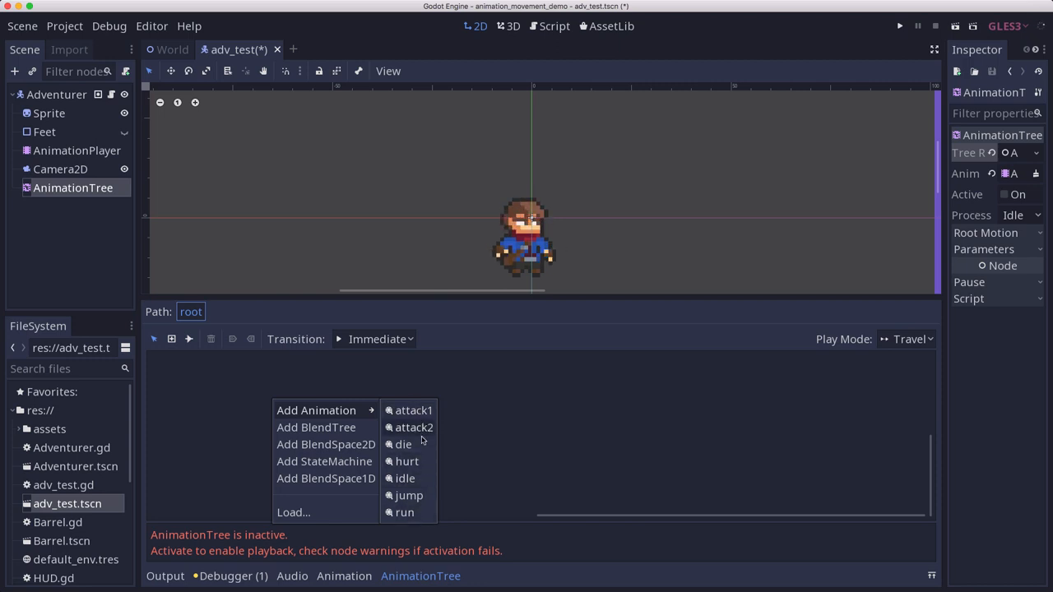
pyautogui.click(404, 478)
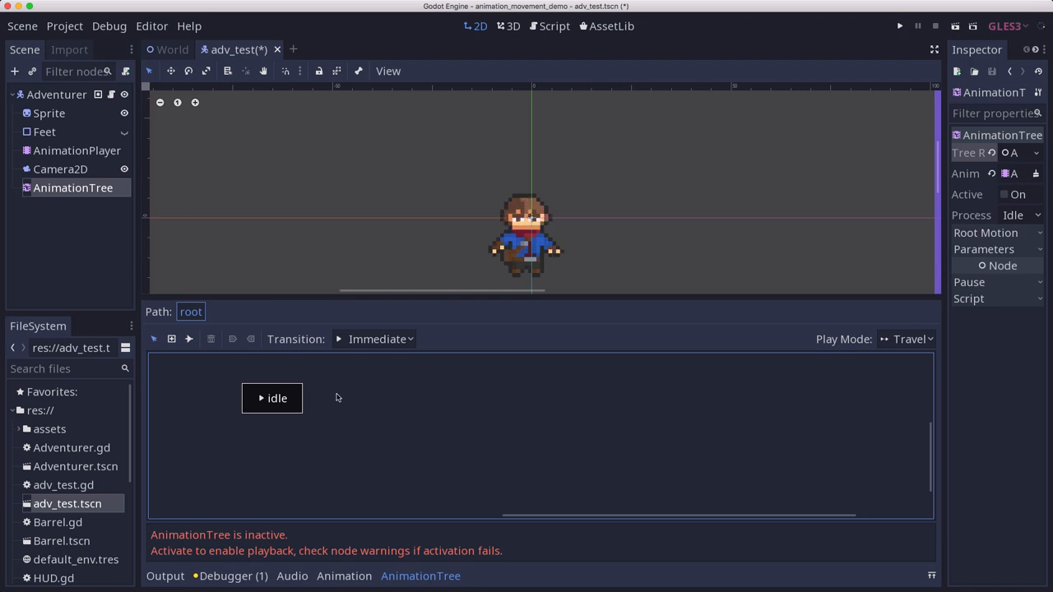
pyautogui.rightClick(335, 398)
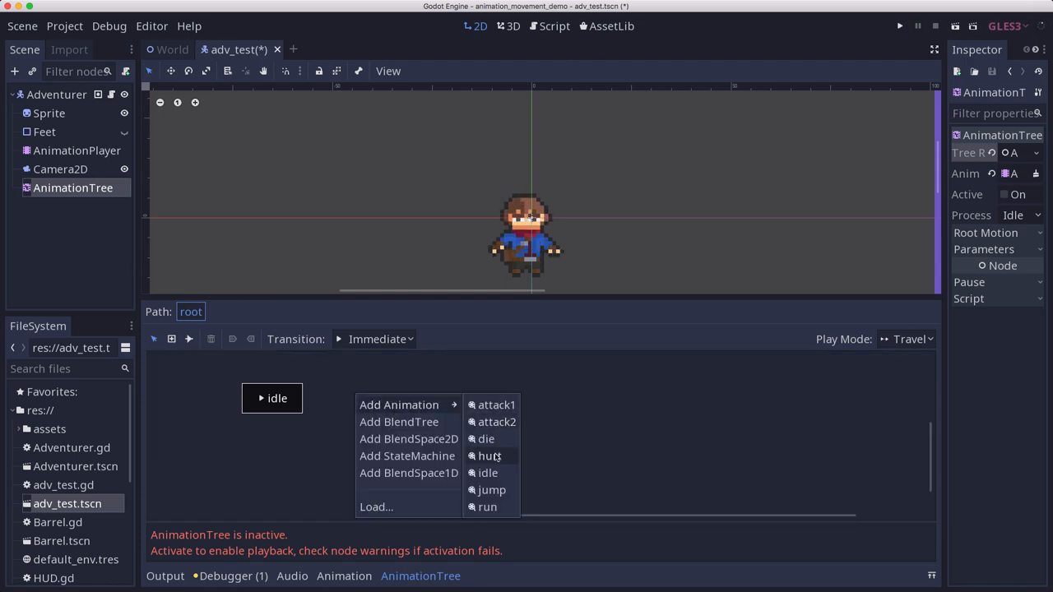
pyautogui.click(488, 507)
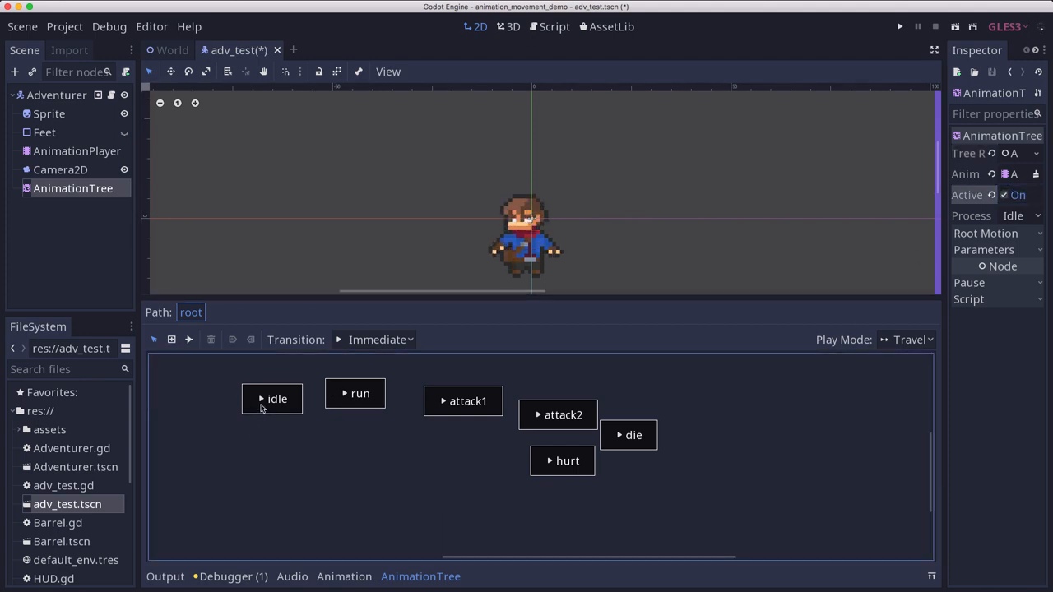
# Step: Preview the idle, run and attack1 states on the adventurer, ending on idle
pyautogui.click(272, 399)
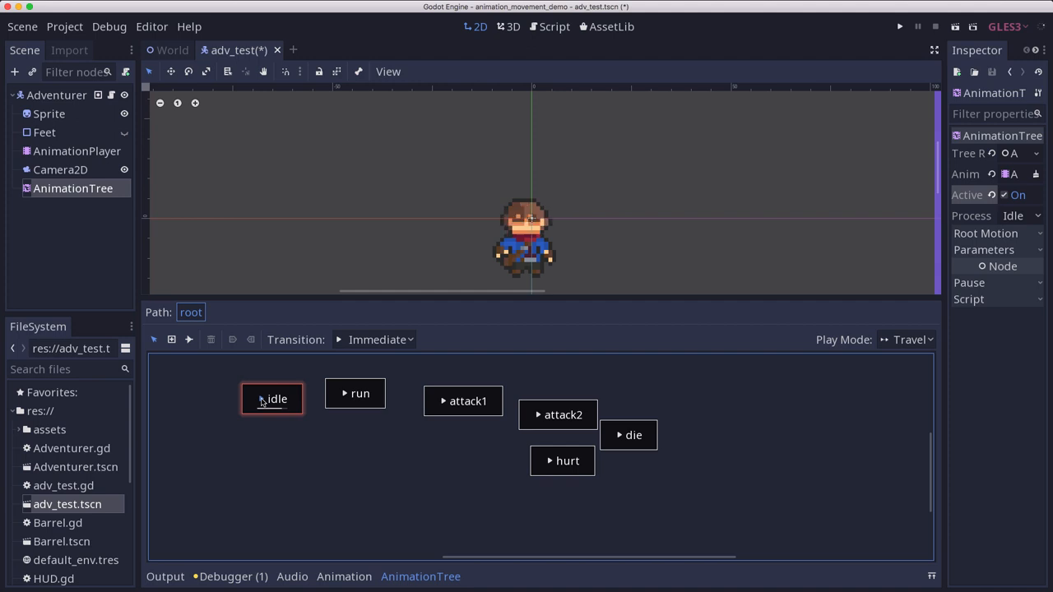
pyautogui.click(359, 393)
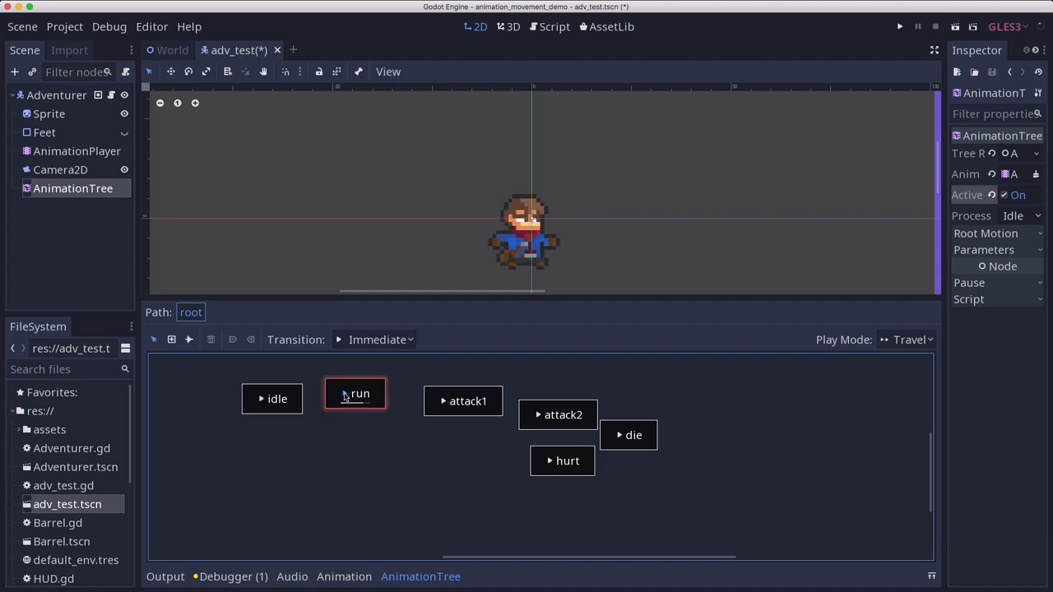
pyautogui.click(463, 401)
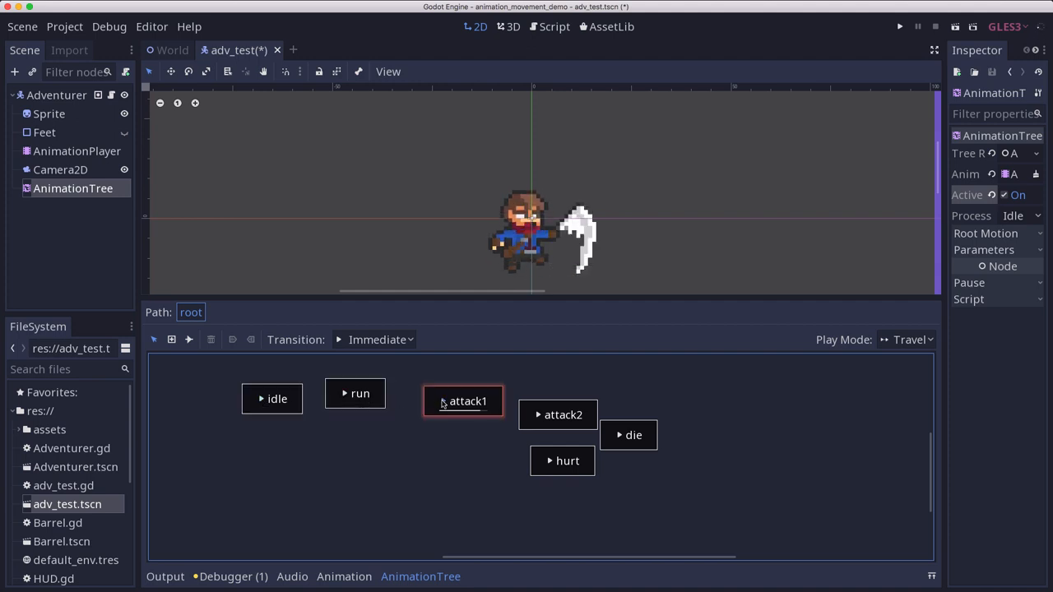
pyautogui.click(272, 399)
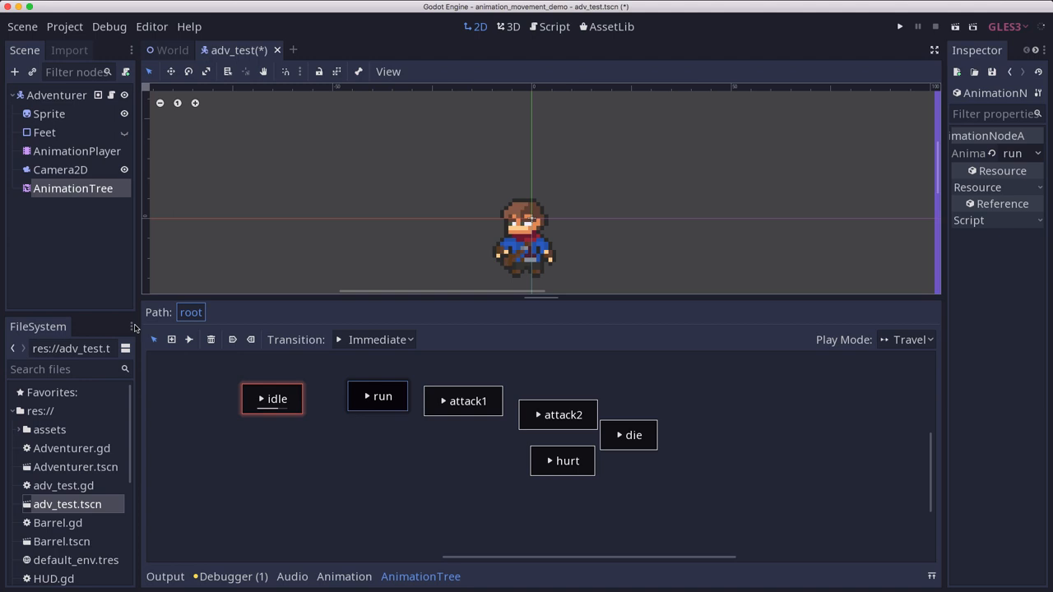
# Step: Move attack1 below idle and connect idle to attack1 with a transition
pyautogui.moveTo(463, 401); pyautogui.dragTo(303, 470)
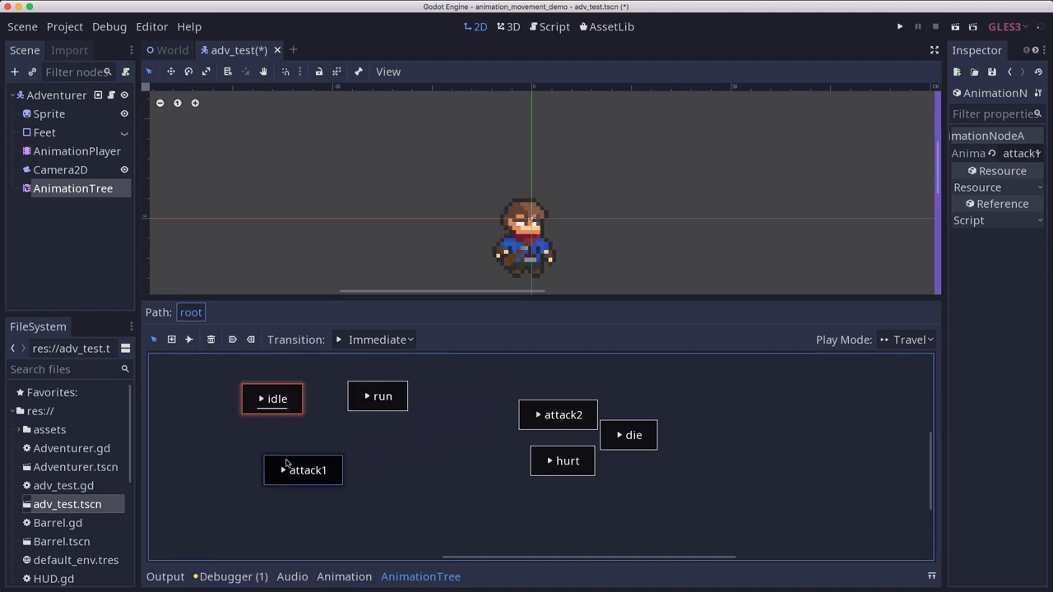
pyautogui.moveTo(303, 470); pyautogui.dragTo(314, 459)
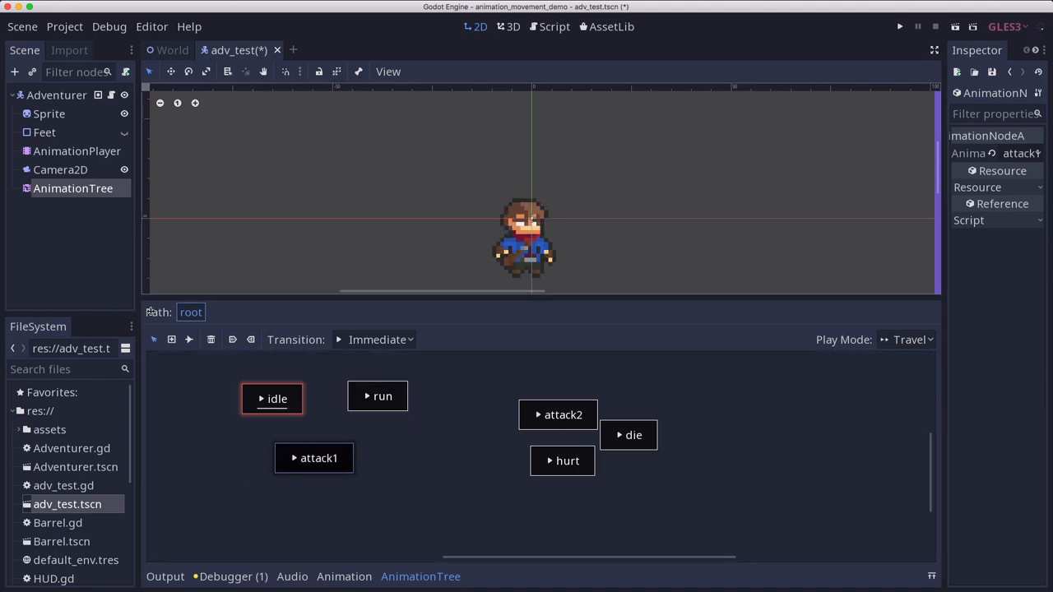
pyautogui.moveTo(188, 339)
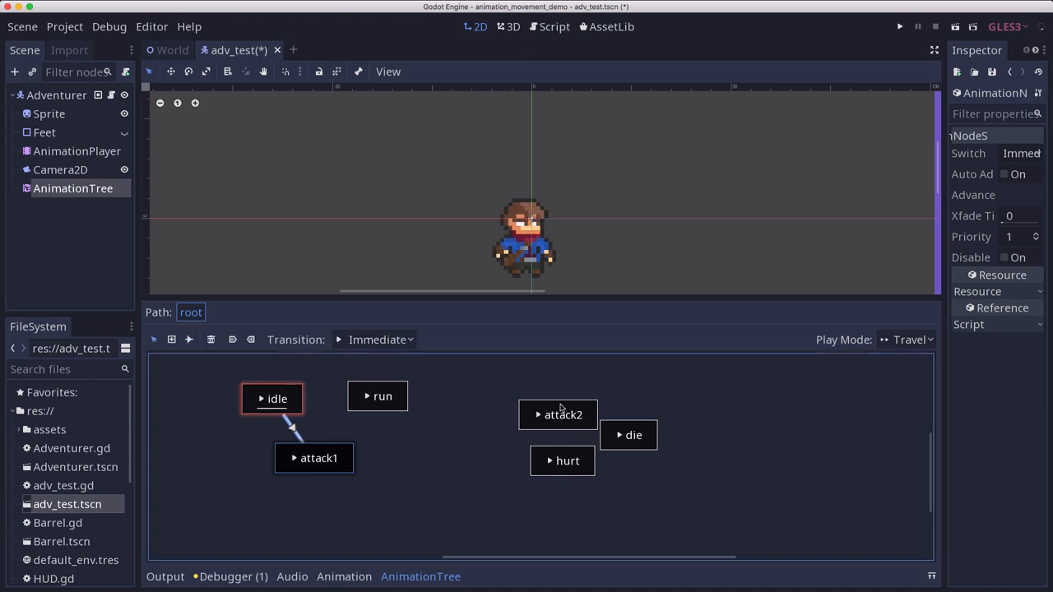
pyautogui.moveTo(558, 415); pyautogui.dragTo(251, 515)
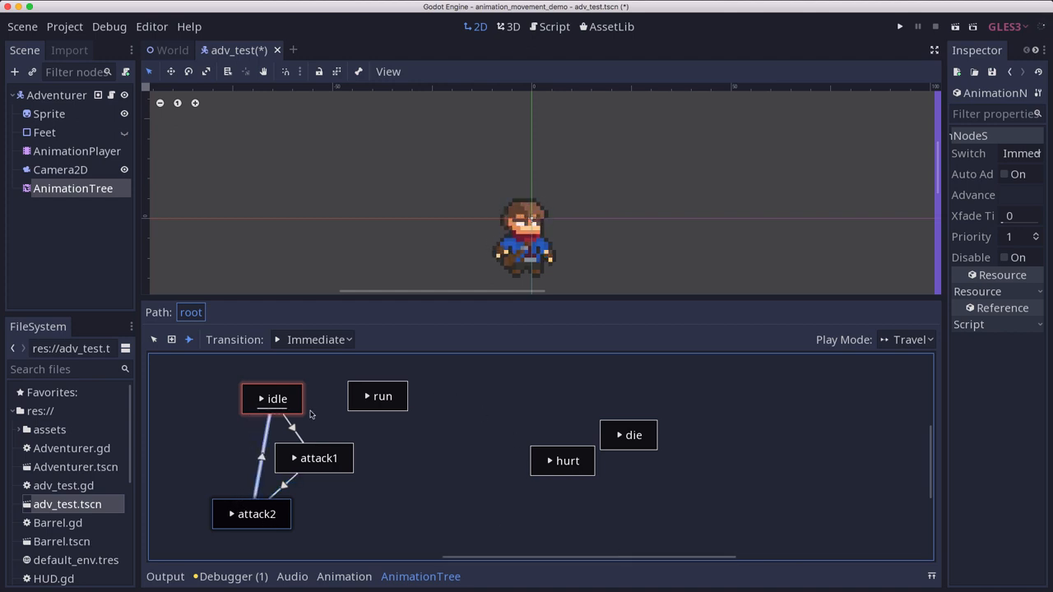
# Step: Preview travelling between the idle and attack2 states
pyautogui.click(302, 469)
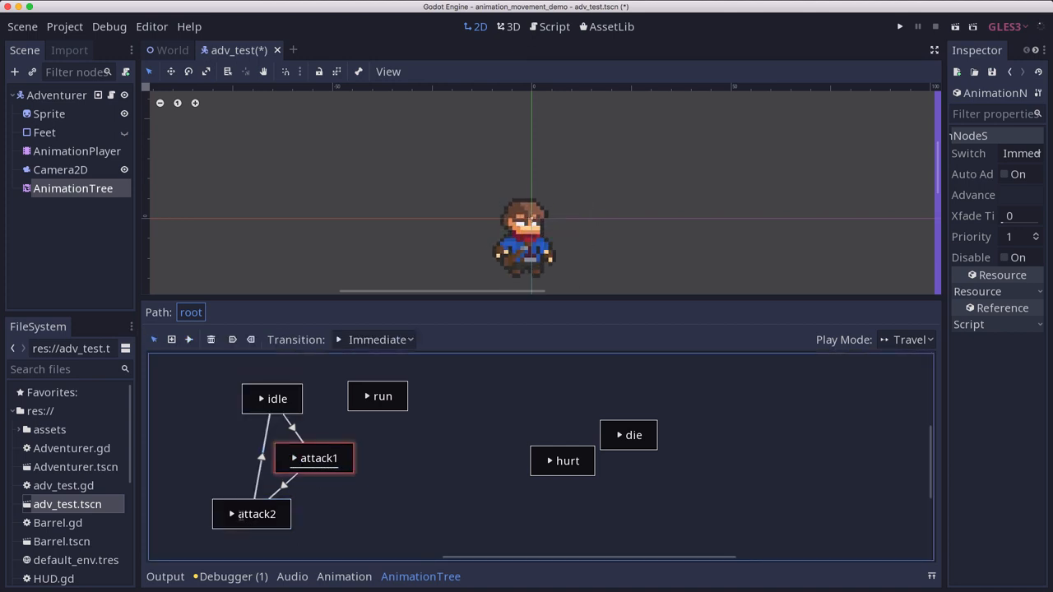
pyautogui.click(277, 399)
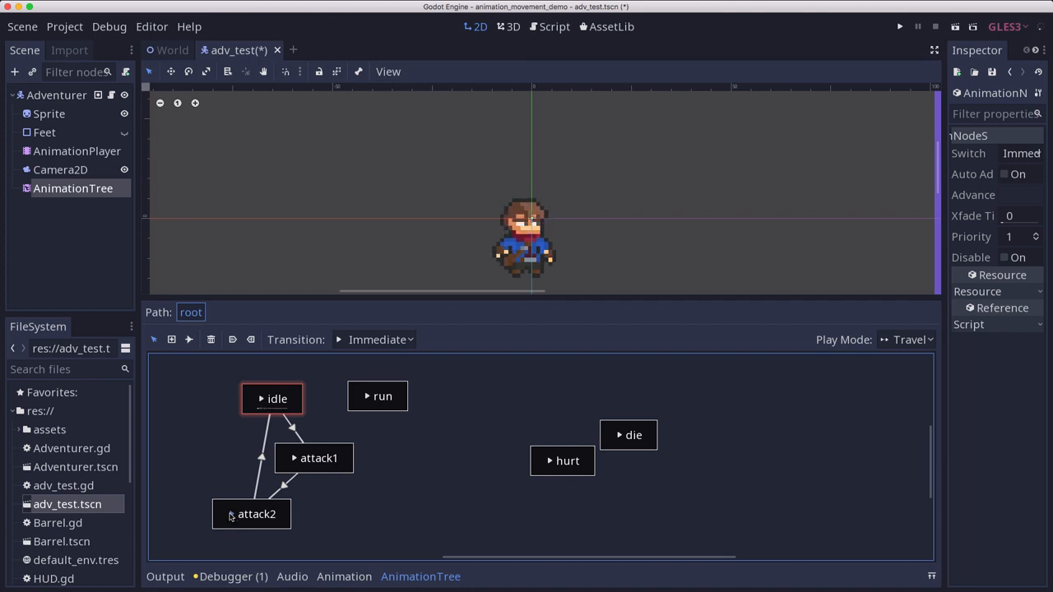
pyautogui.click(251, 513)
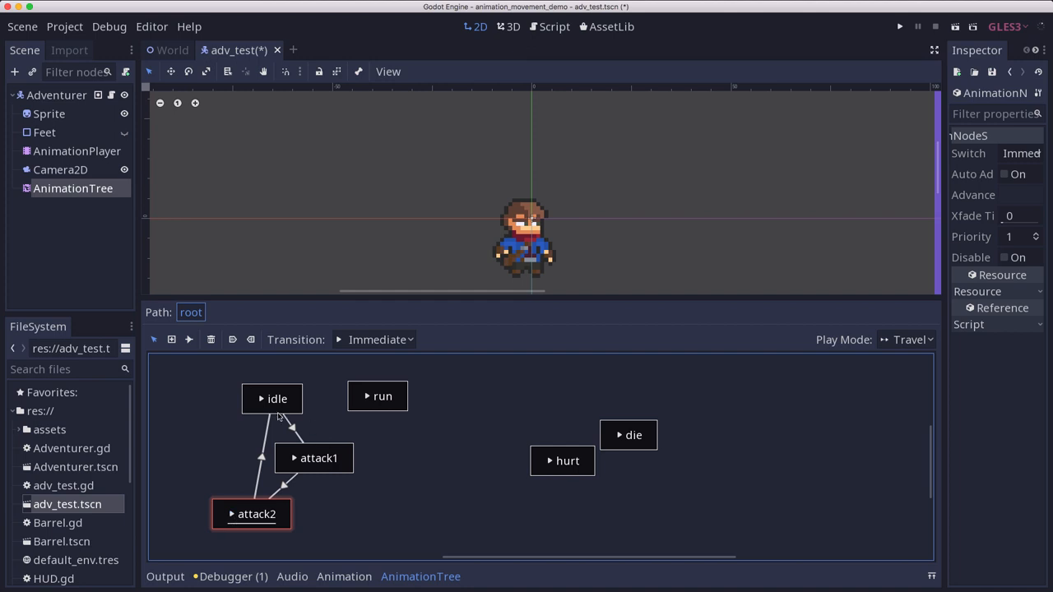
pyautogui.moveTo(297, 440)
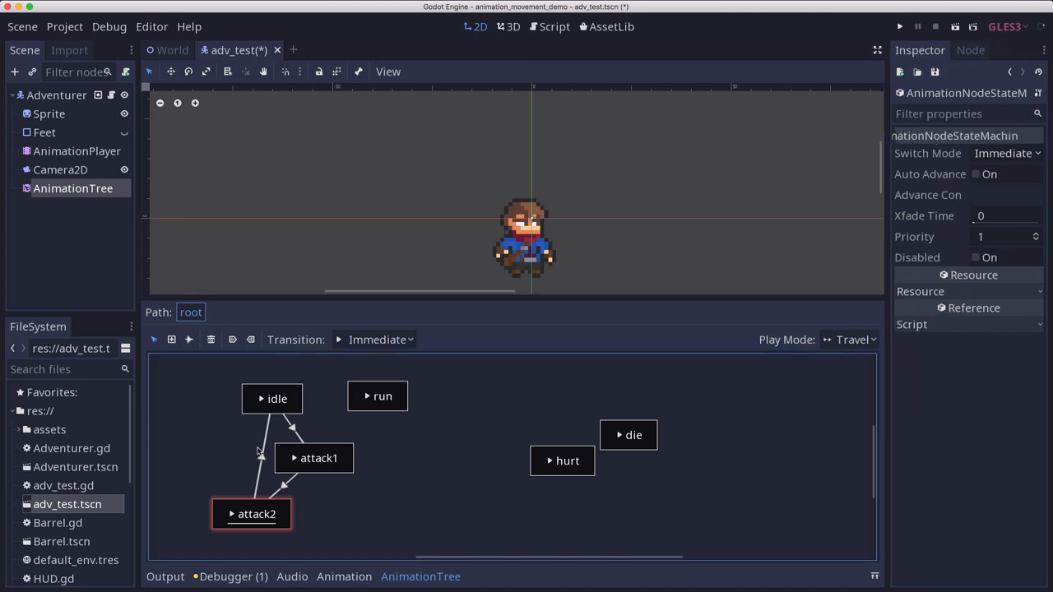
pyautogui.moveTo(293, 432)
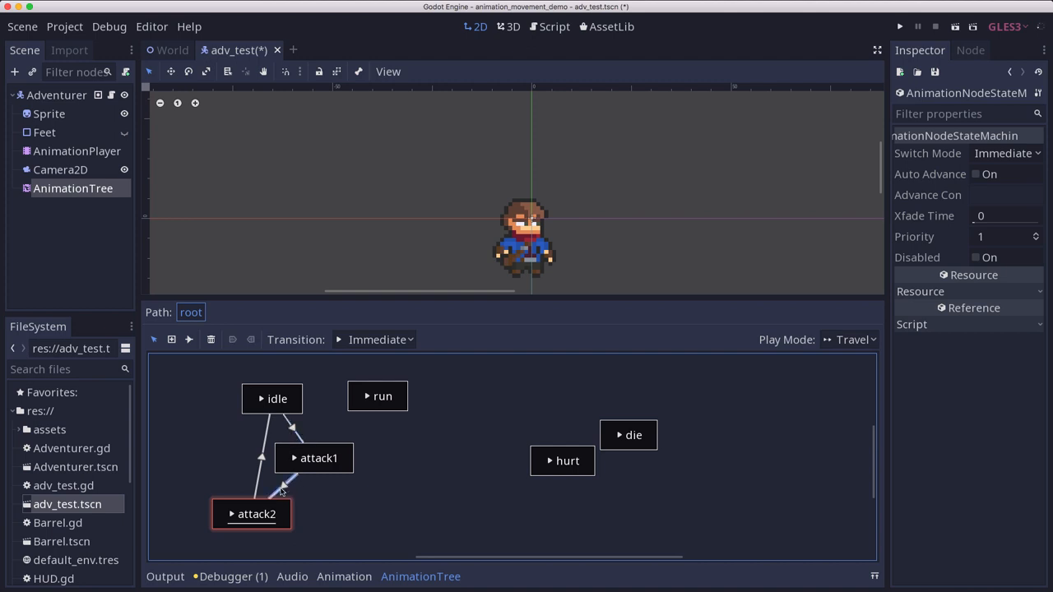
# Step: Set Switch Mode to AtEnd on the attack1→attack2 and attack2→idle transitions
pyautogui.click(1003, 153)
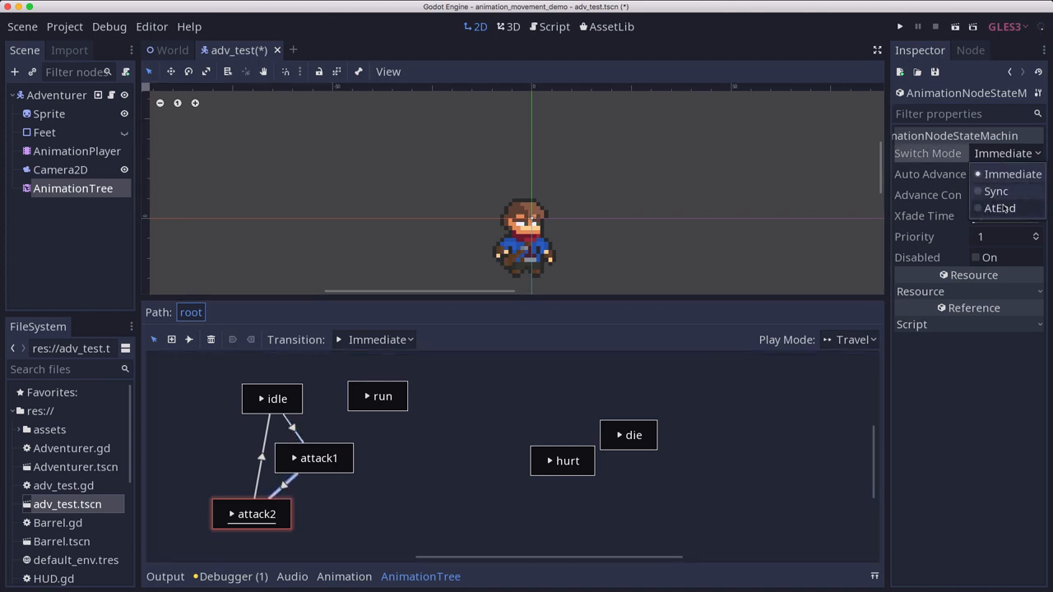
pyautogui.click(999, 207)
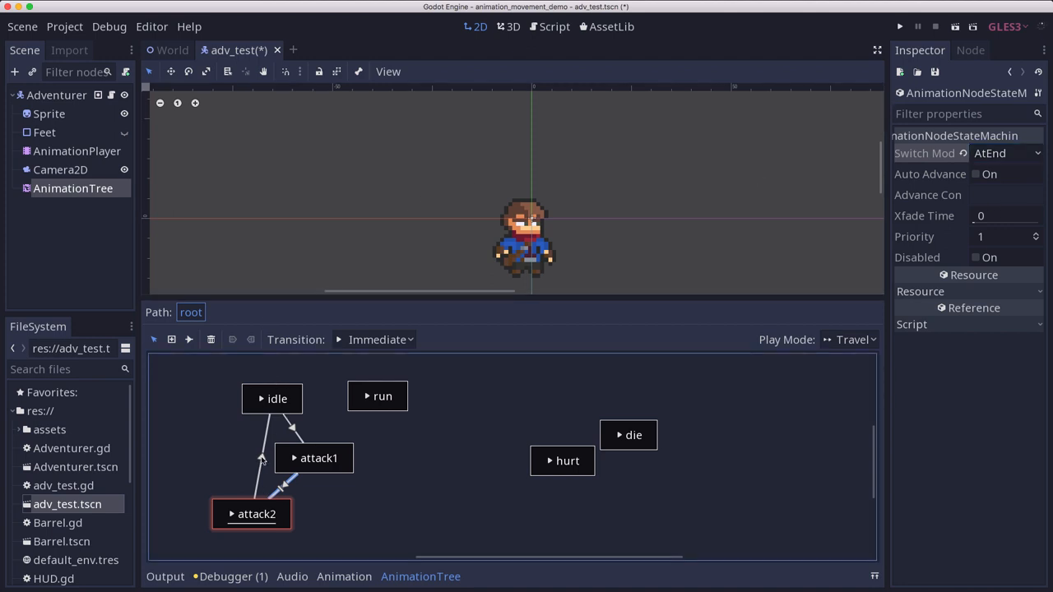
pyautogui.click(1004, 153)
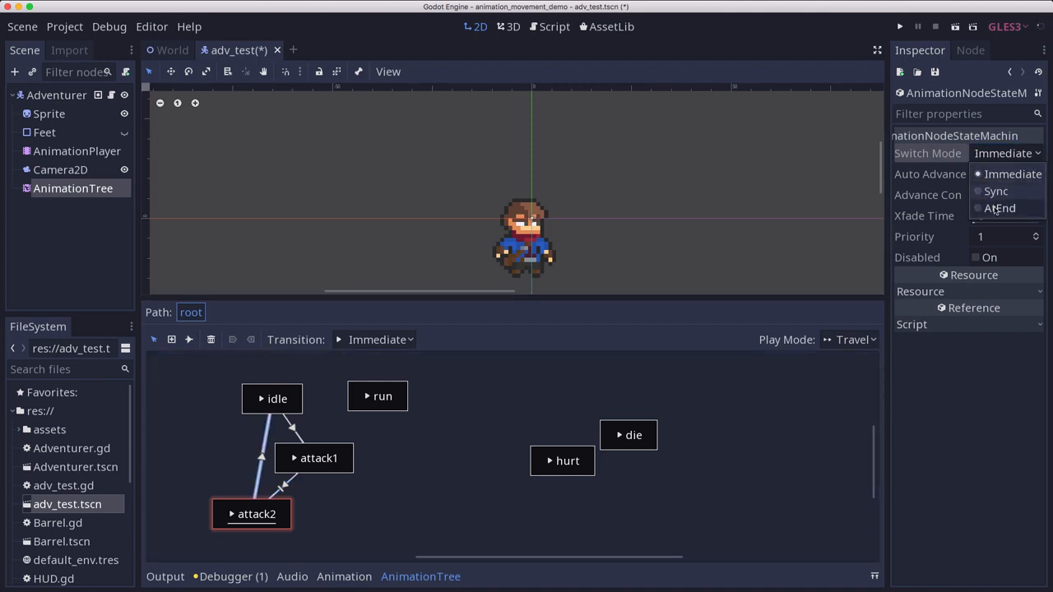
pyautogui.click(999, 207)
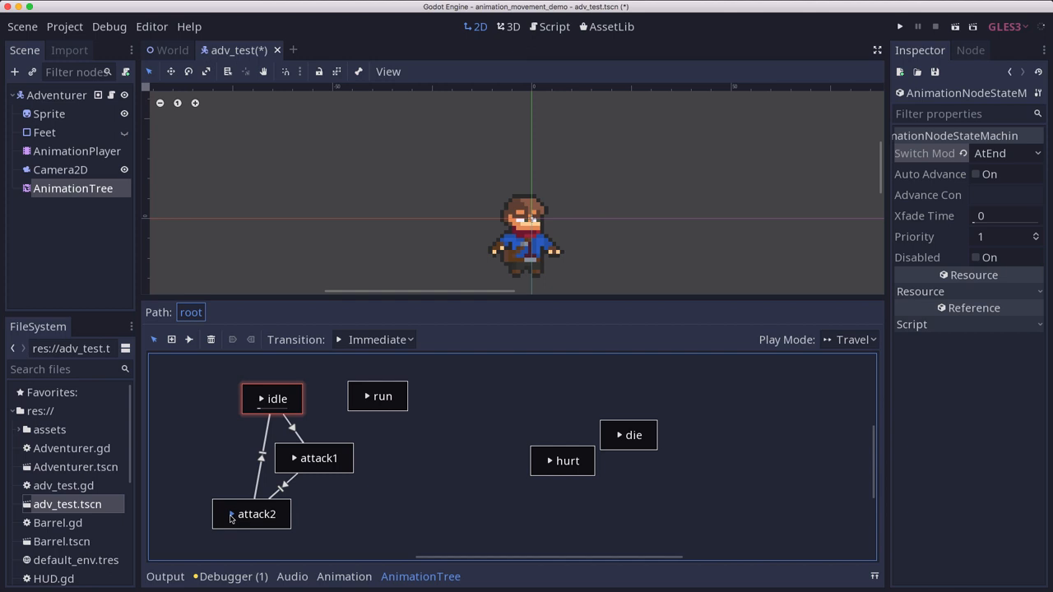
# Step: Test the attack chain from idle through attack2, including with Auto Advance on
pyautogui.click(256, 514)
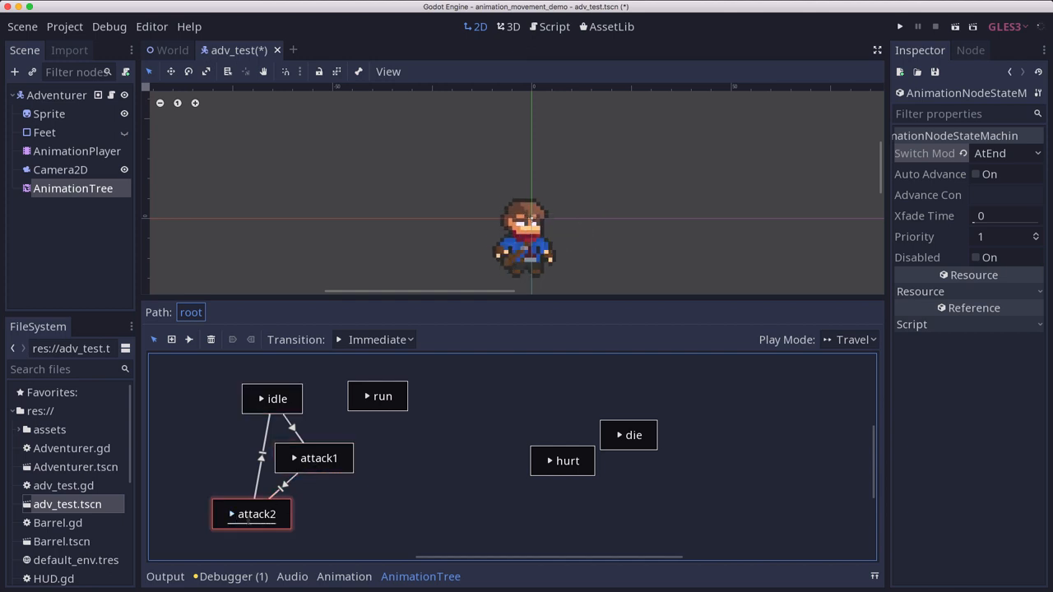
pyautogui.click(272, 398)
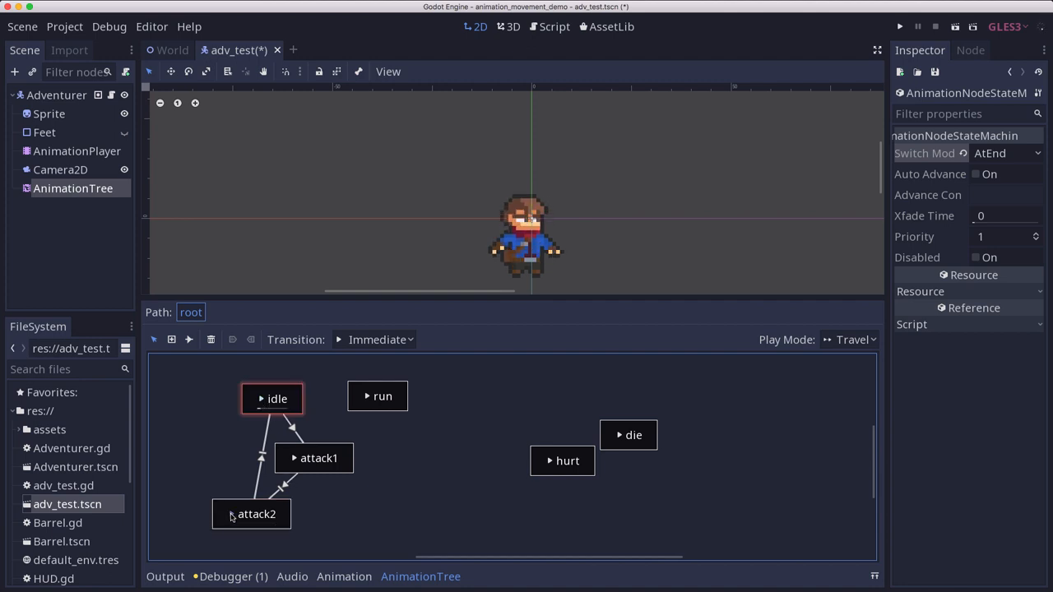
pyautogui.click(256, 515)
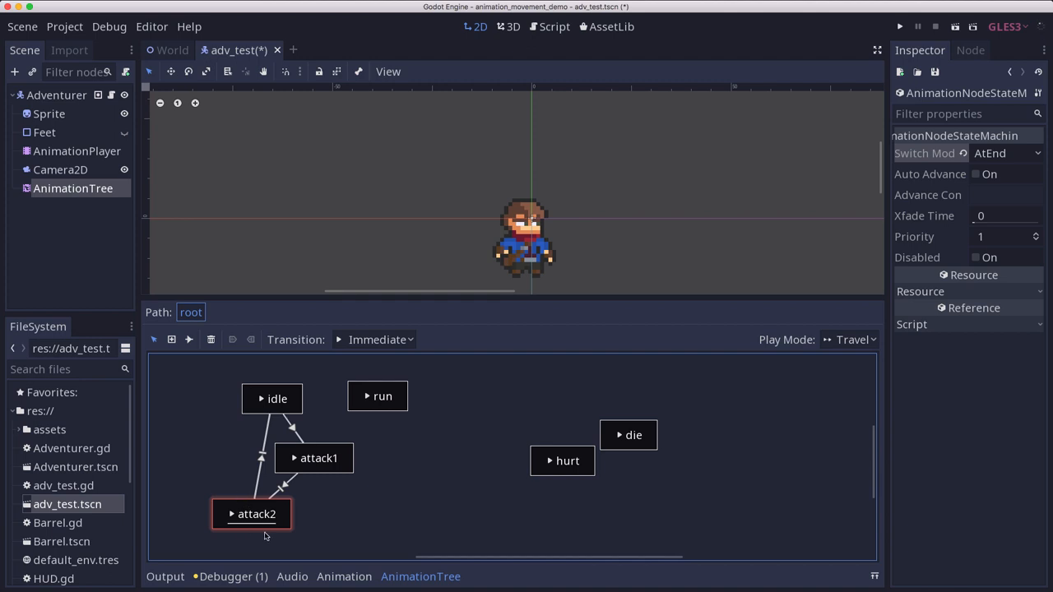
pyautogui.moveTo(277, 522)
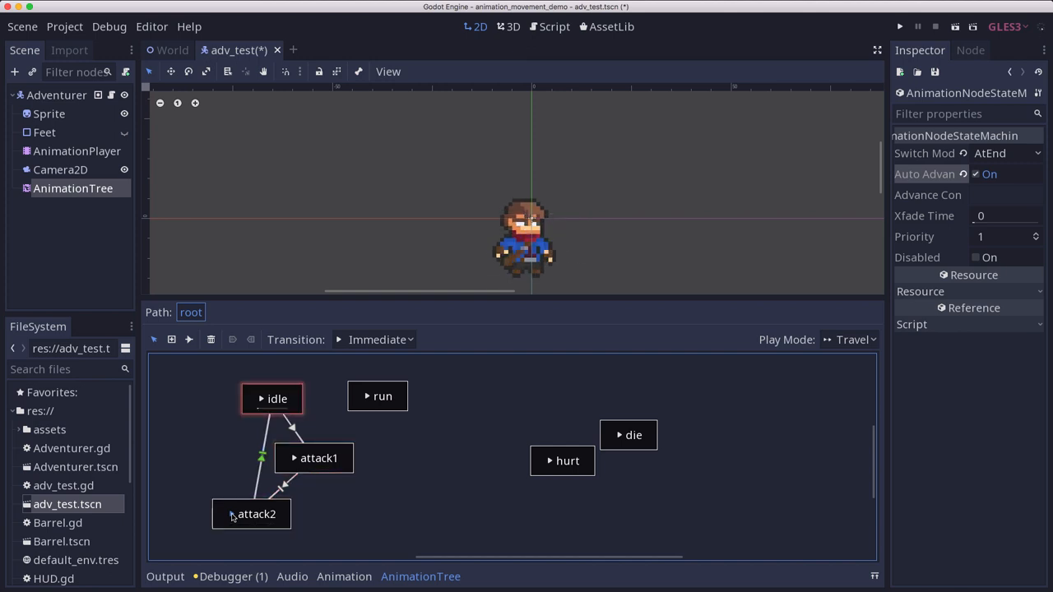
pyautogui.click(251, 515)
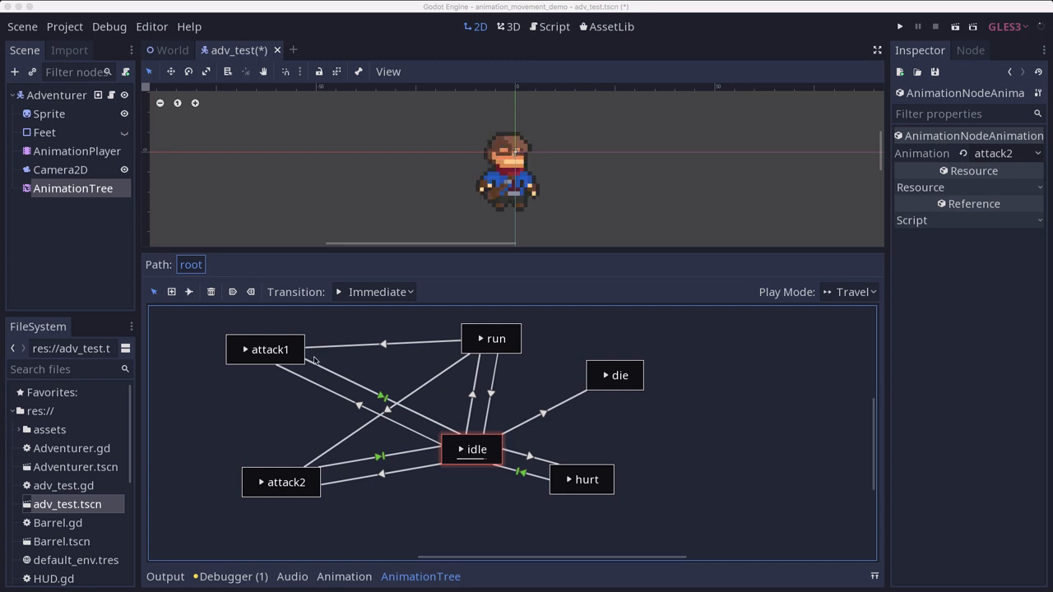
pyautogui.moveTo(481, 340)
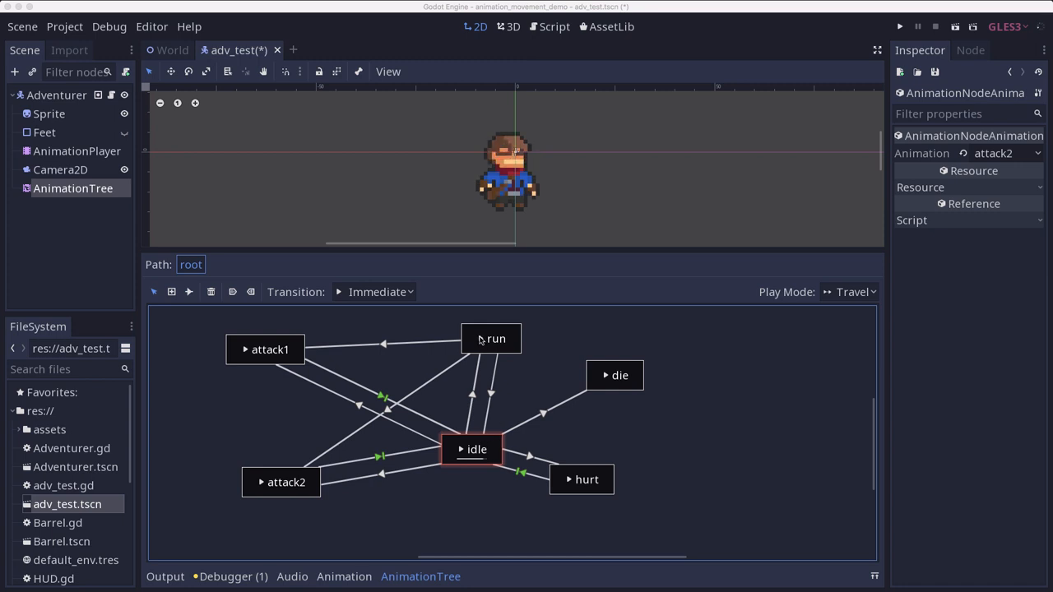
# Step: Preview travel to run, back to idle, then to die, and select the die state
pyautogui.click(491, 338)
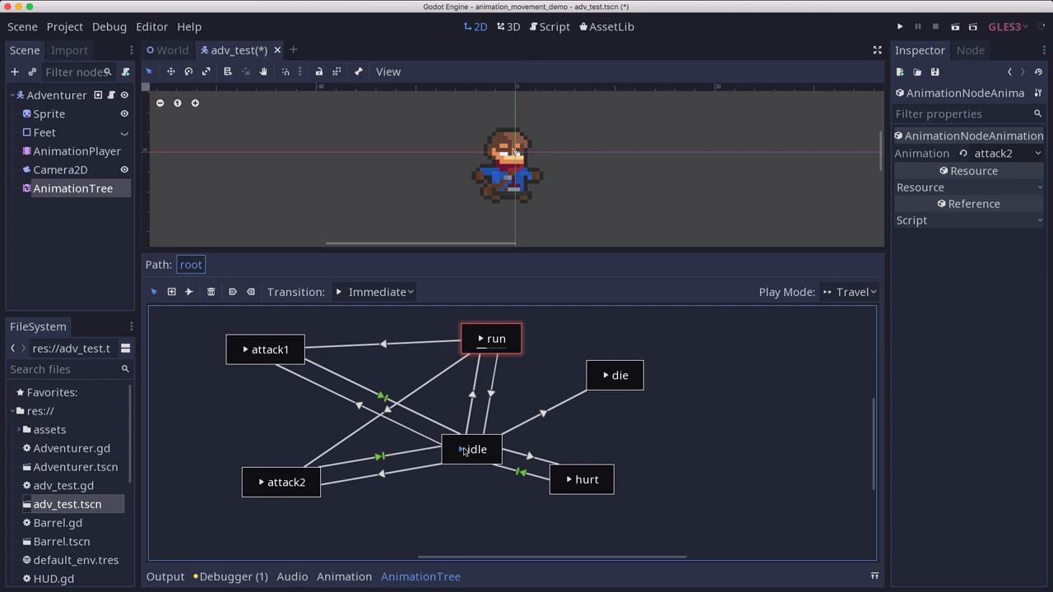
pyautogui.click(473, 449)
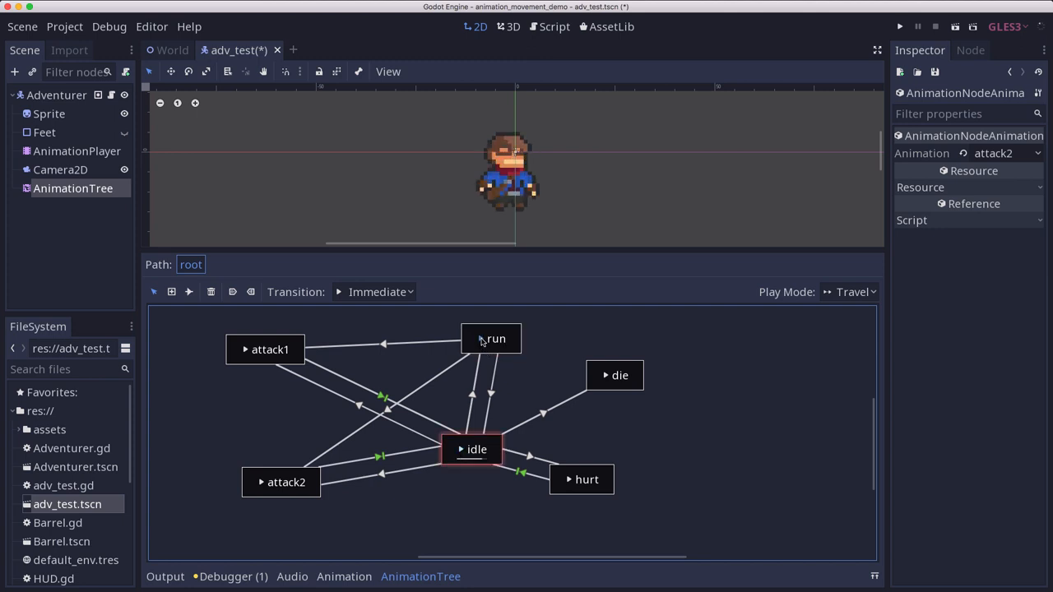
pyautogui.moveTo(244, 351)
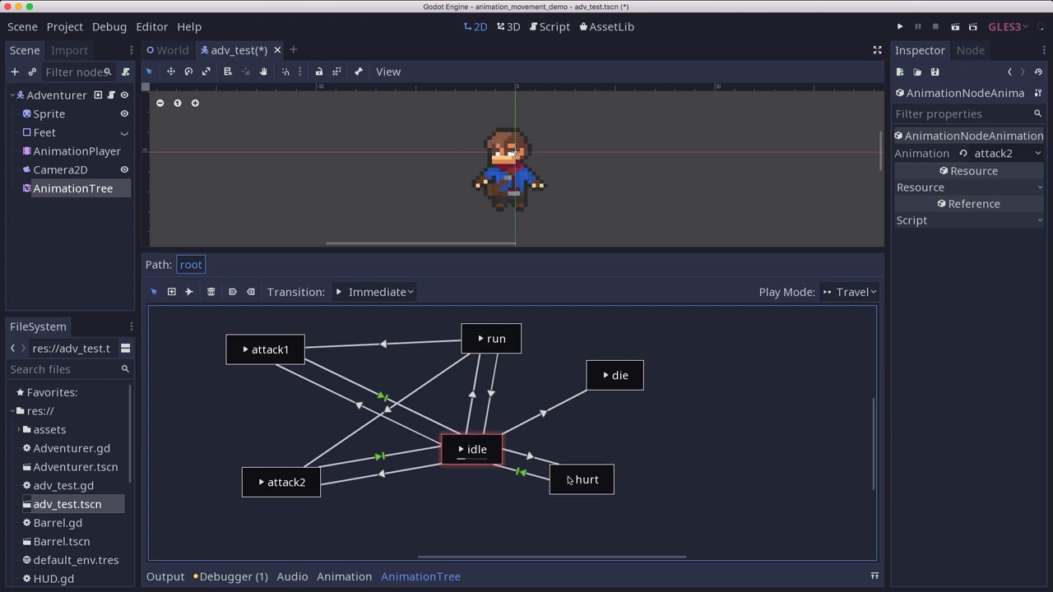
pyautogui.moveTo(606, 377)
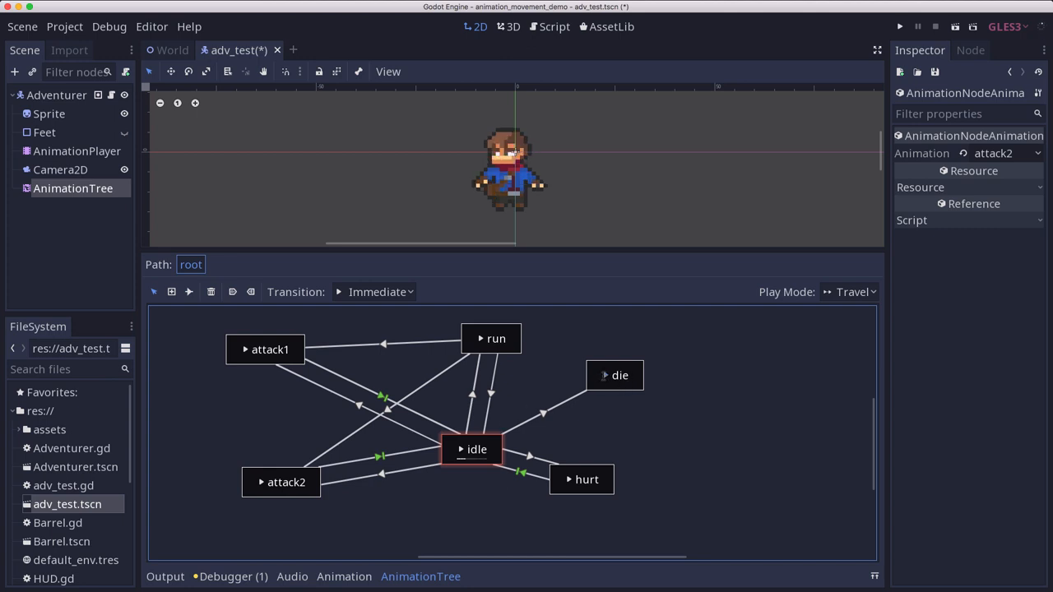
pyautogui.click(614, 375)
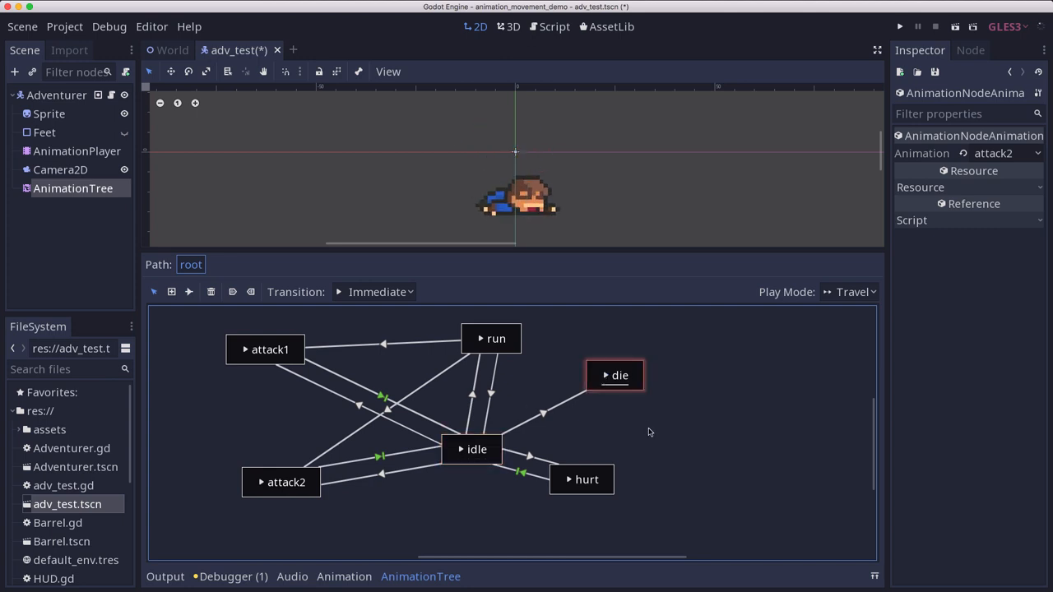
pyautogui.moveTo(679, 363)
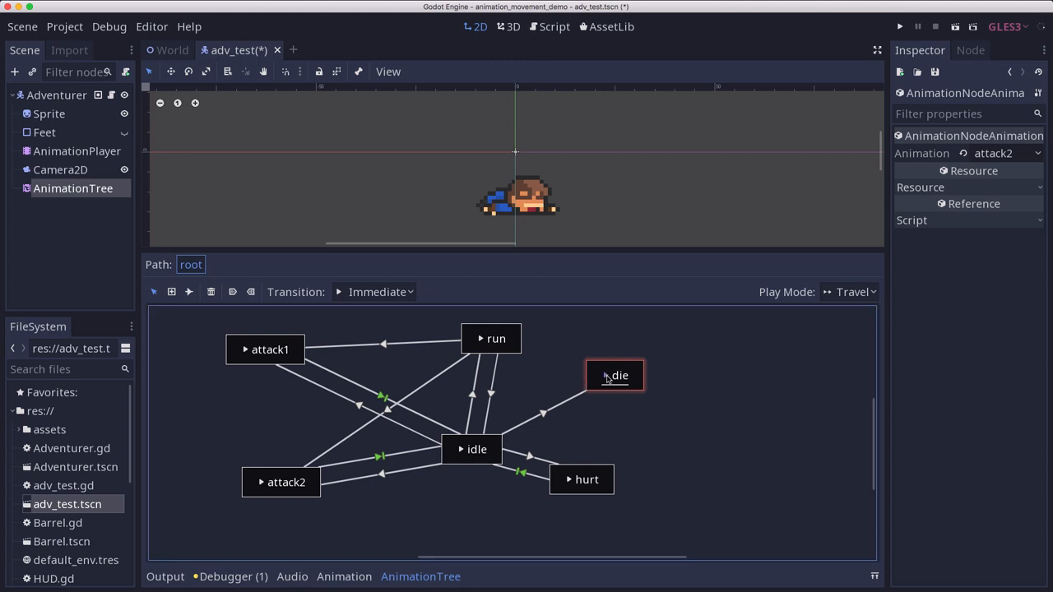
pyautogui.click(615, 375)
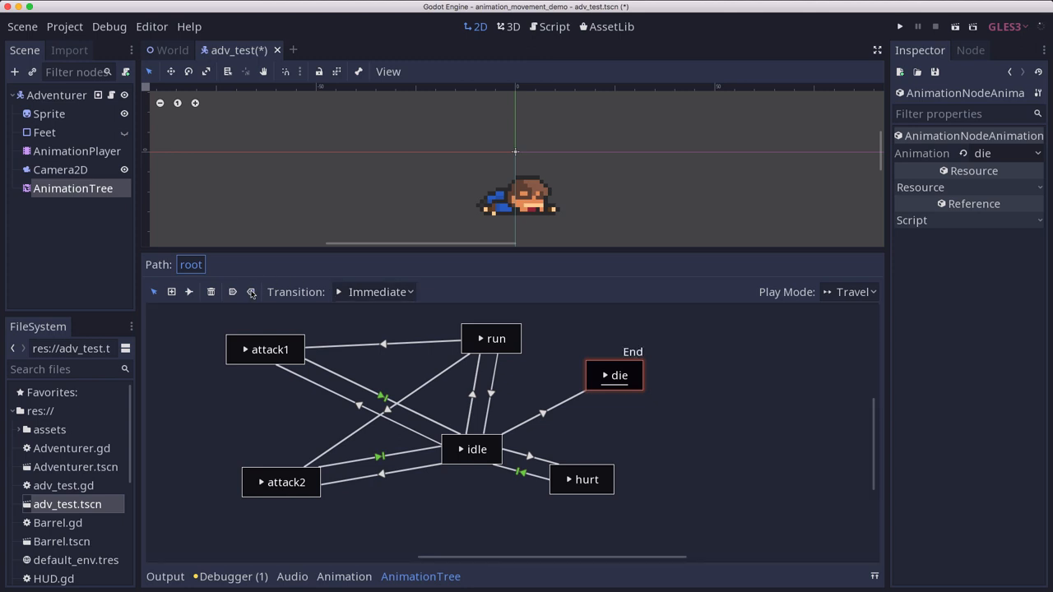
# Step: Mark idle as the state machine's start state and play it
pyautogui.click(476, 449)
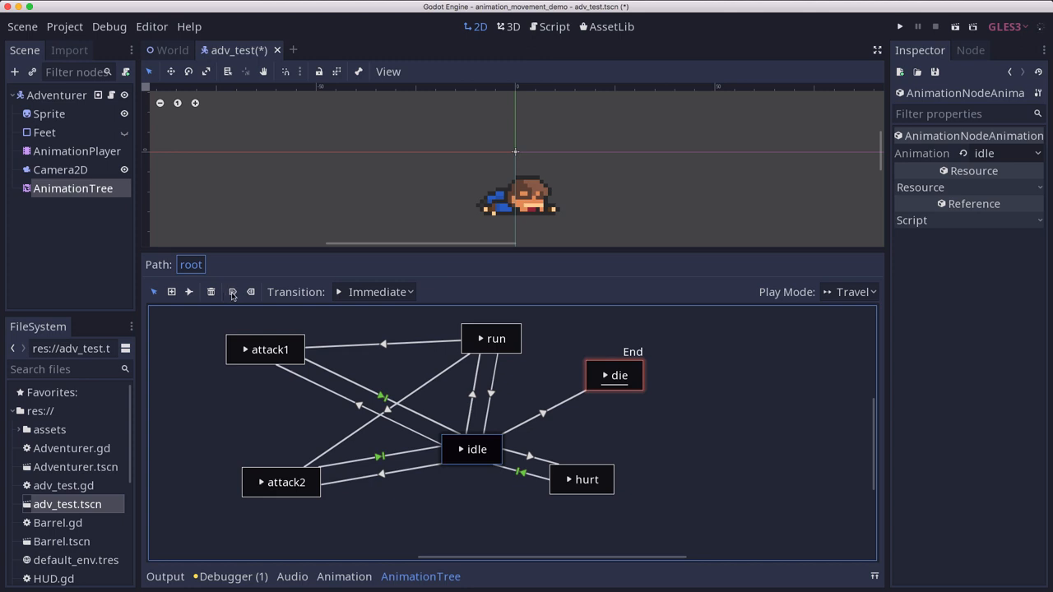
pyautogui.click(233, 291)
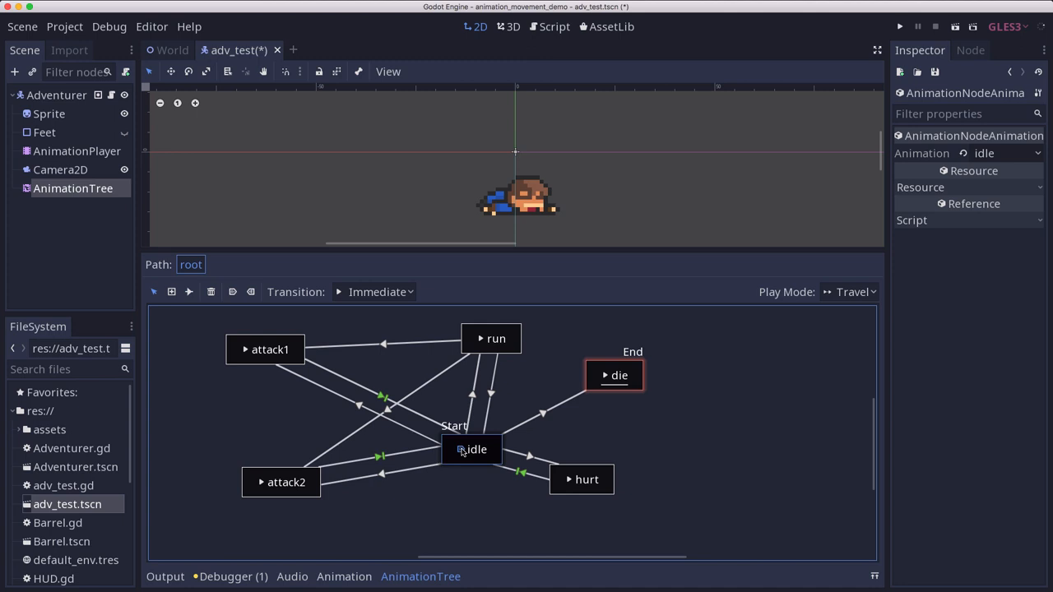
pyautogui.click(472, 450)
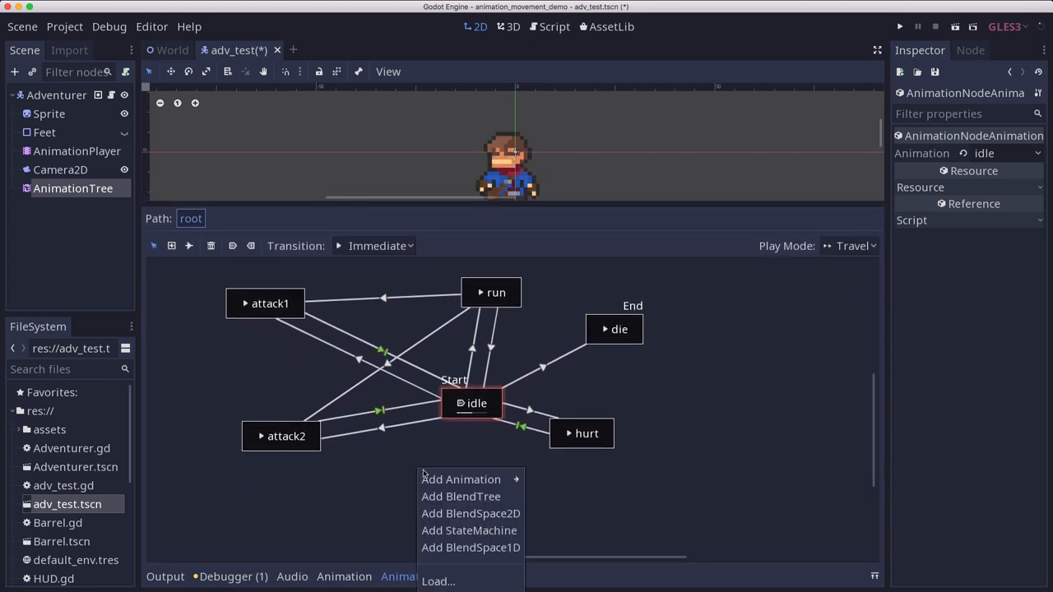
# Step: Add attack1 2 and attack2 2 states, set their transition to AtEnd, then switch to adv_test.gd
pyautogui.click(461, 479)
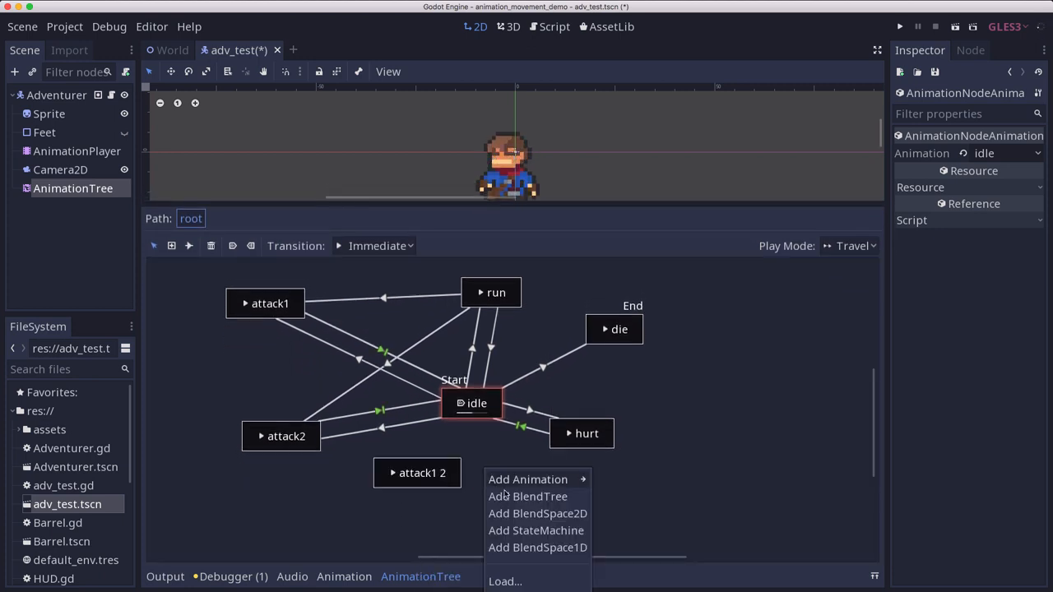
pyautogui.click(527, 479)
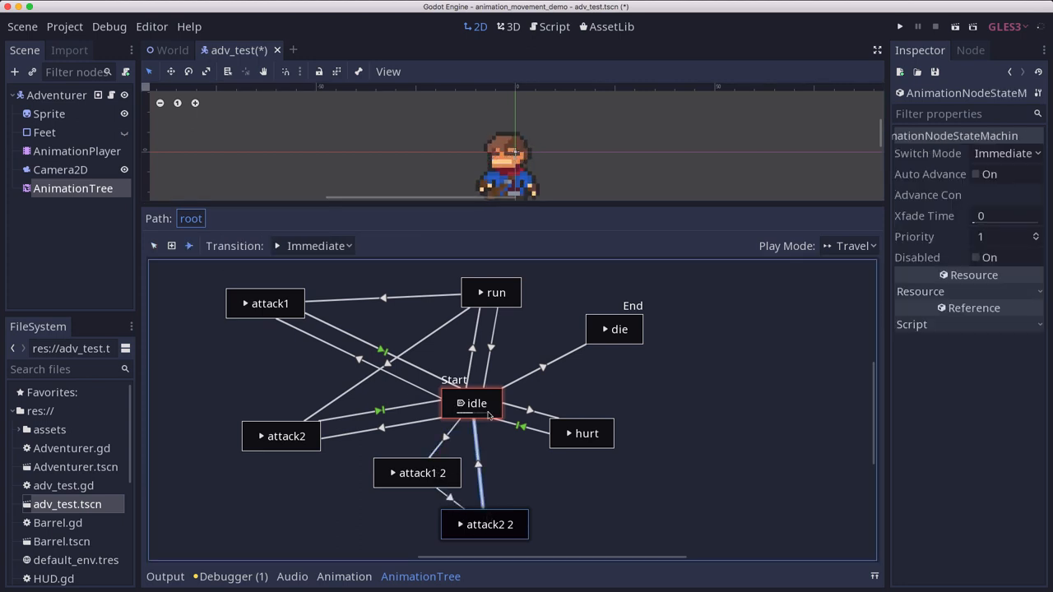
pyautogui.click(1004, 153)
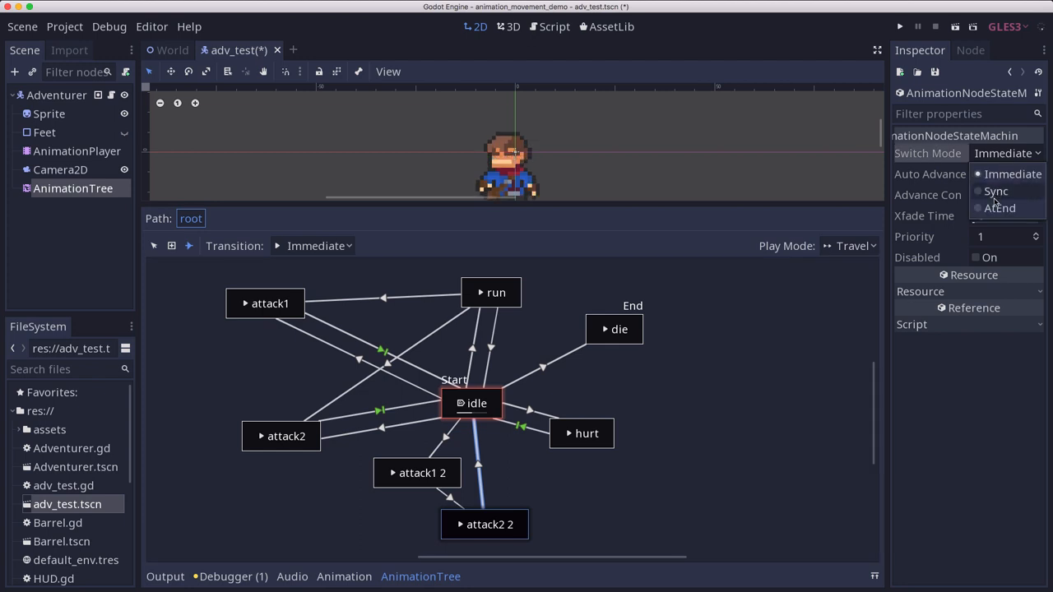
pyautogui.click(999, 208)
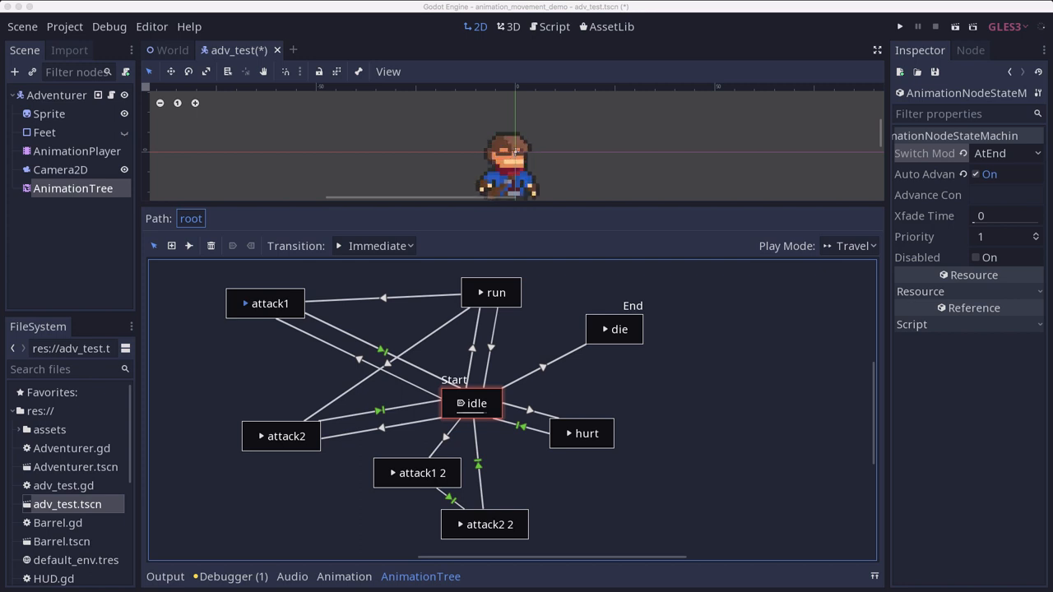
pyautogui.click(548, 27)
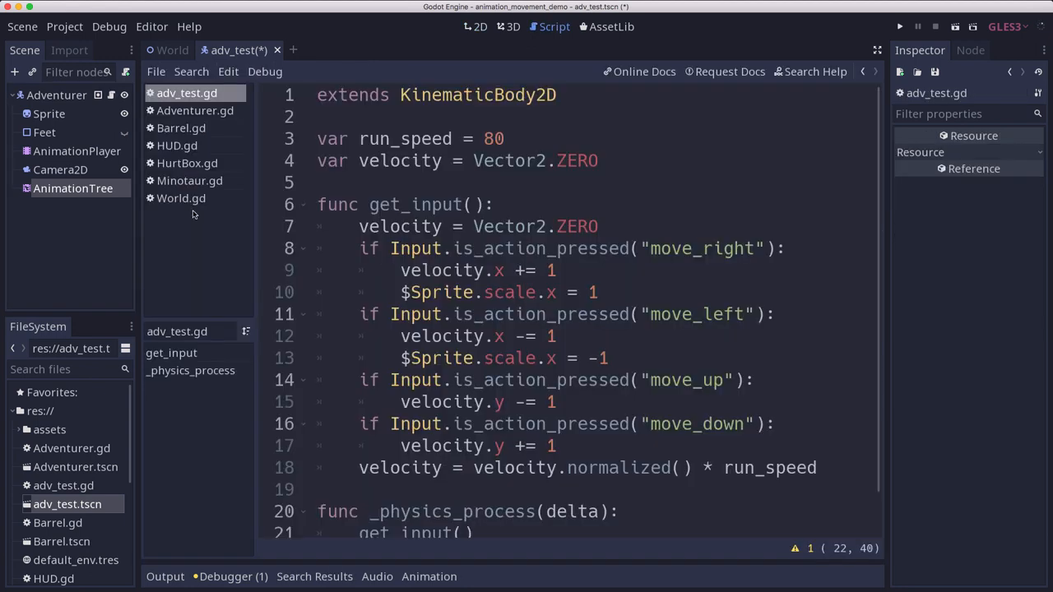
pyautogui.moveTo(239, 146)
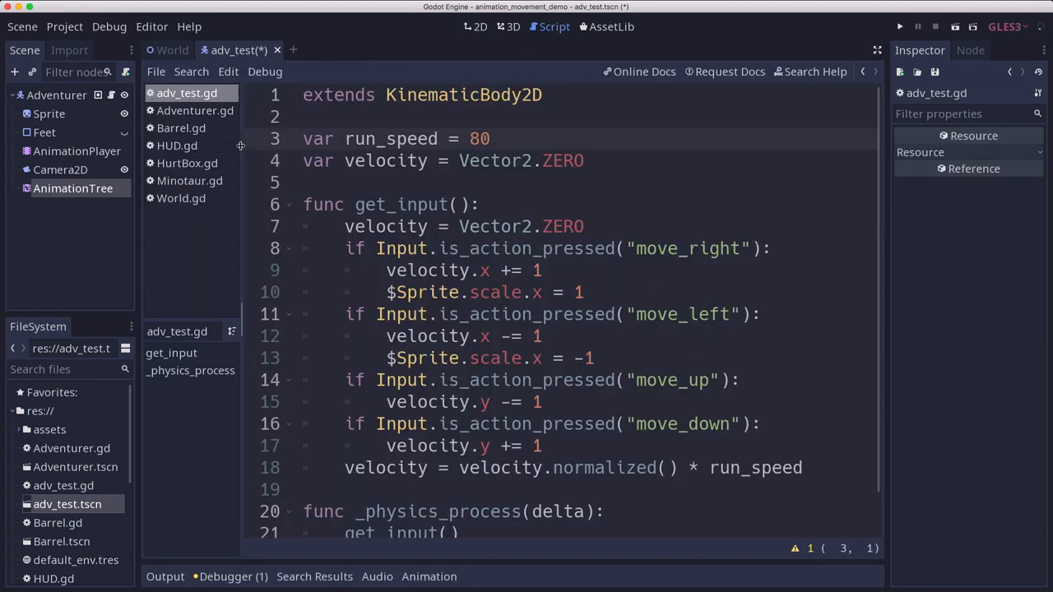
# Step: Declare 'var state_machine' on a new line near the top of adv_test.gd
pyautogui.click(492, 138)
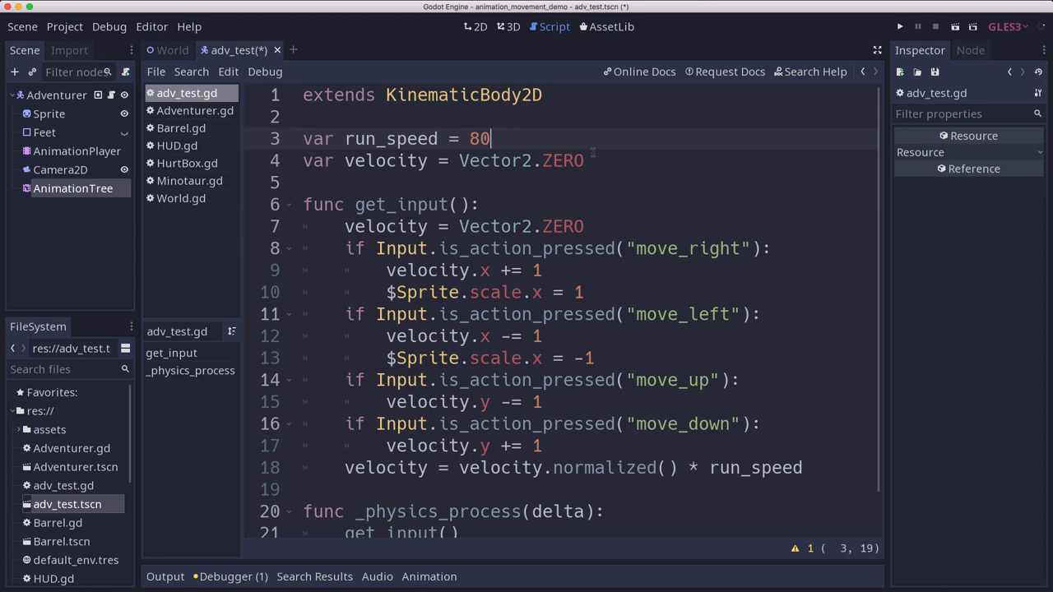
pyautogui.press('Return')
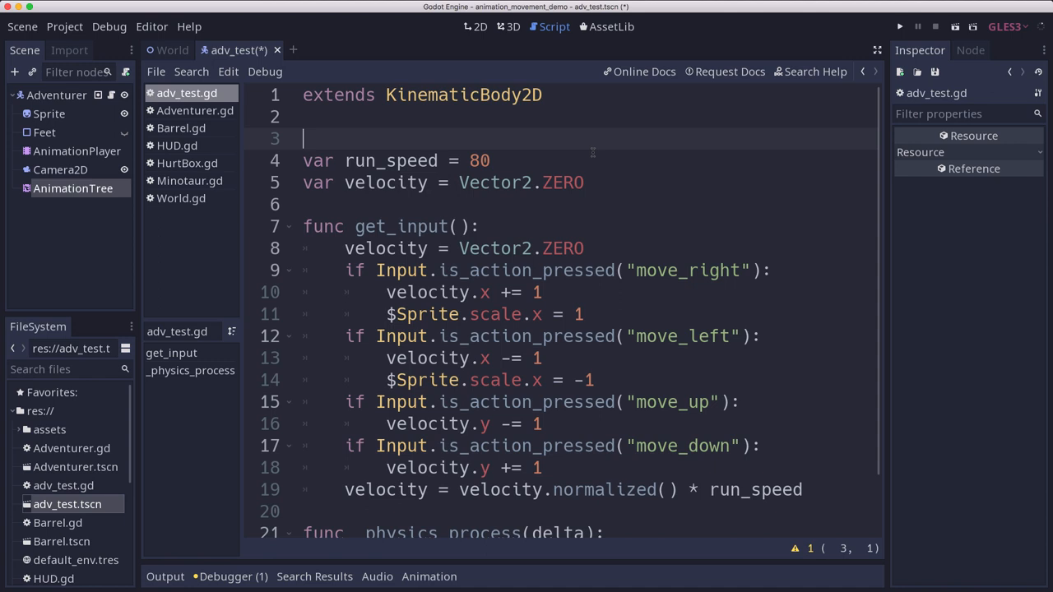
pyautogui.write('var state')
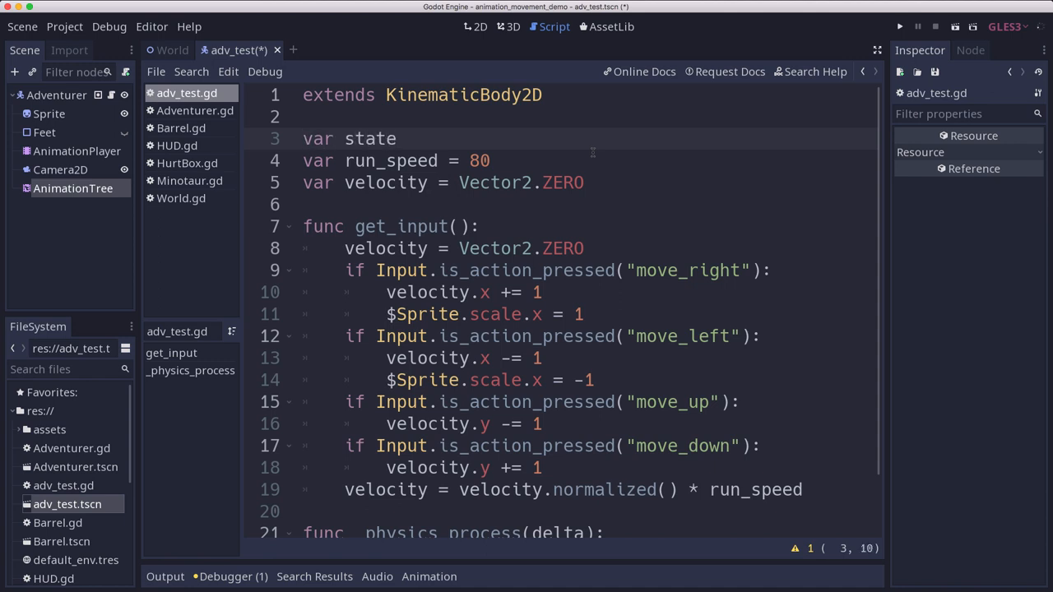
pyautogui.write('_ma')
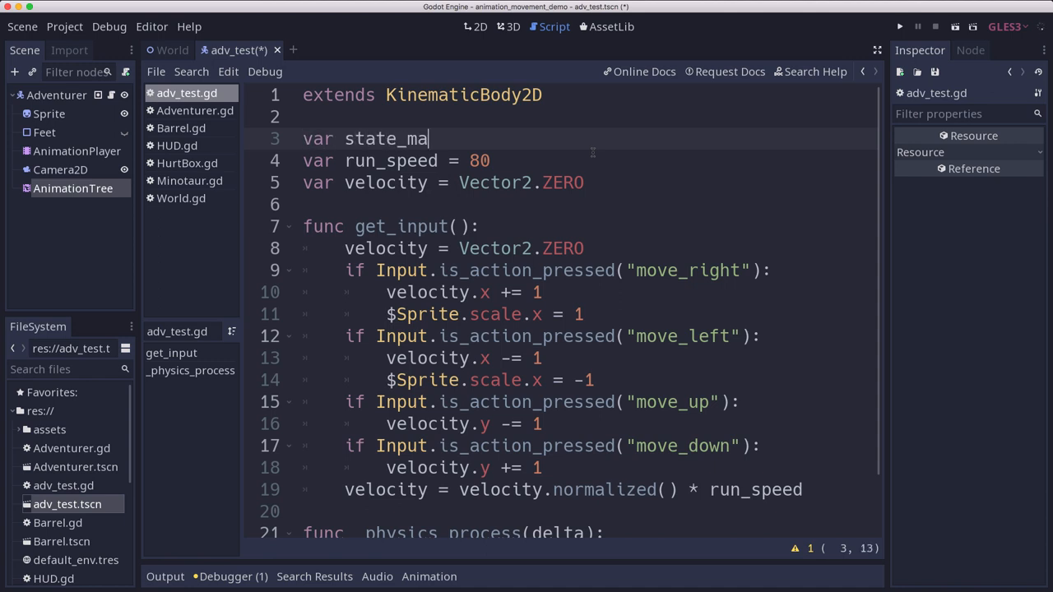
pyautogui.write('chine')
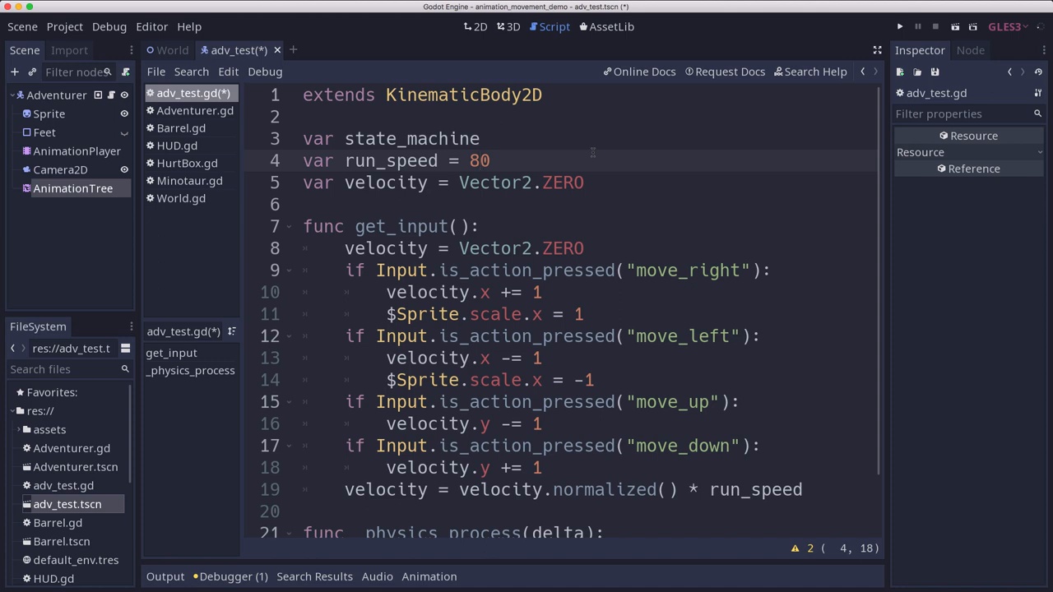
# Step: Write a function assigning state_machine = $AnimationTree.get("parameters/playback")
pyautogui.write('func _ready():')
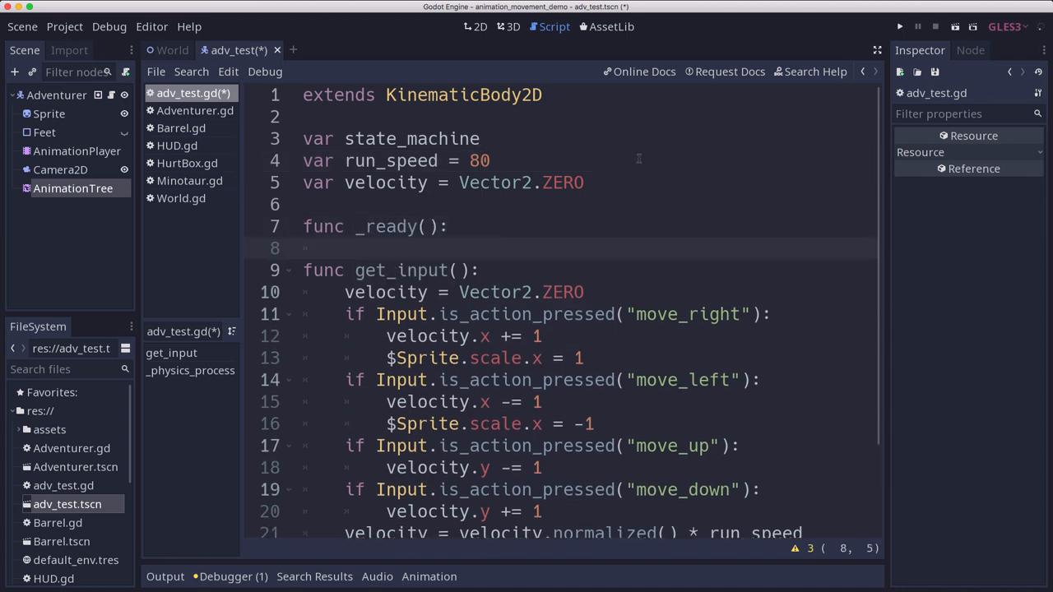
pyautogui.write('state_machine =')
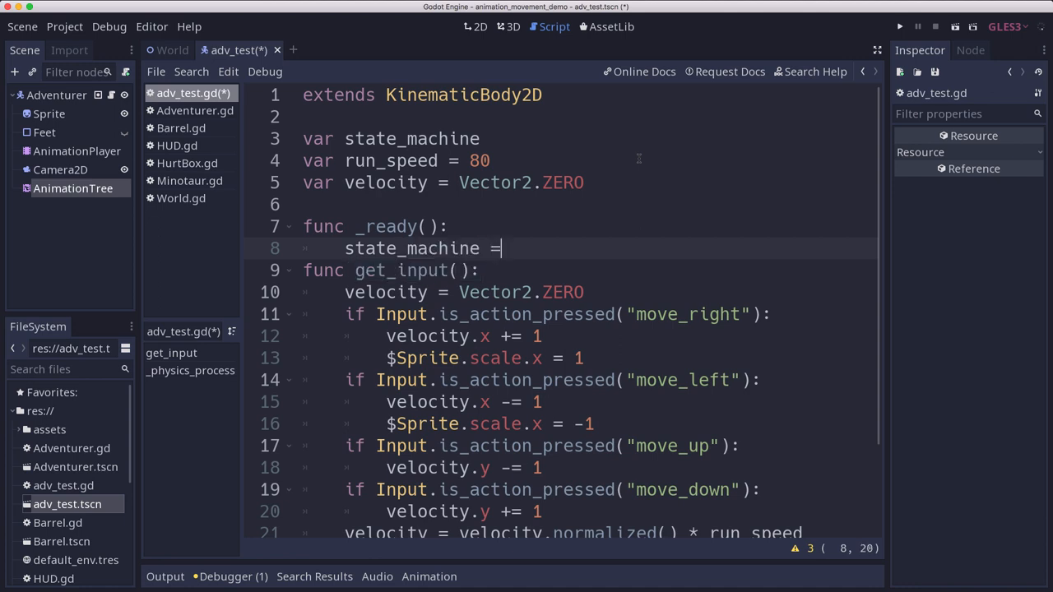
pyautogui.write('$A')
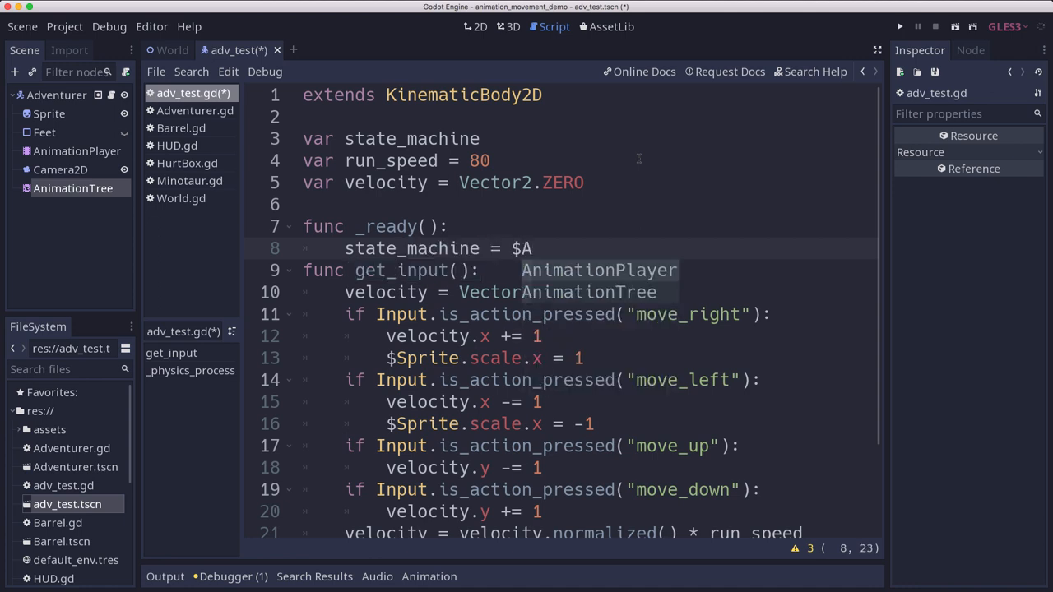
pyautogui.write('AnimationTree.get')
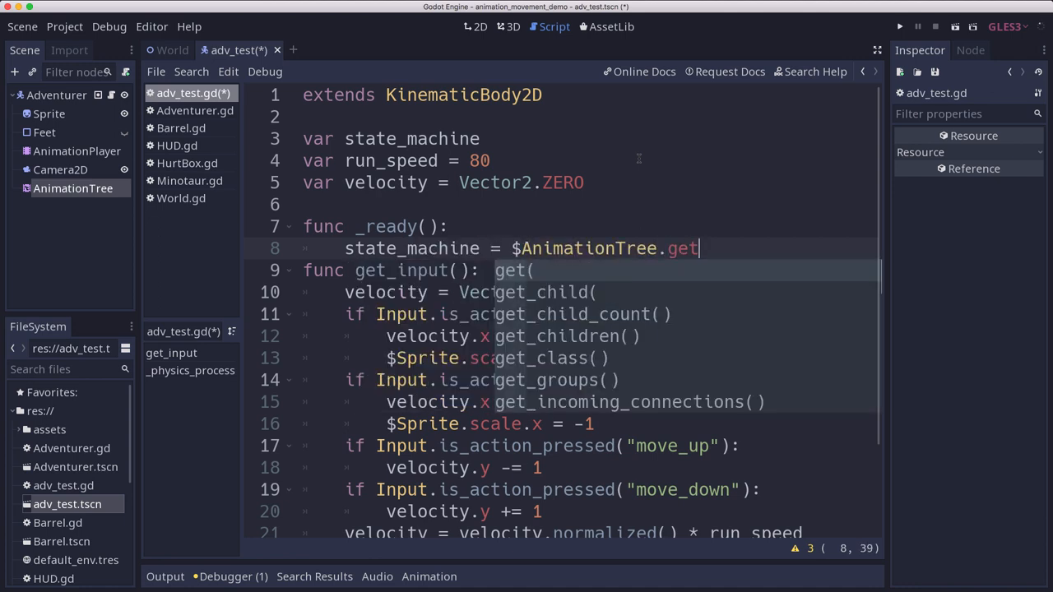
pyautogui.write('("par')
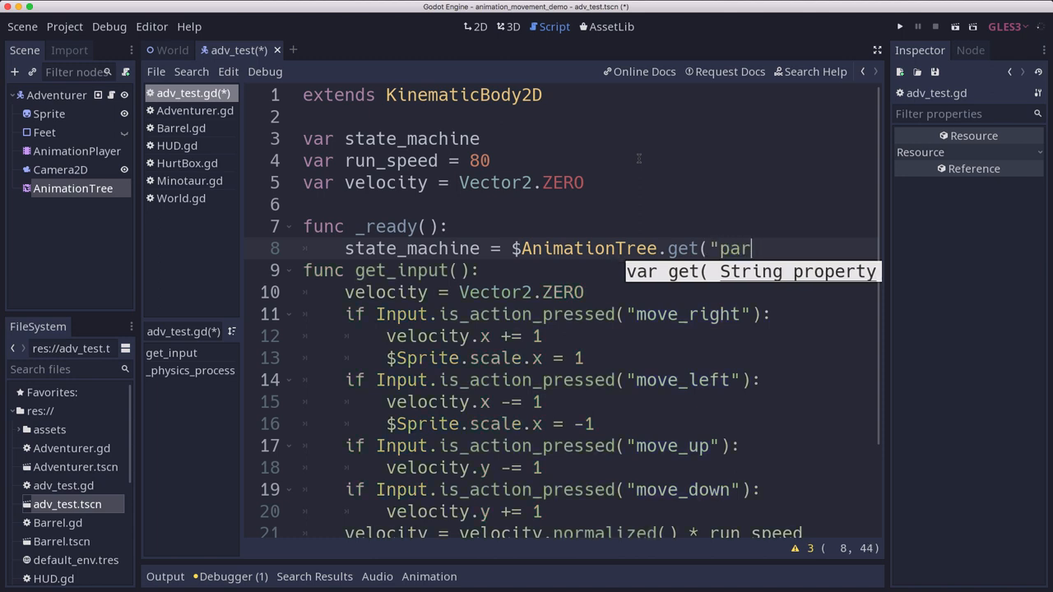
pyautogui.write('ameters/')
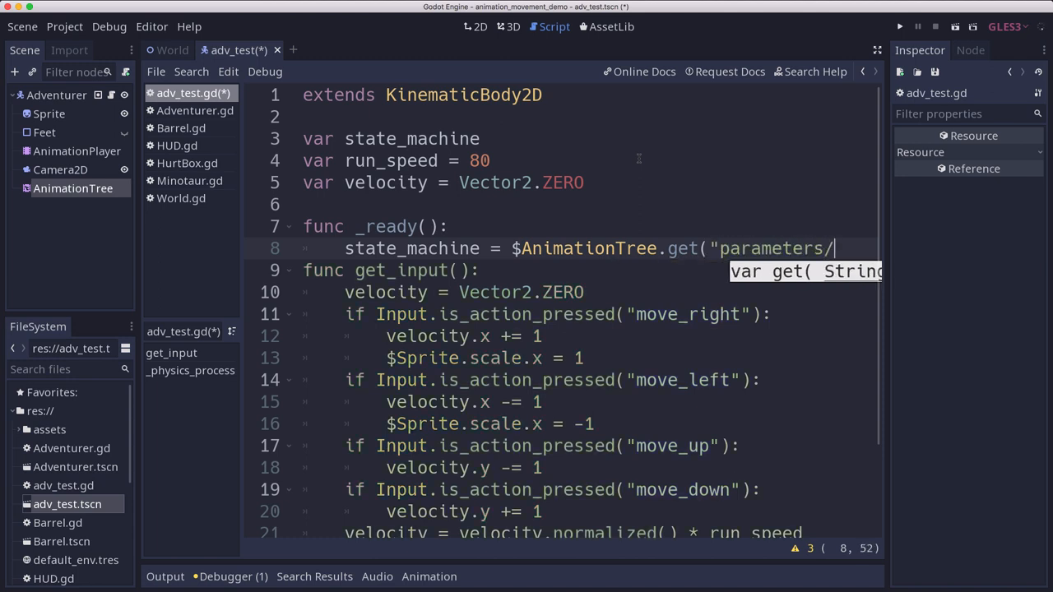
pyautogui.write('playbac')
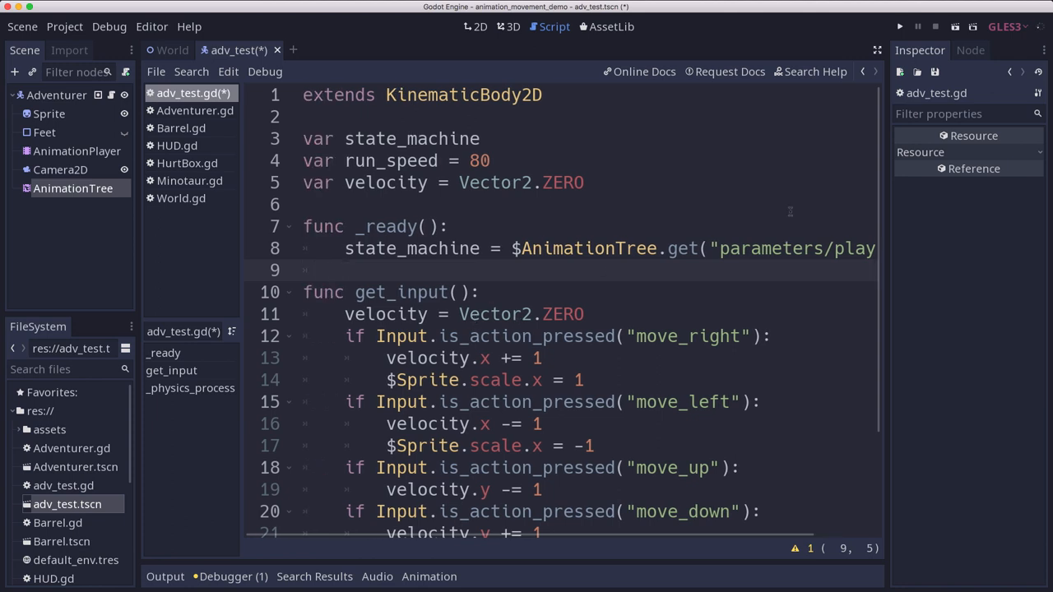
# Step: Inspect the AnimationTree's tree root, anim player and active properties, then scroll back to the script
pyautogui.click(72, 188)
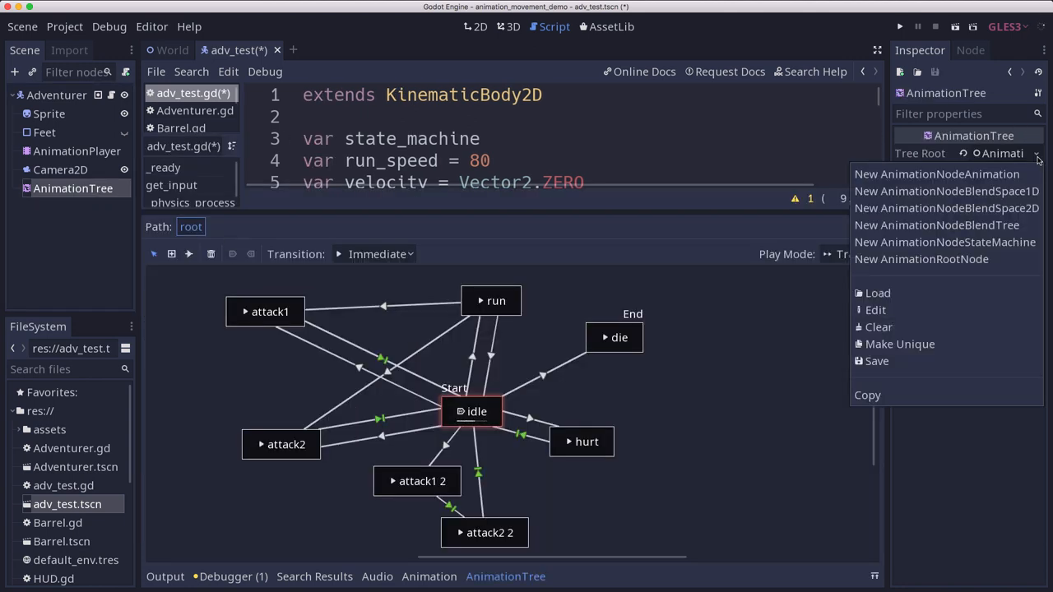
pyautogui.moveTo(945, 242)
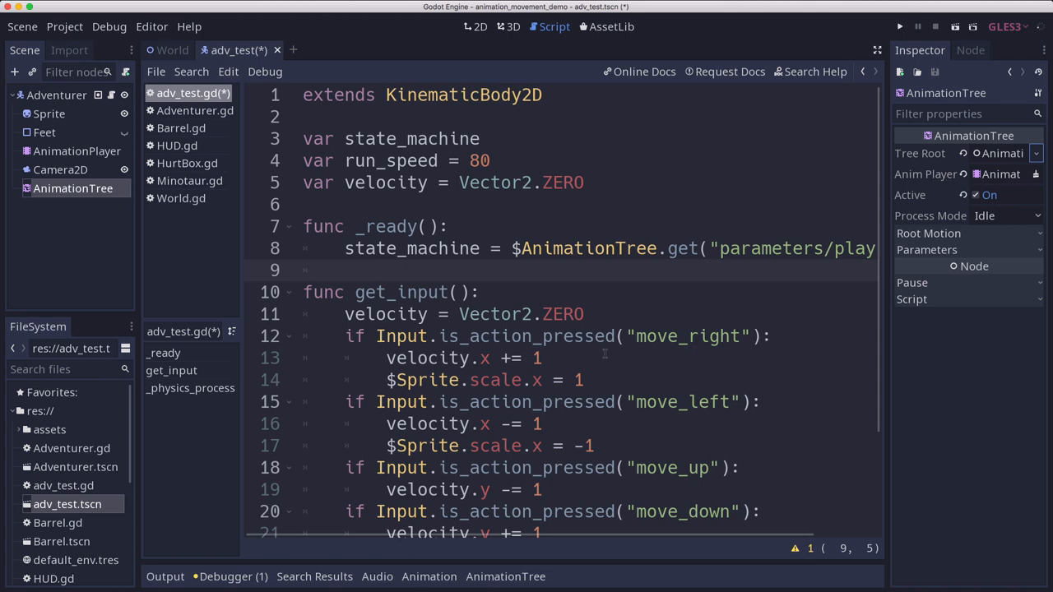
pyautogui.moveTo(698, 365)
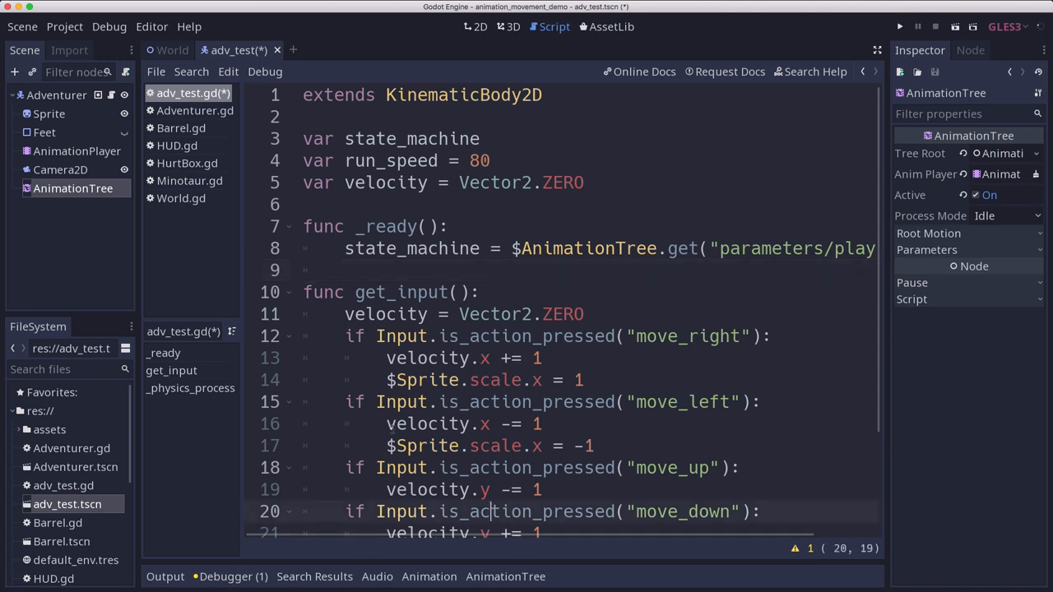
pyautogui.scroll(-3)
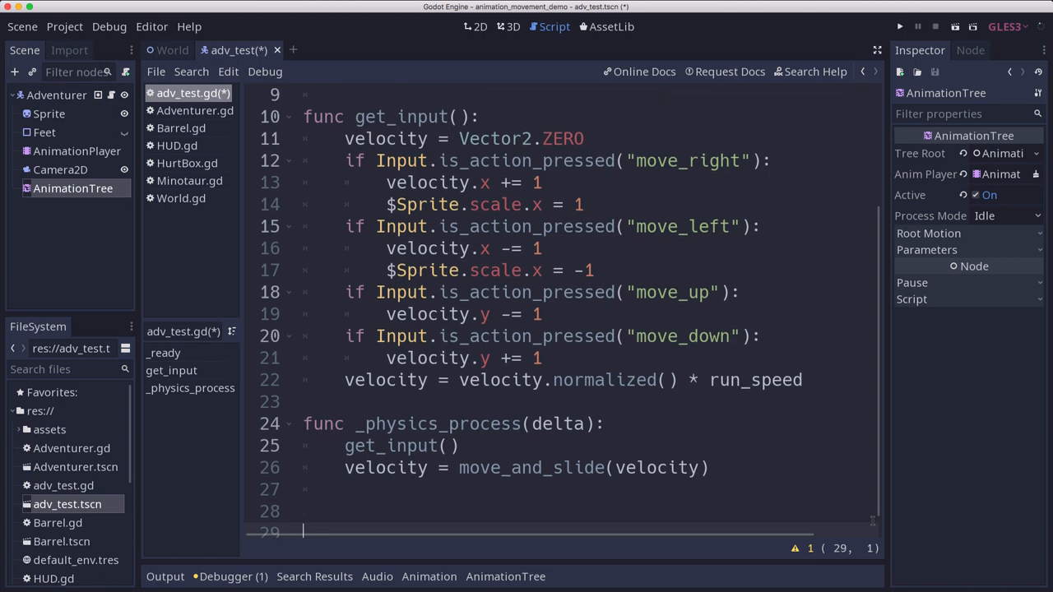
# Step: Write func hurt(): calling state_machine.travel("hurt") and recheck the state machine graph
pyautogui.write('func')
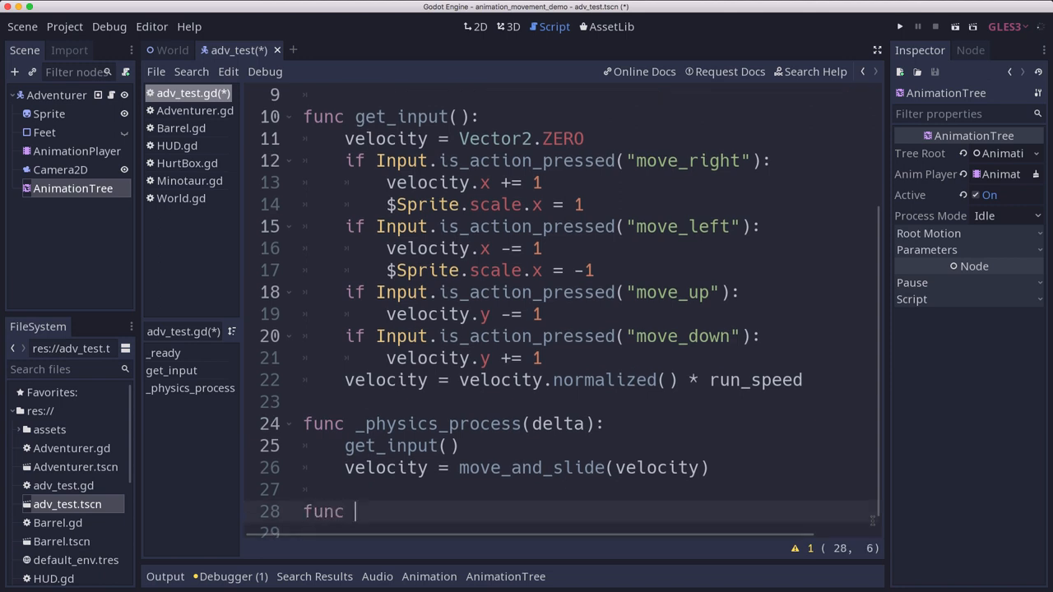
pyautogui.write('hurt():')
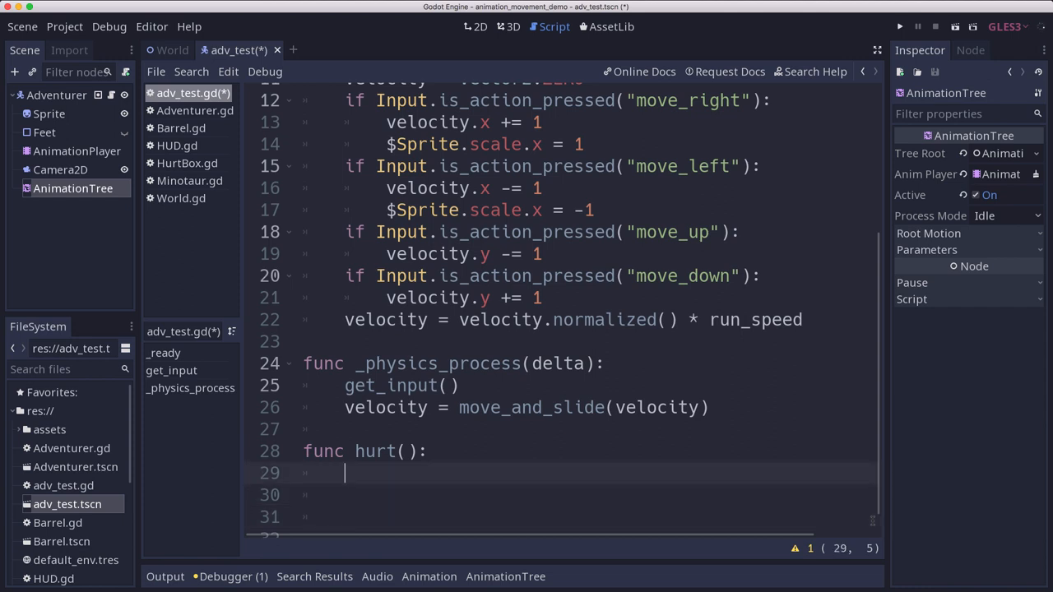
pyautogui.write('sta')
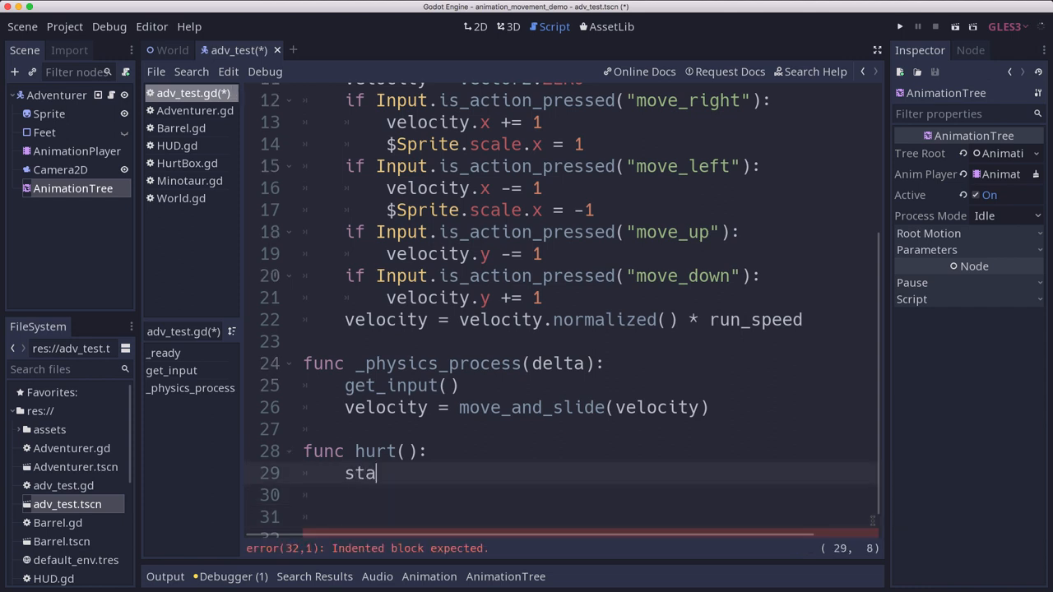
pyautogui.write('te_machine.tr')
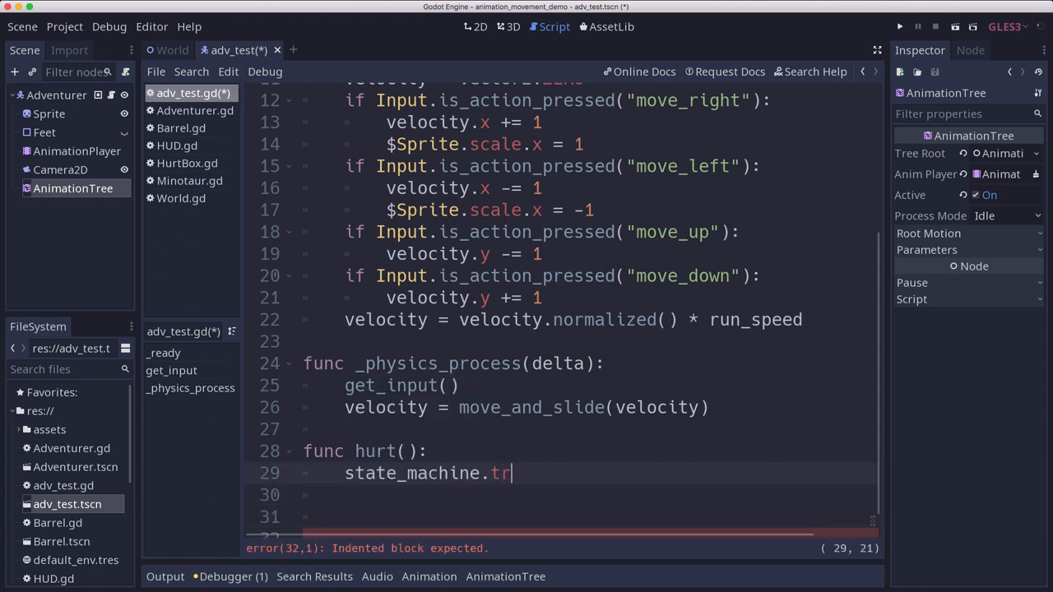
pyautogui.write('avel("H')
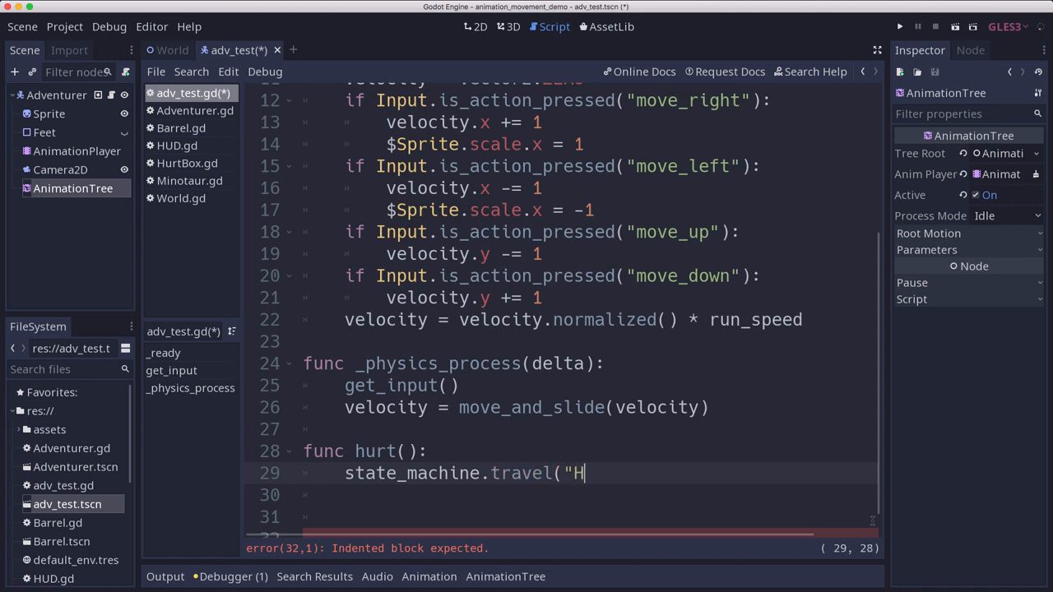
pyautogui.write('urt')
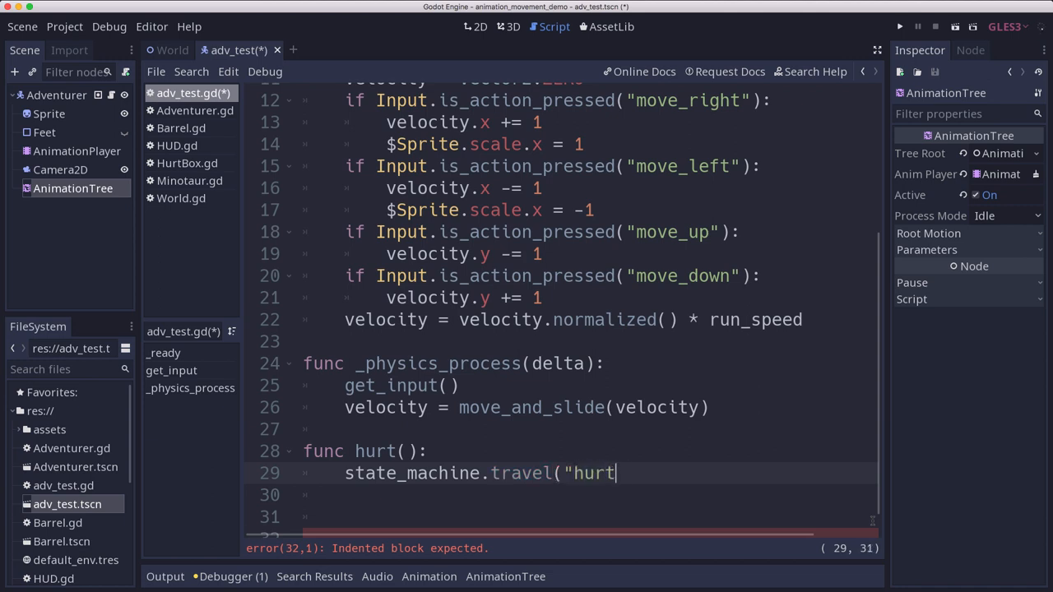
pyautogui.write('")')
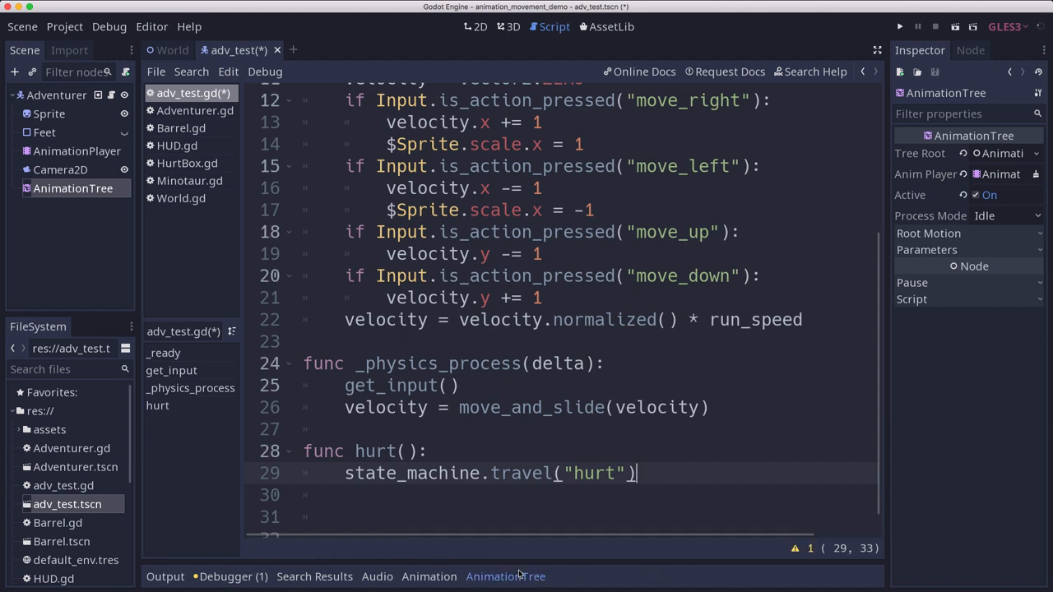
pyautogui.click(505, 576)
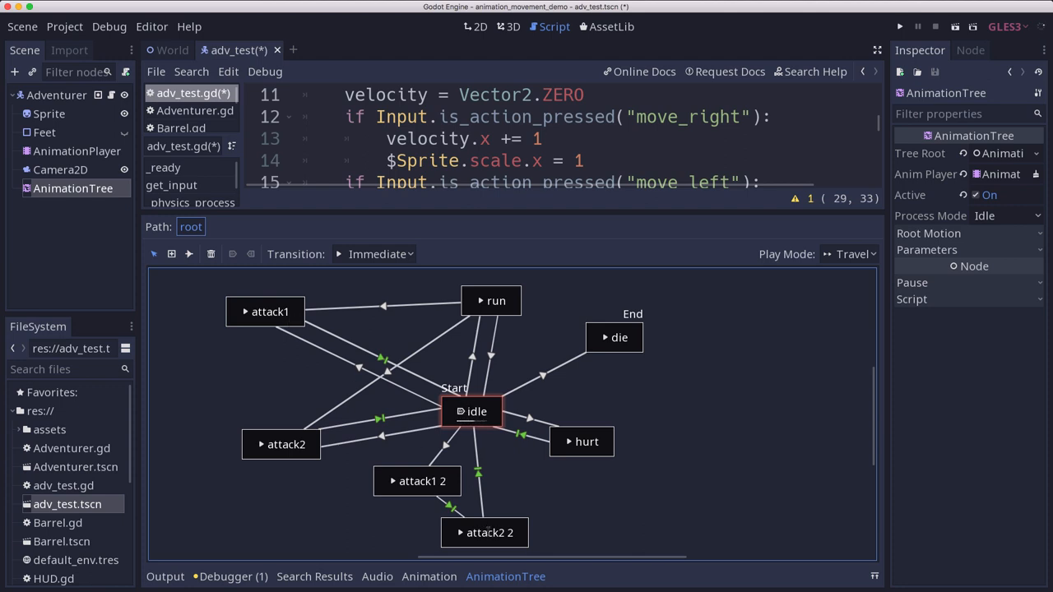
pyautogui.moveTo(443, 517)
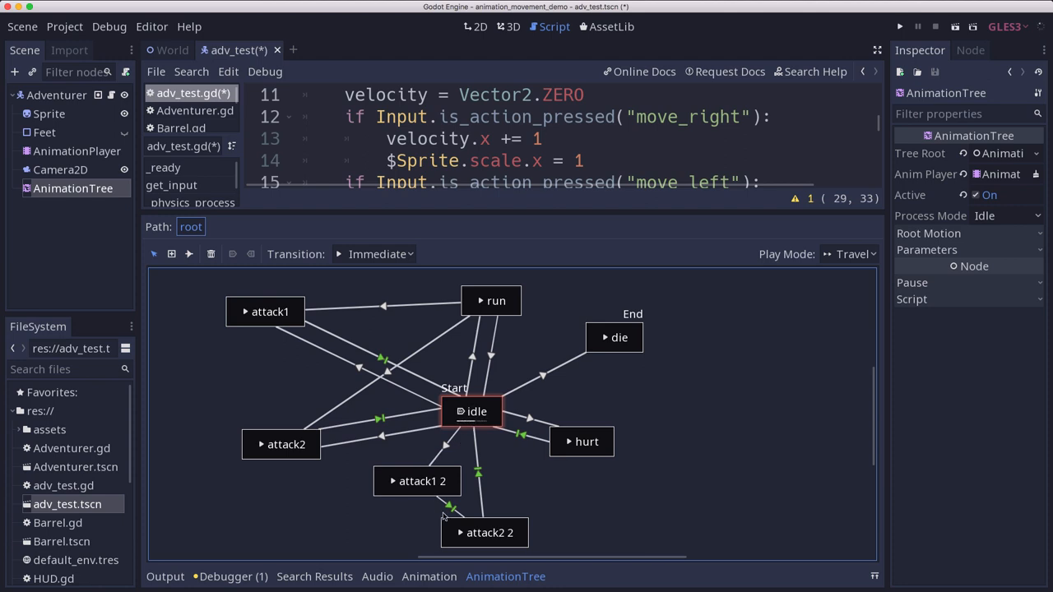
pyautogui.moveTo(245, 257)
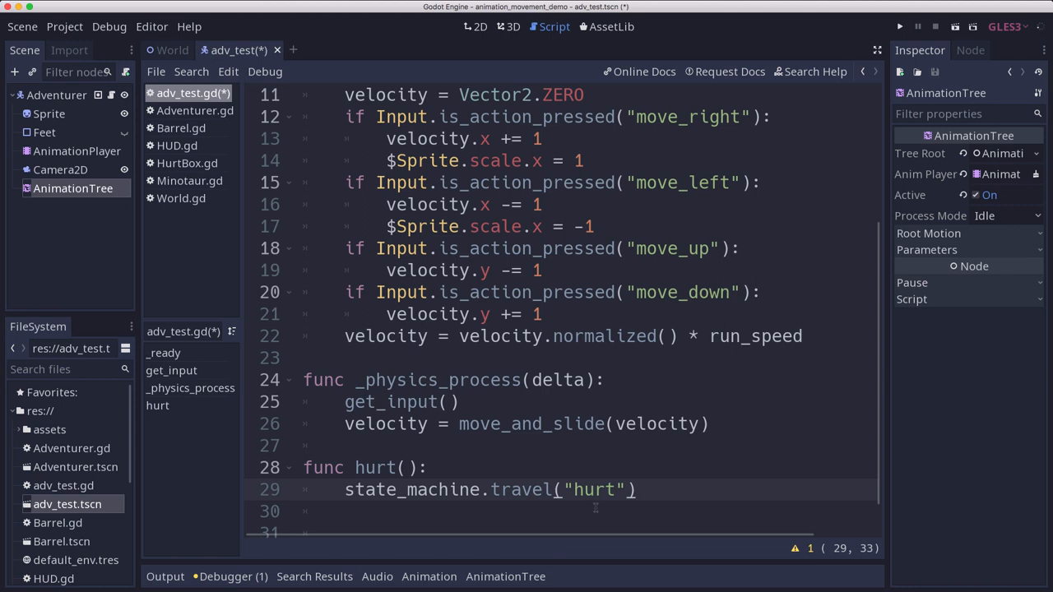
pyautogui.moveTo(683, 491)
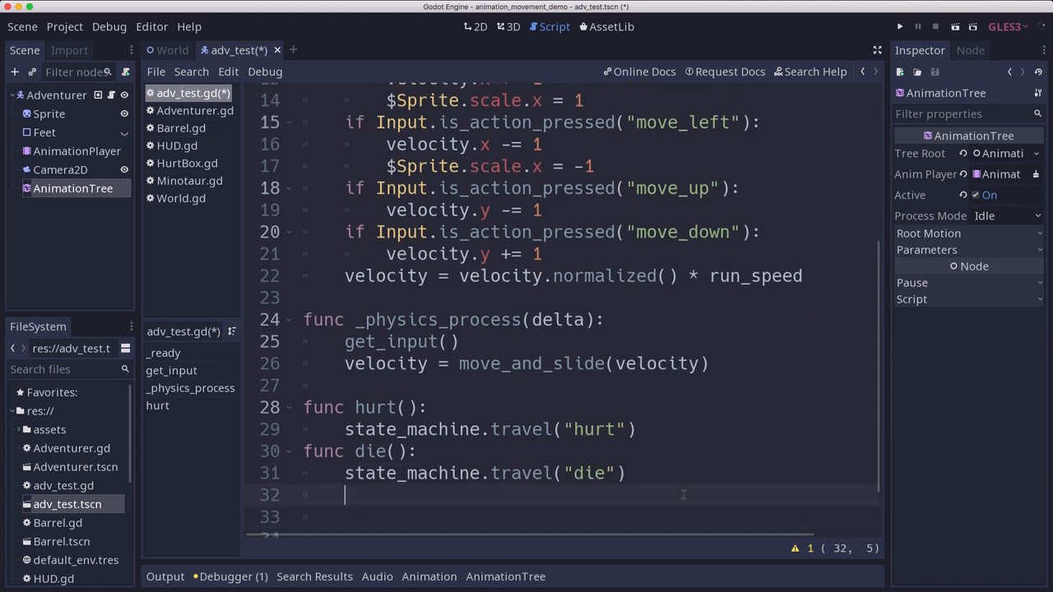
# Step: Write func die(): traveling to "die" and calling set_physics_process(false)
pyautogui.write('set_physics_process(false')
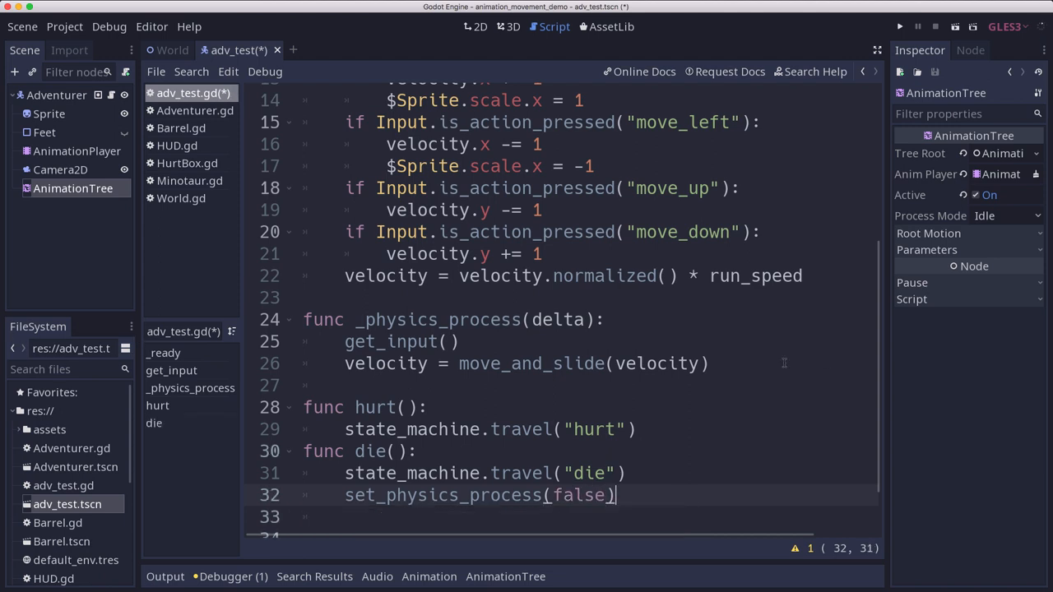
# Step: Make var current = state_machine.get_current_node() the first line of get_input()
pyautogui.scroll(3)
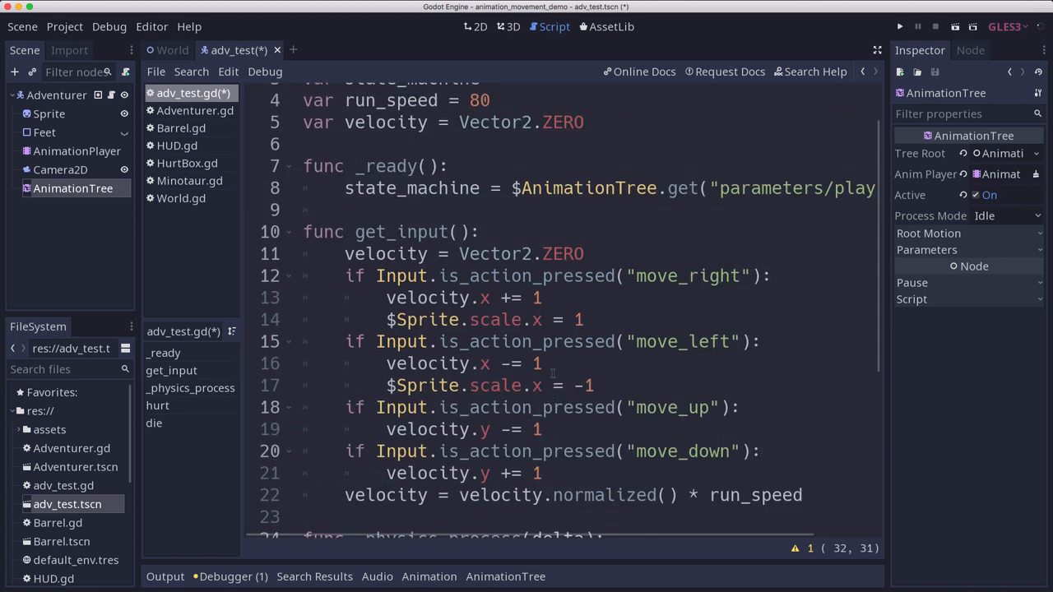
pyautogui.click(481, 232)
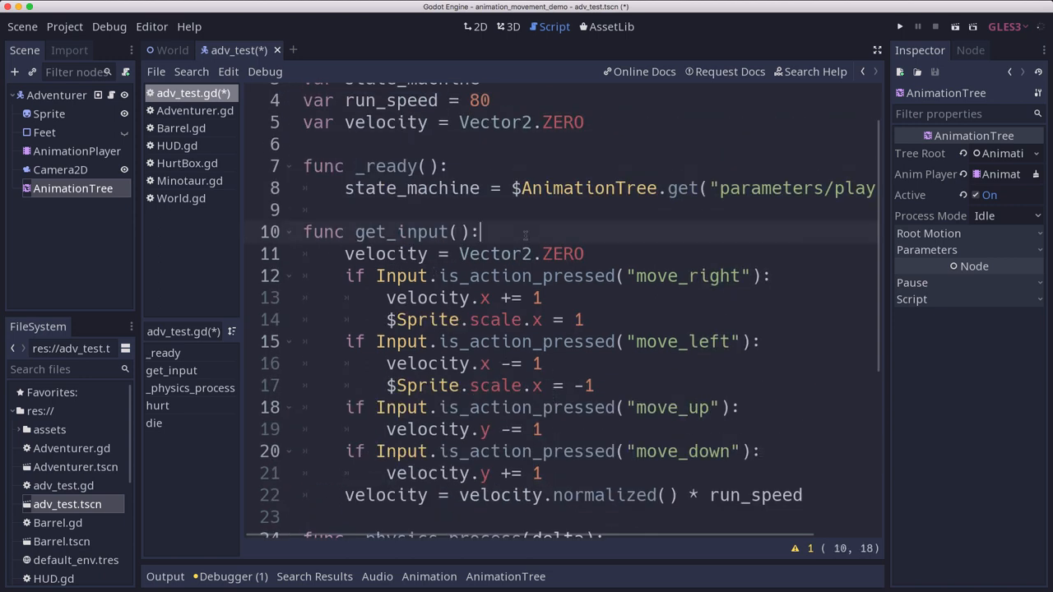
pyautogui.write('var current =')
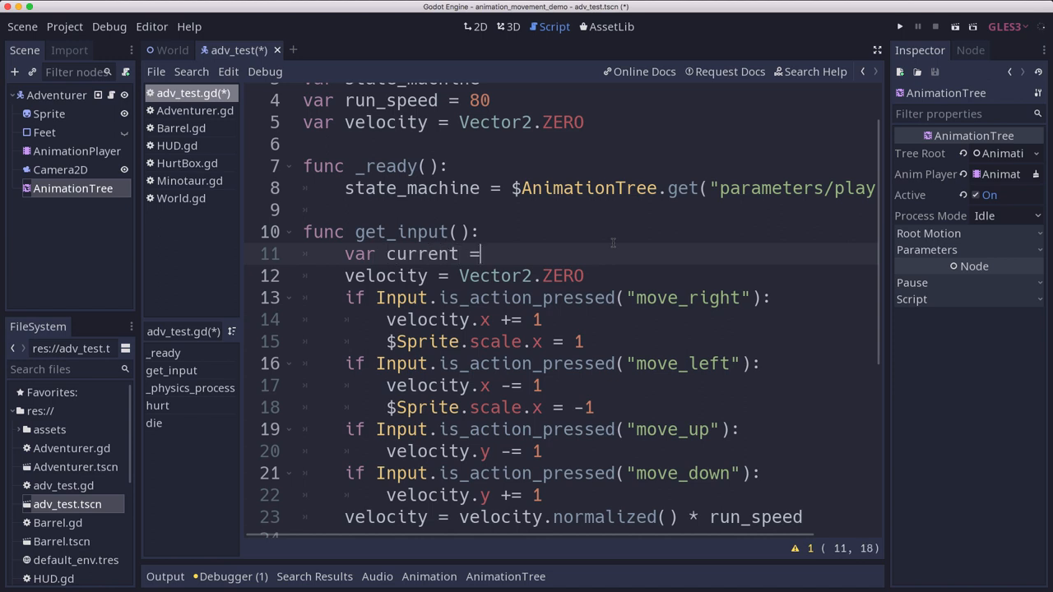
pyautogui.write('state_machine.get_current_')
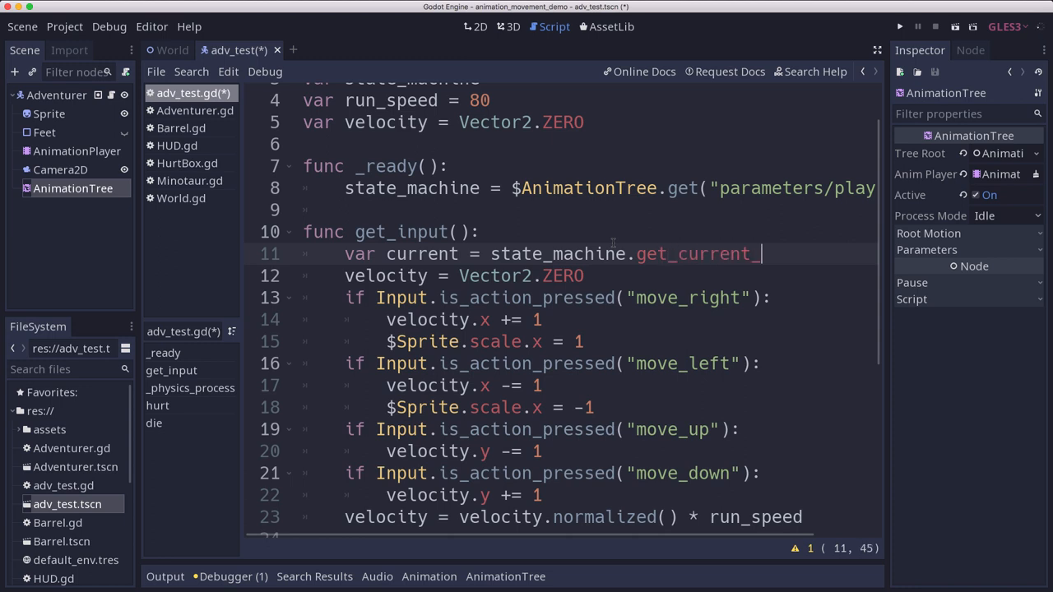
pyautogui.write('node()')
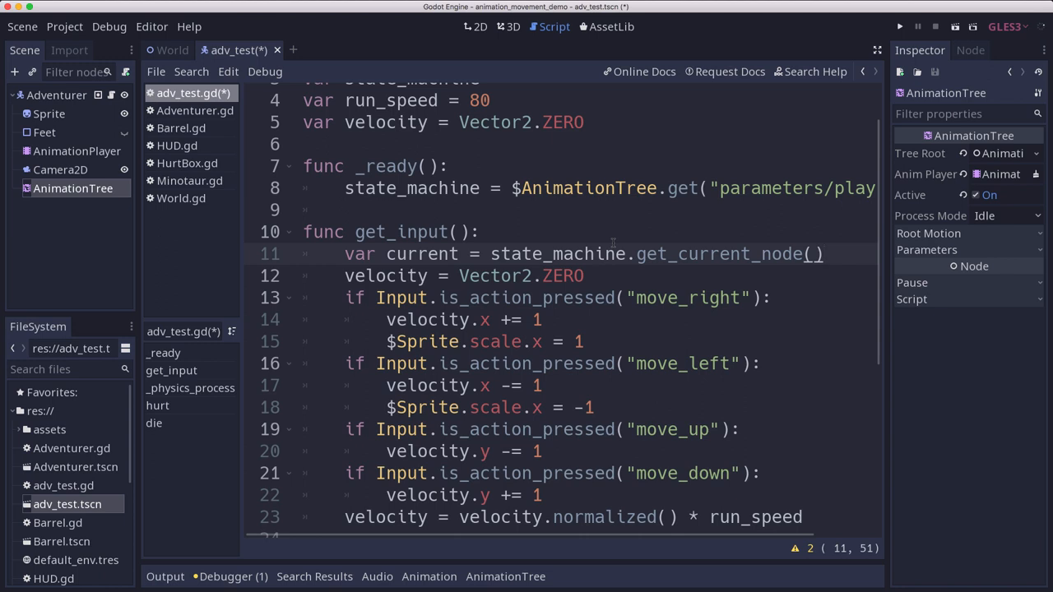
pyautogui.click(823, 253)
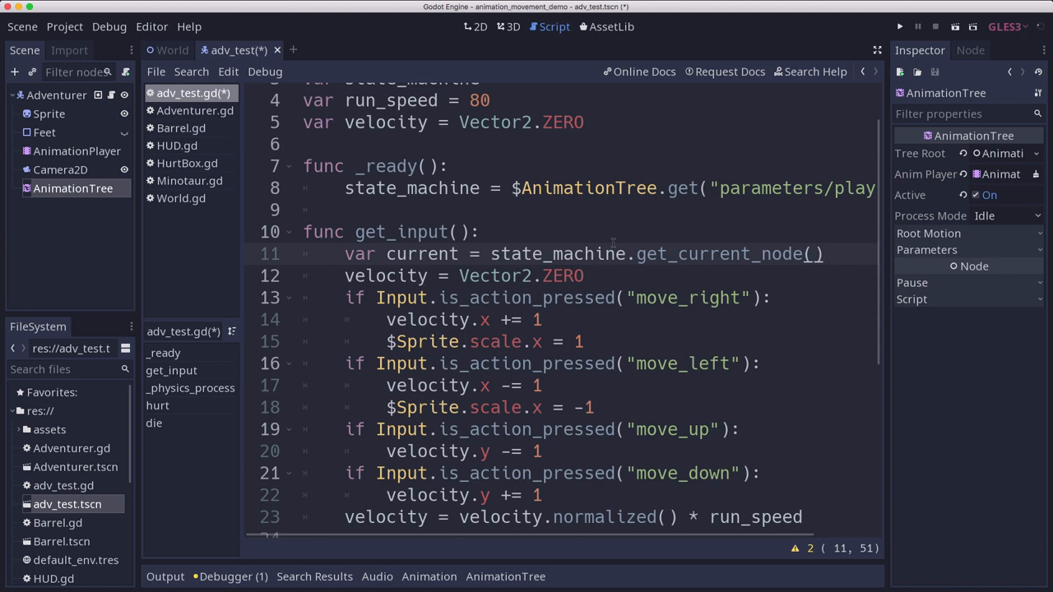
pyautogui.click(824, 253)
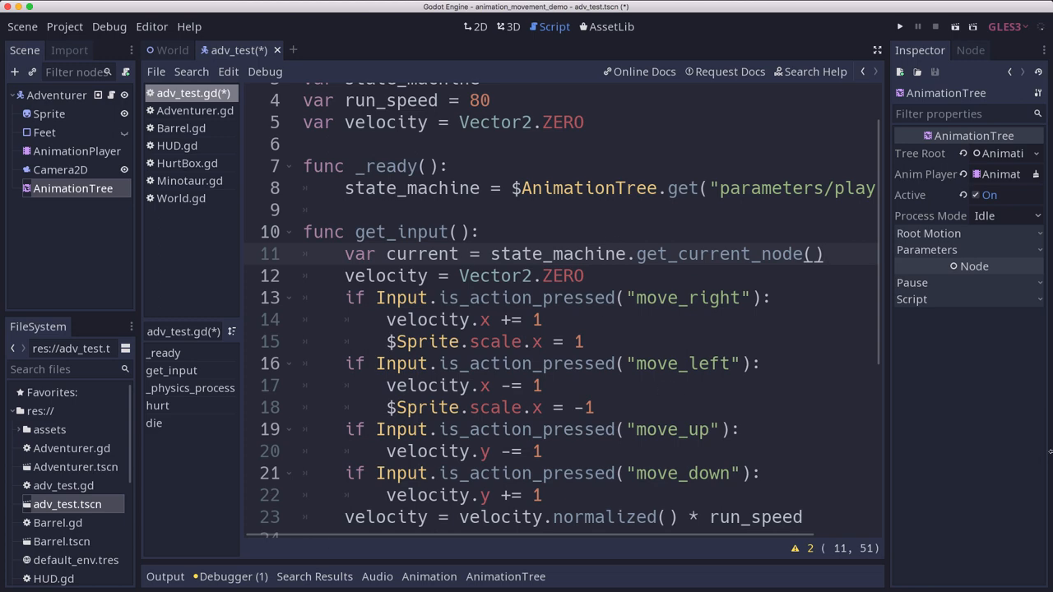
pyautogui.scroll(-3)
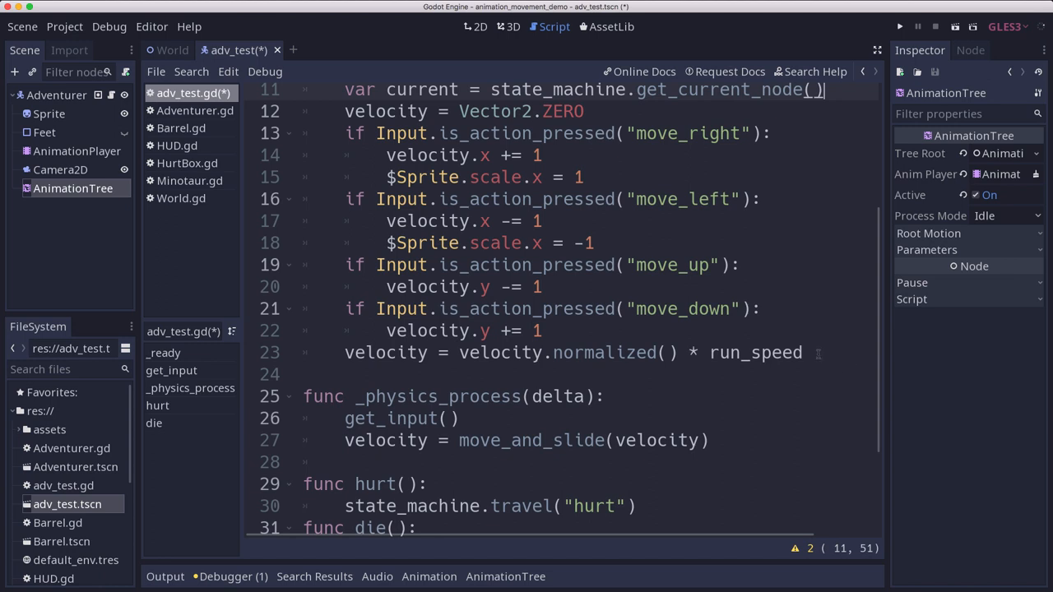
# Step: After the normalize line, travel to "idle" when velocity.length() == 0
pyautogui.press('Return')
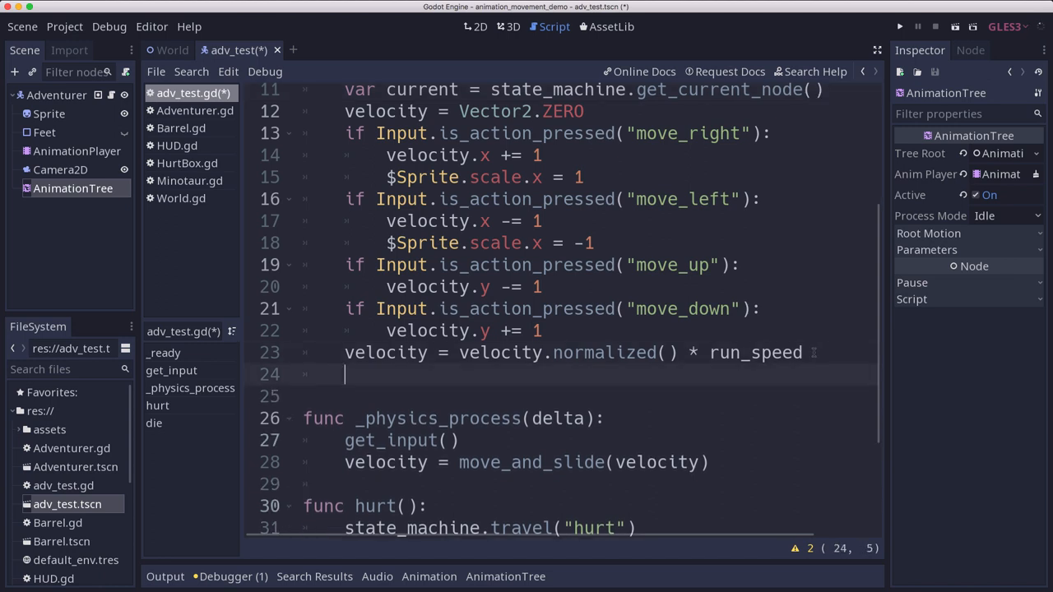
pyautogui.write('if velocity.length() == 0:')
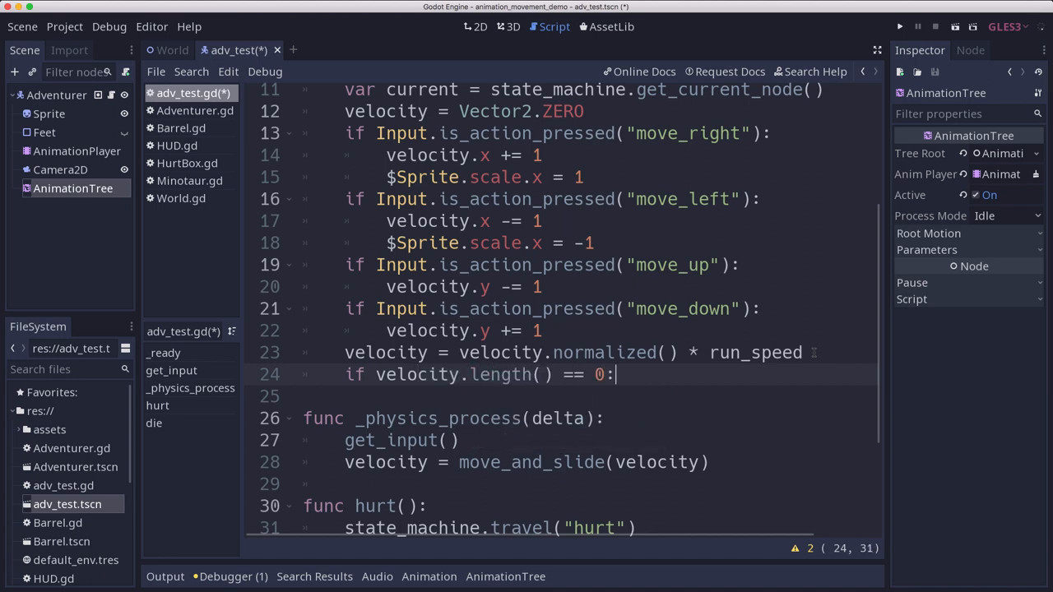
pyautogui.write('state_machine.tra')
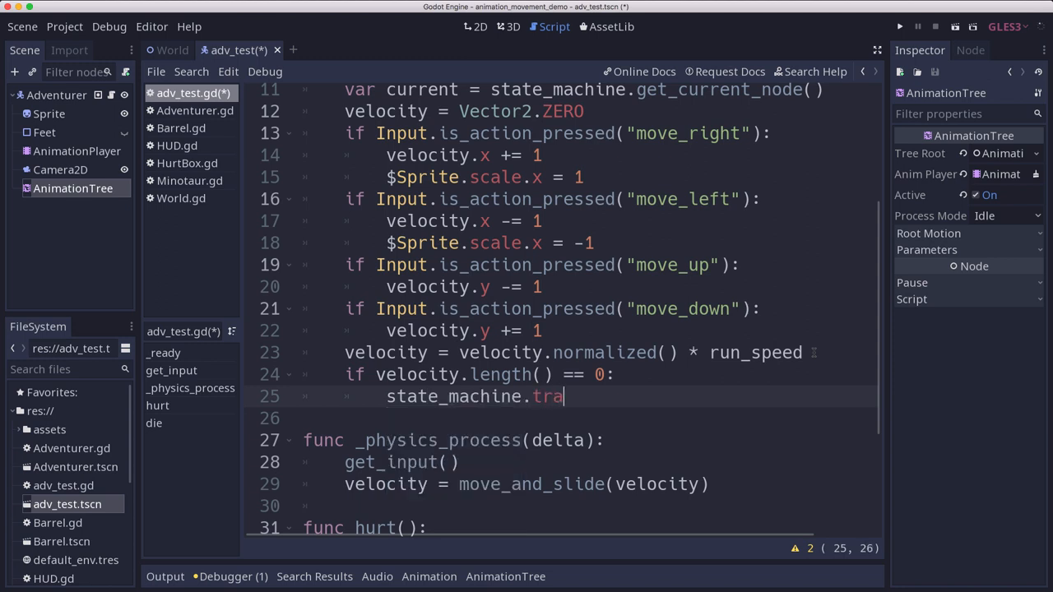
pyautogui.write('vel("idle')
pyautogui.write('if')
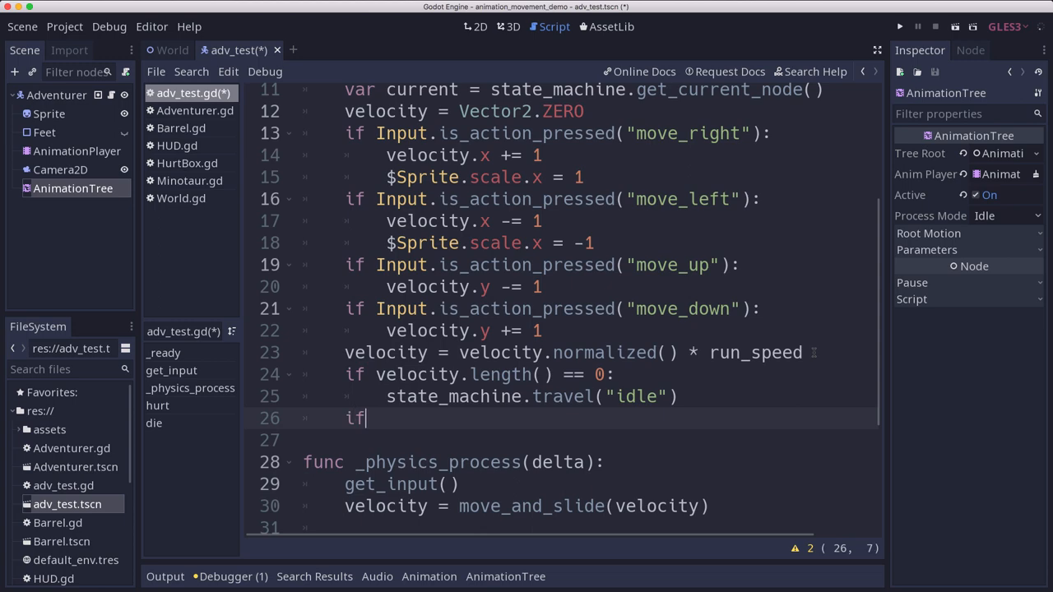
# Step: Add the branch traveling to "run" when velocity.length() > 0
pyautogui.write('velocity.le')
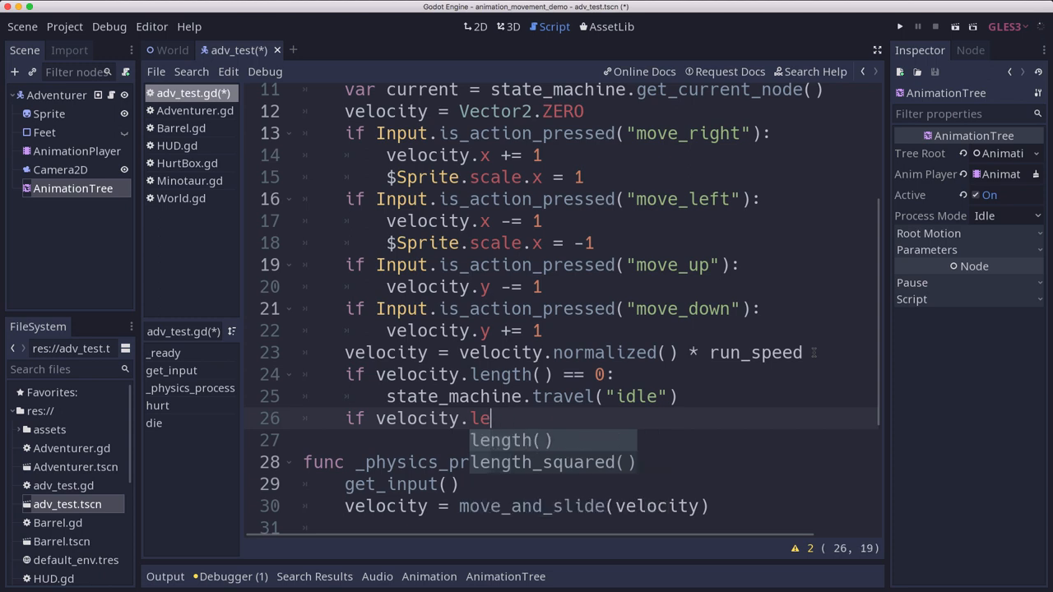
pyautogui.write('ngth(')
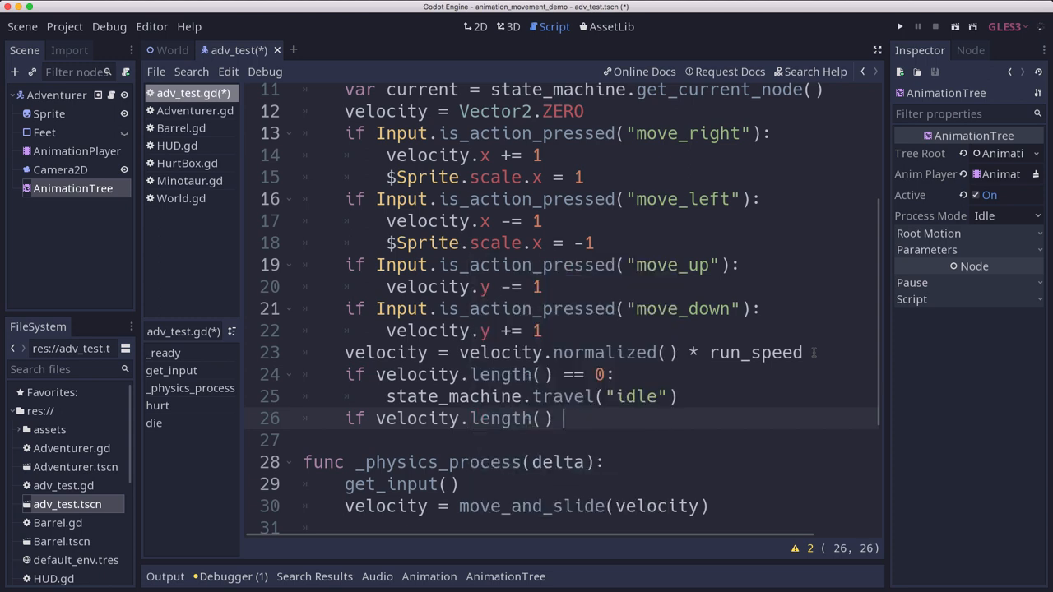
pyautogui.write('> 0:')
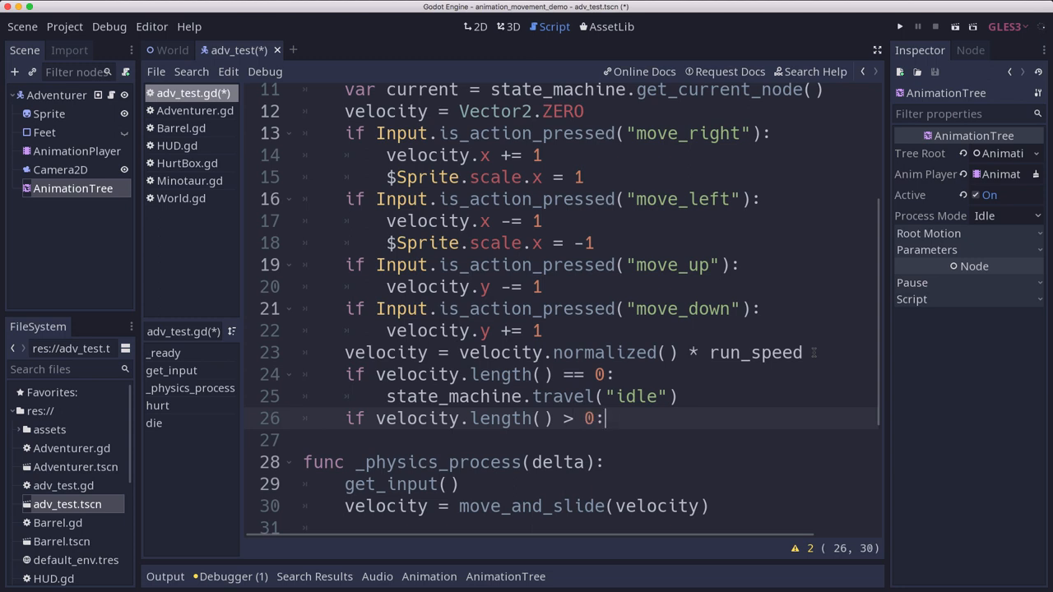
pyautogui.press('Return')
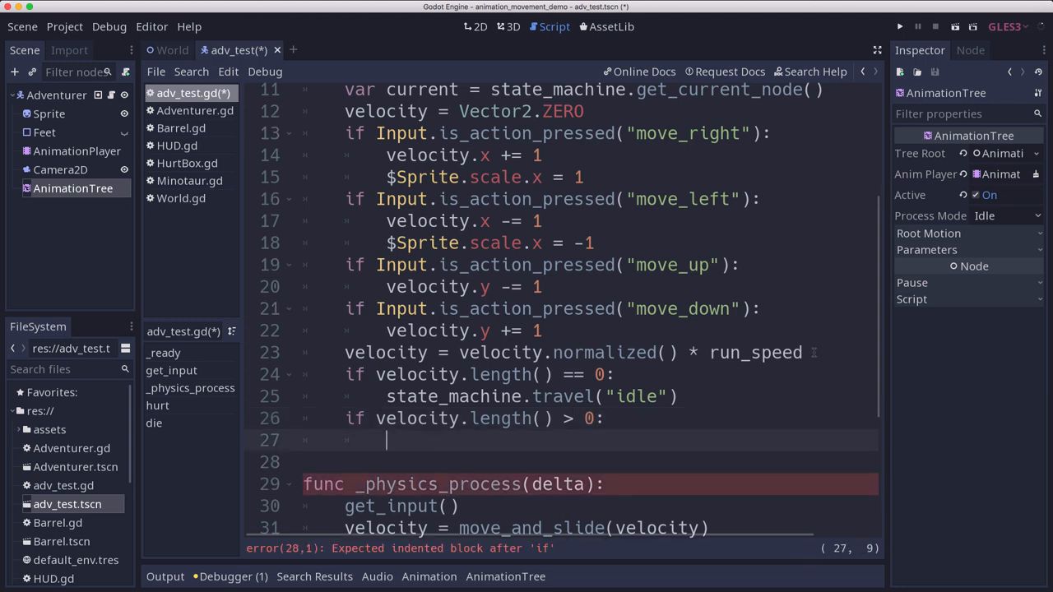
pyautogui.write('state_machine.r')
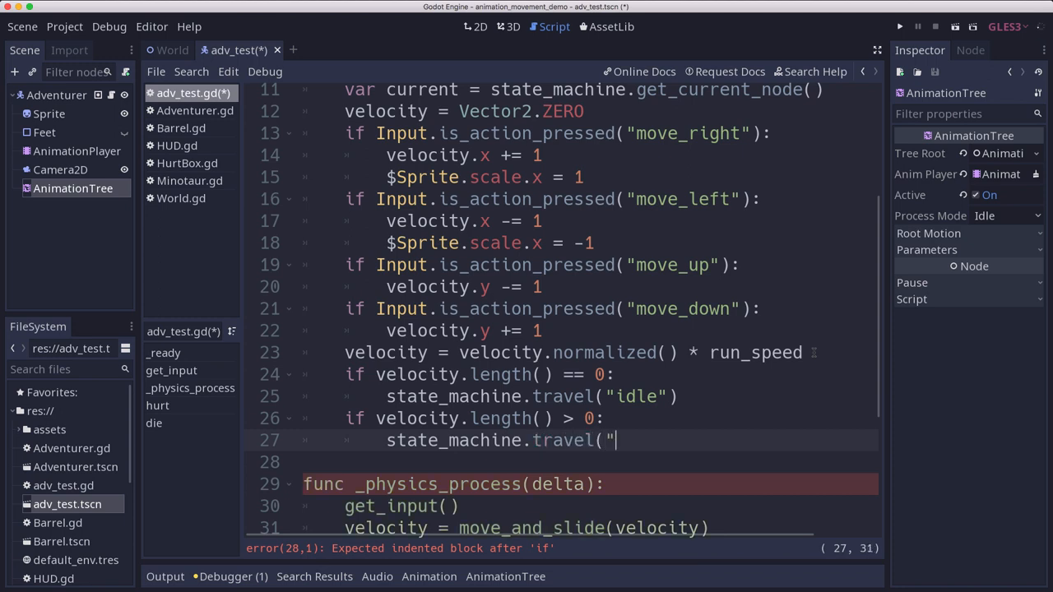
pyautogui.write('run")')
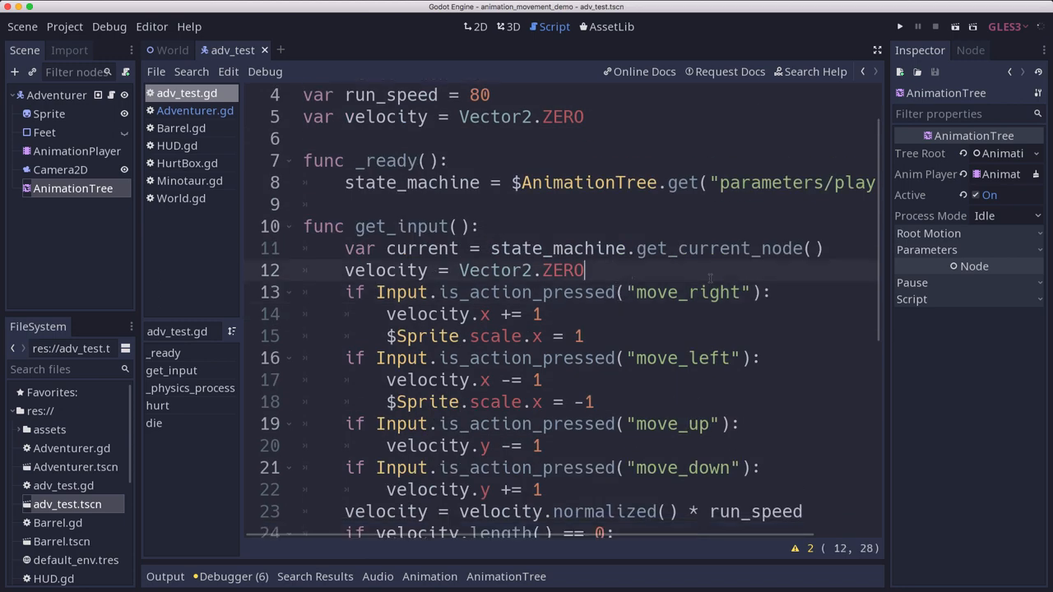
# Step: Add an is_action_just_pressed("attack") check that travels to "attack1"
pyautogui.press('Return')
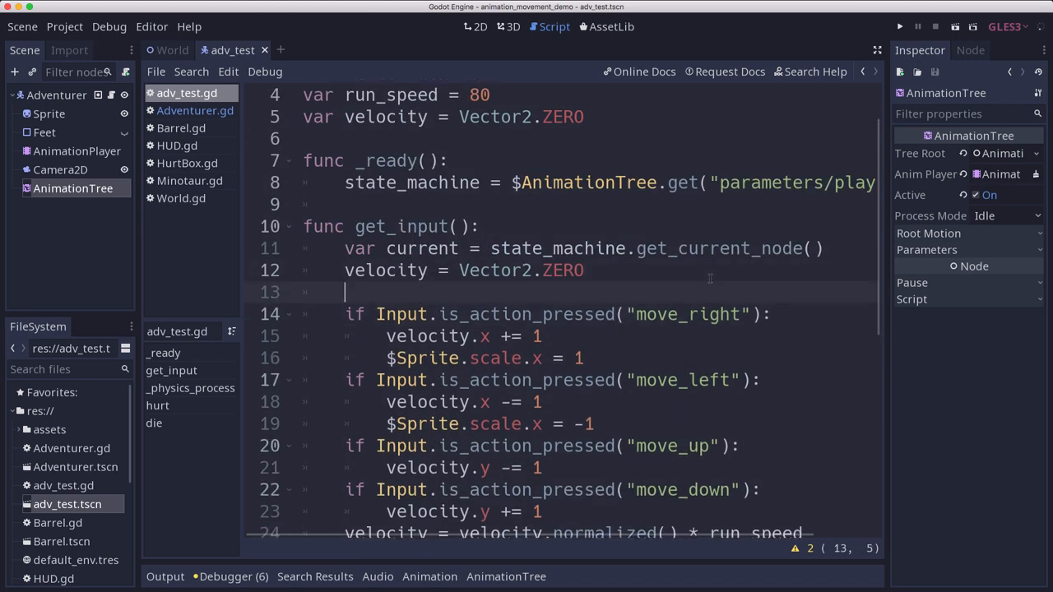
pyautogui.write('if Inpu')
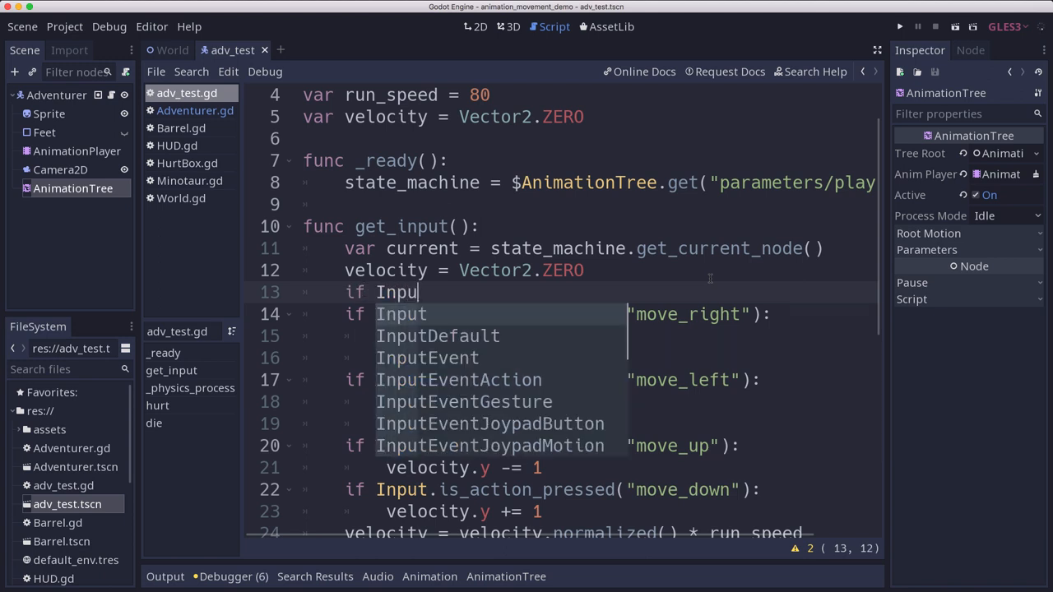
pyautogui.write('t.isaction_just_pressed(')
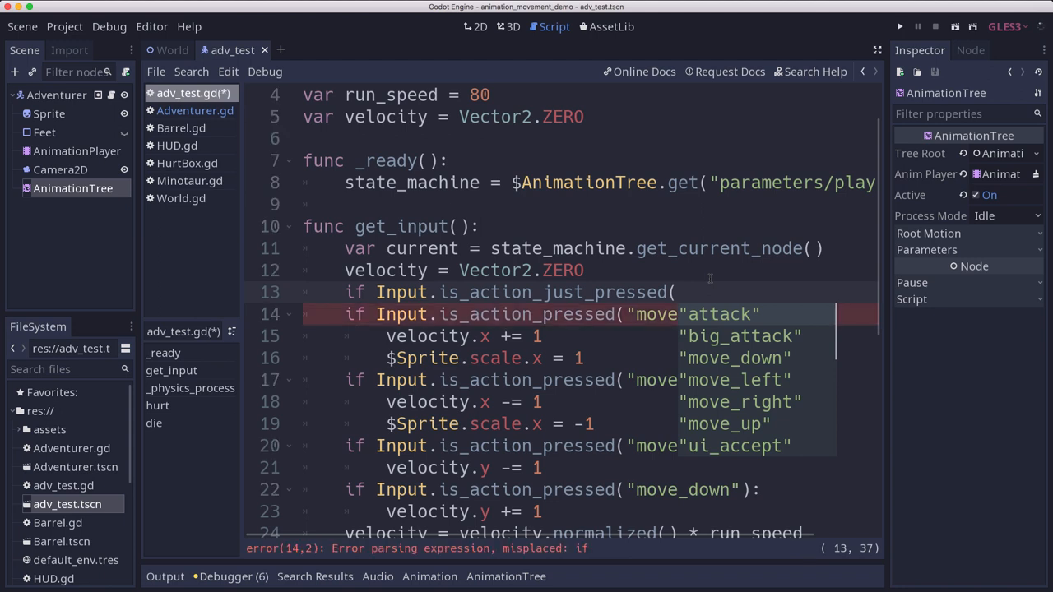
pyautogui.click(675, 292)
pyautogui.write('state_machine.travel(')
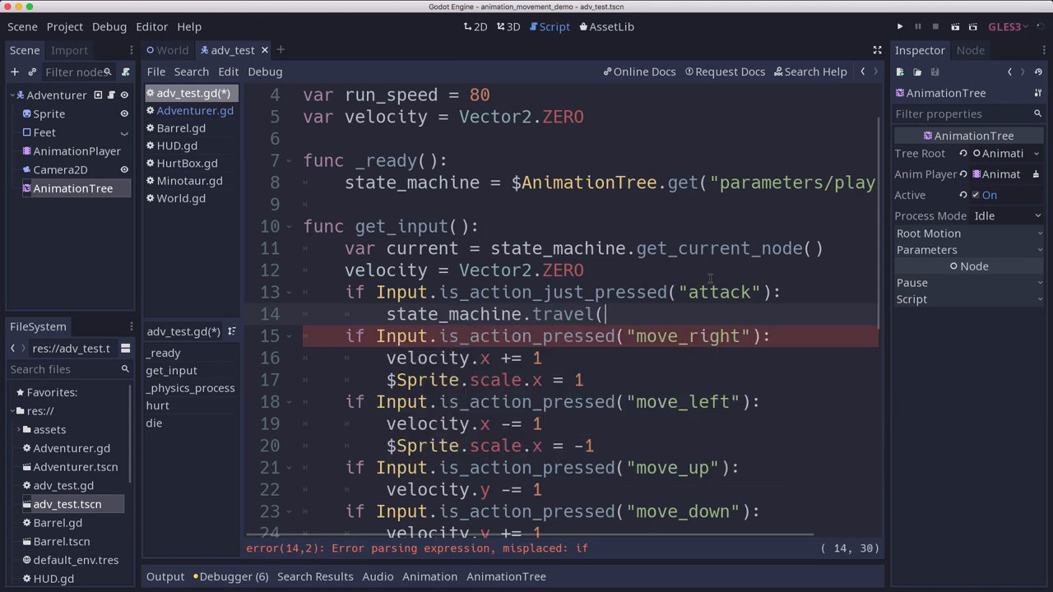
pyautogui.write('"atta')
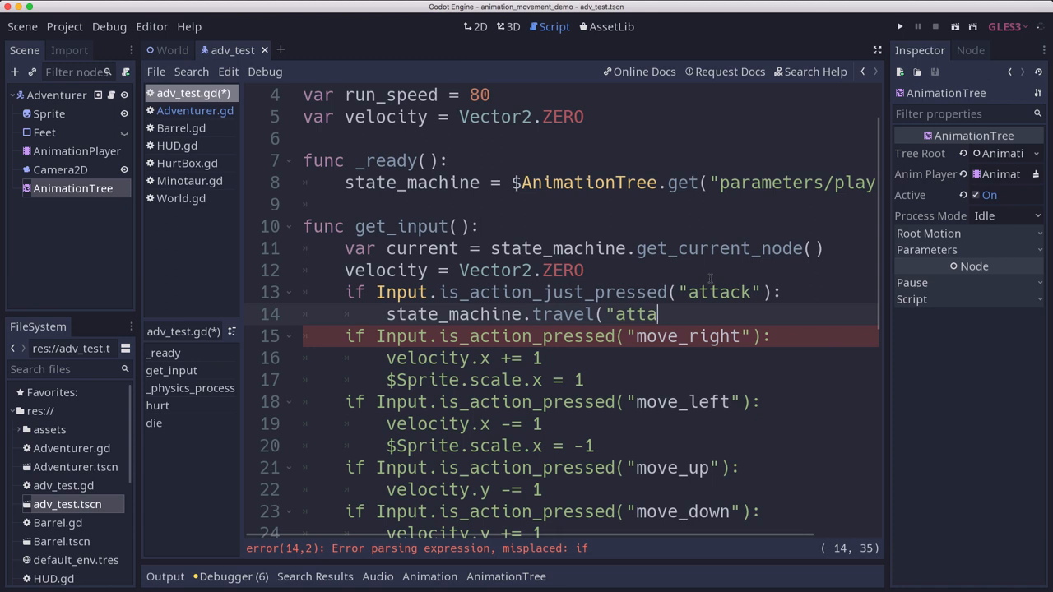
pyautogui.write('ck1")')
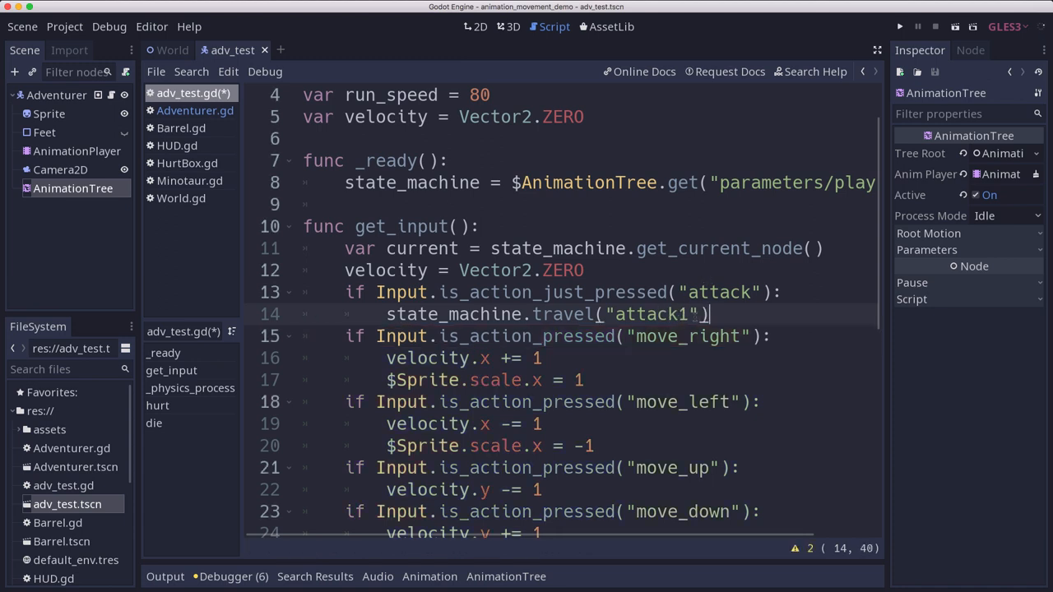
# Step: Duplicate the attack check and change its action to big_attack
pyautogui.click(345, 292)
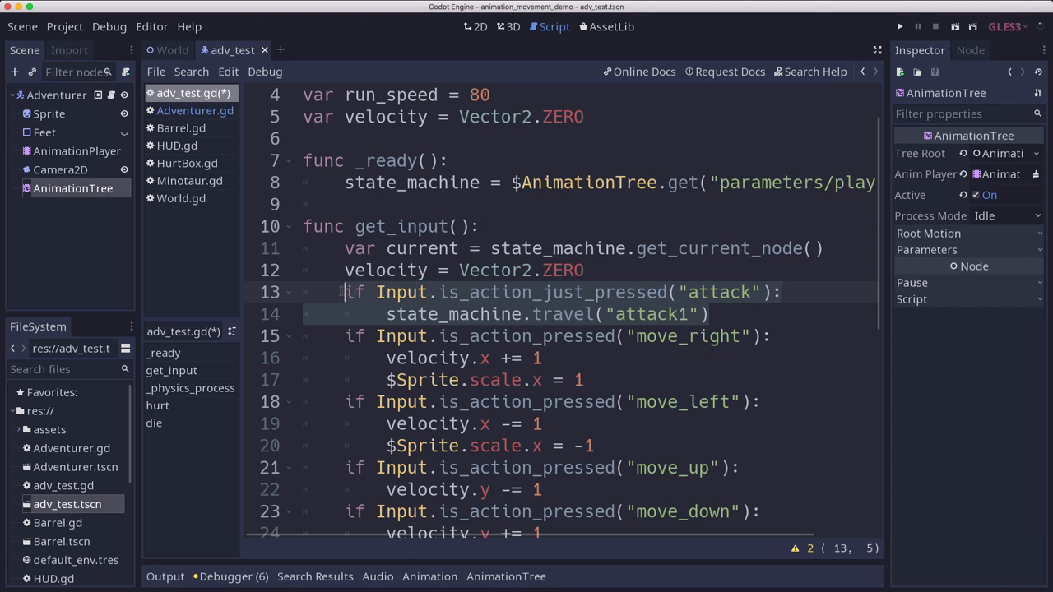
pyautogui.click(720, 314)
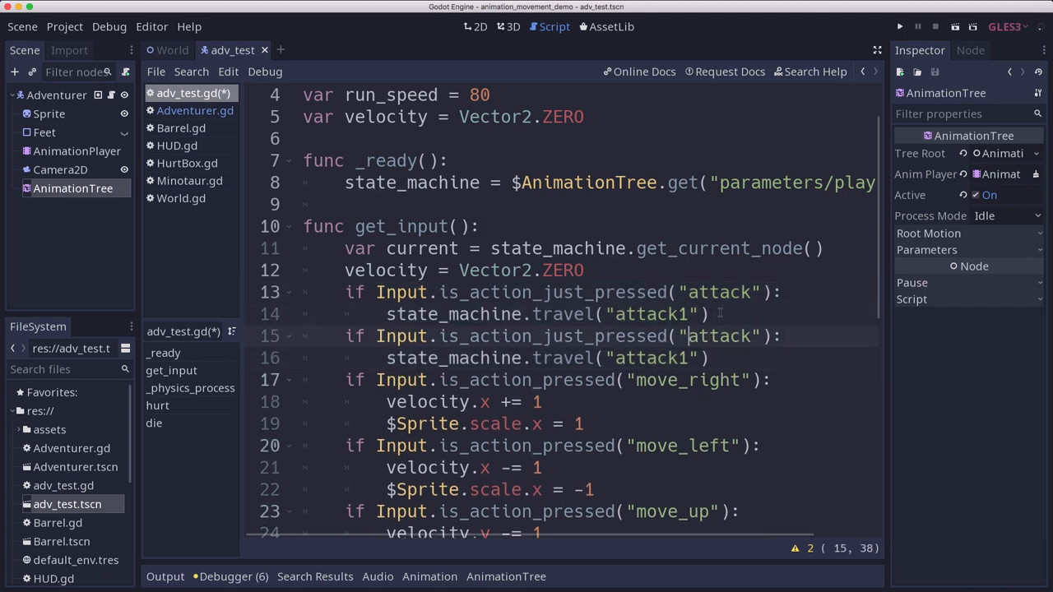
pyautogui.write('big)')
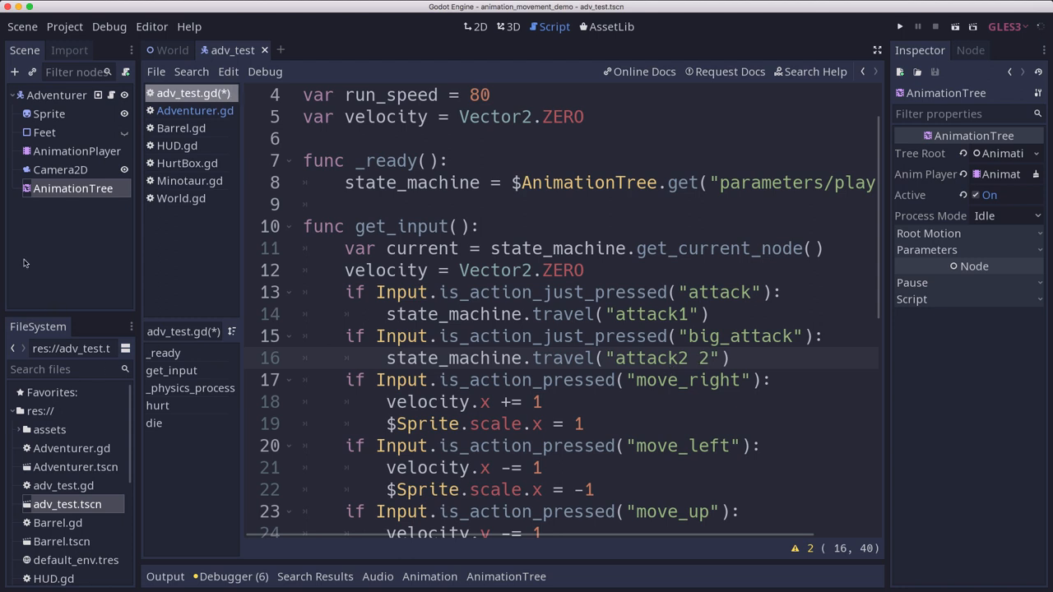
pyautogui.click(506, 576)
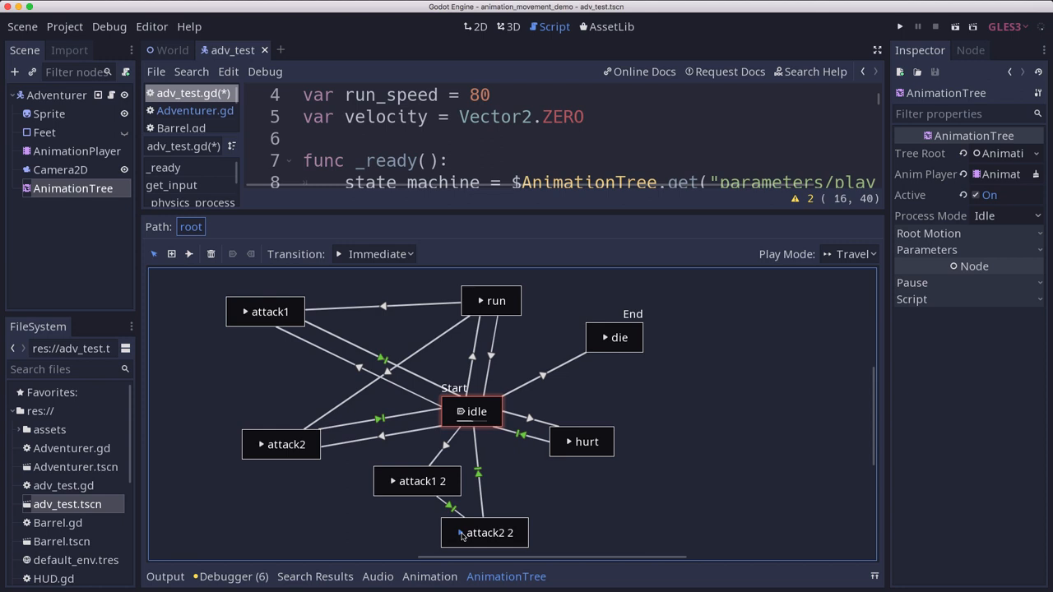
pyautogui.click(471, 412)
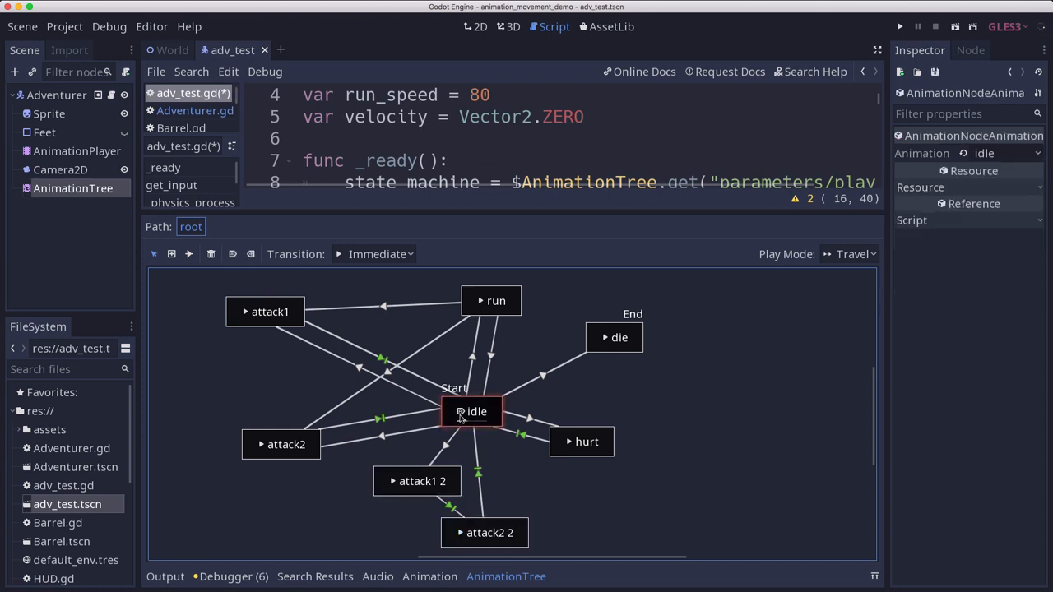
pyautogui.click(491, 301)
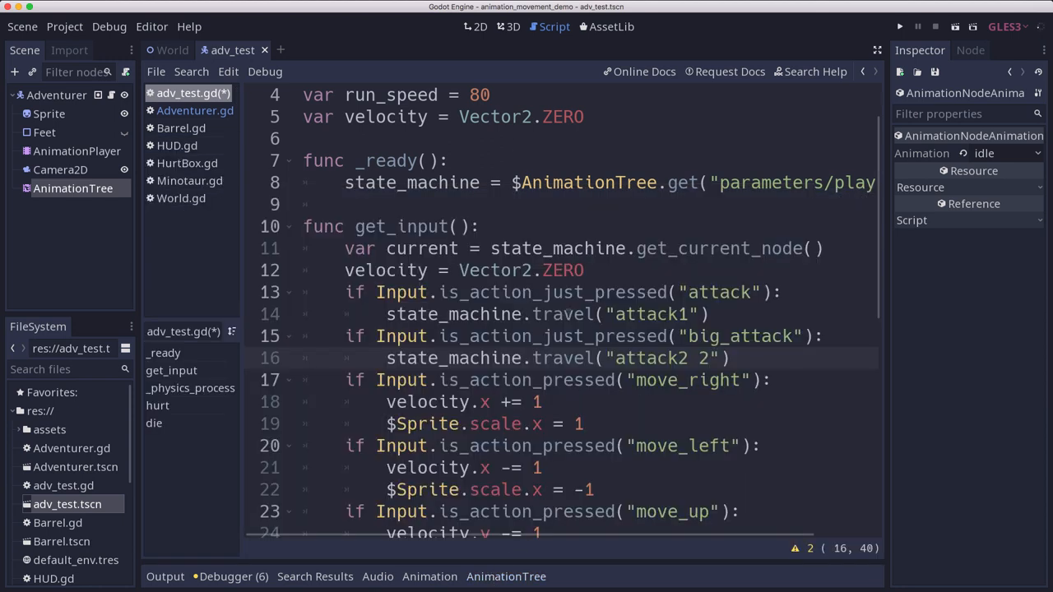
pyautogui.click(711, 314)
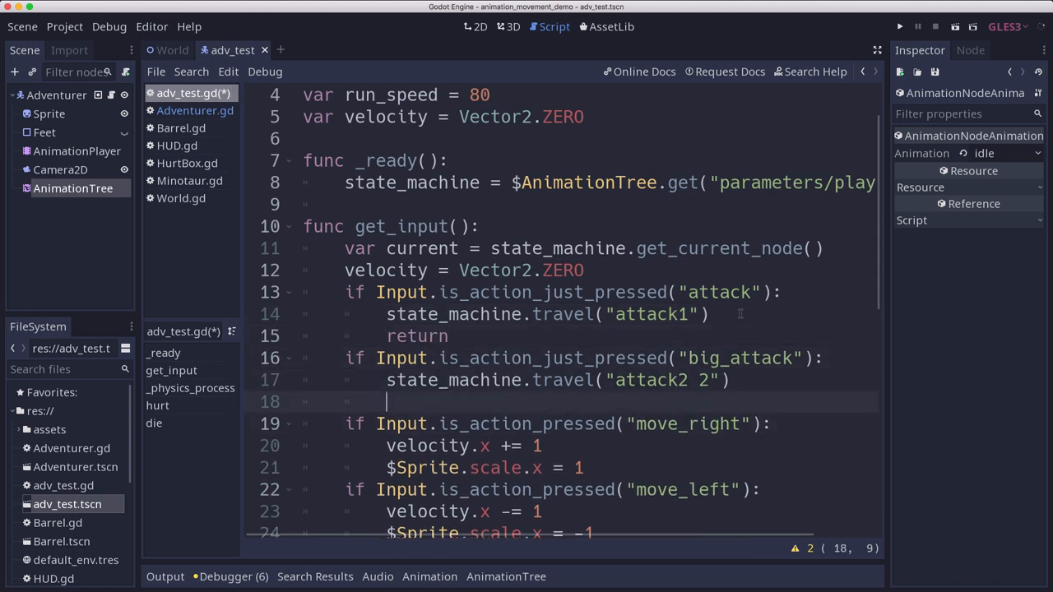
# Step: End both attack branches with return and launch the scene for a test run
pyautogui.write('return')
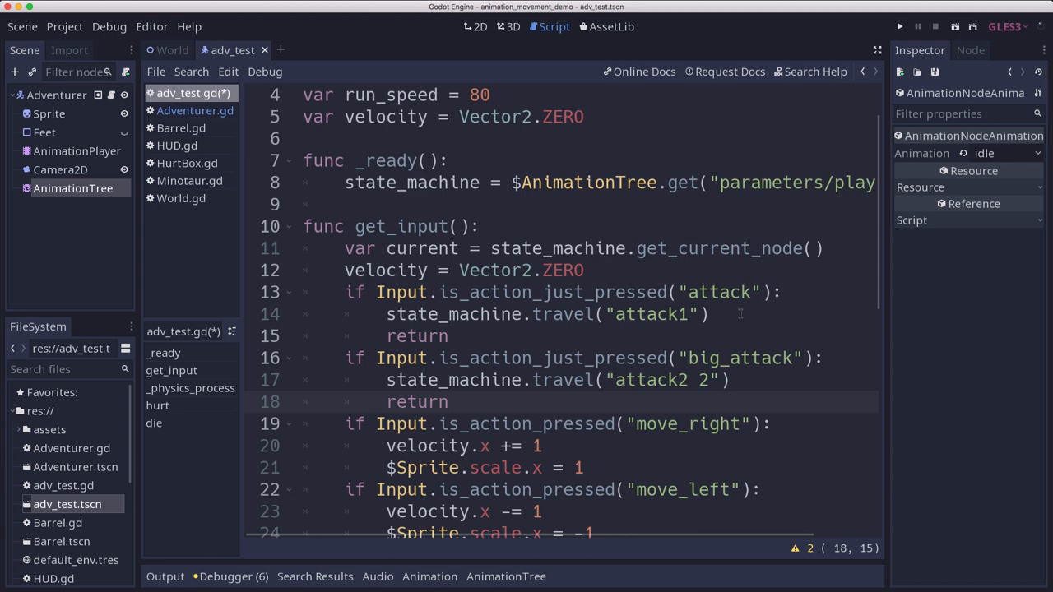
pyautogui.scroll(-3)
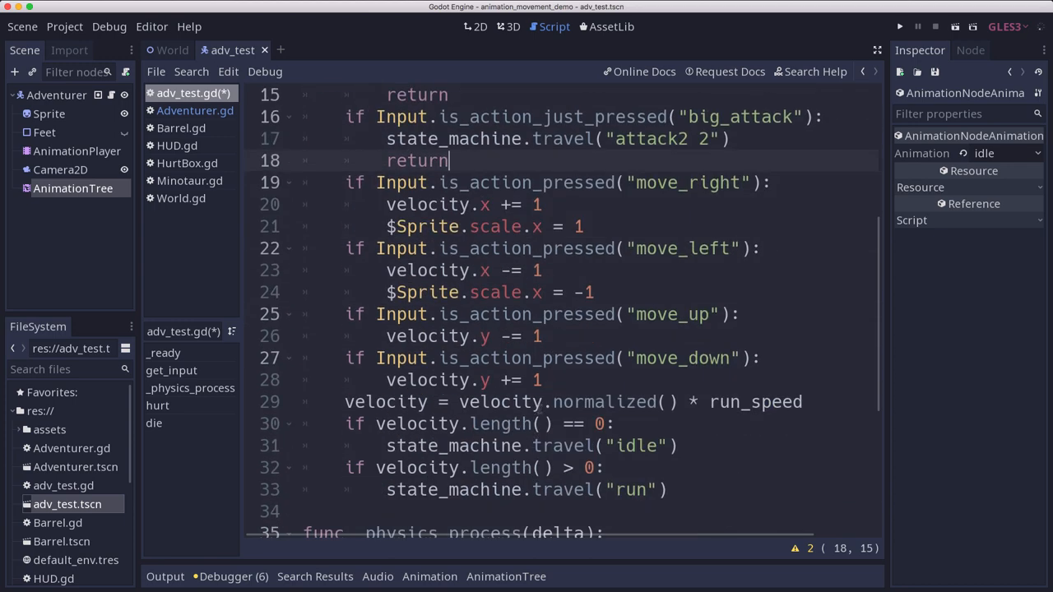
pyautogui.scroll(3)
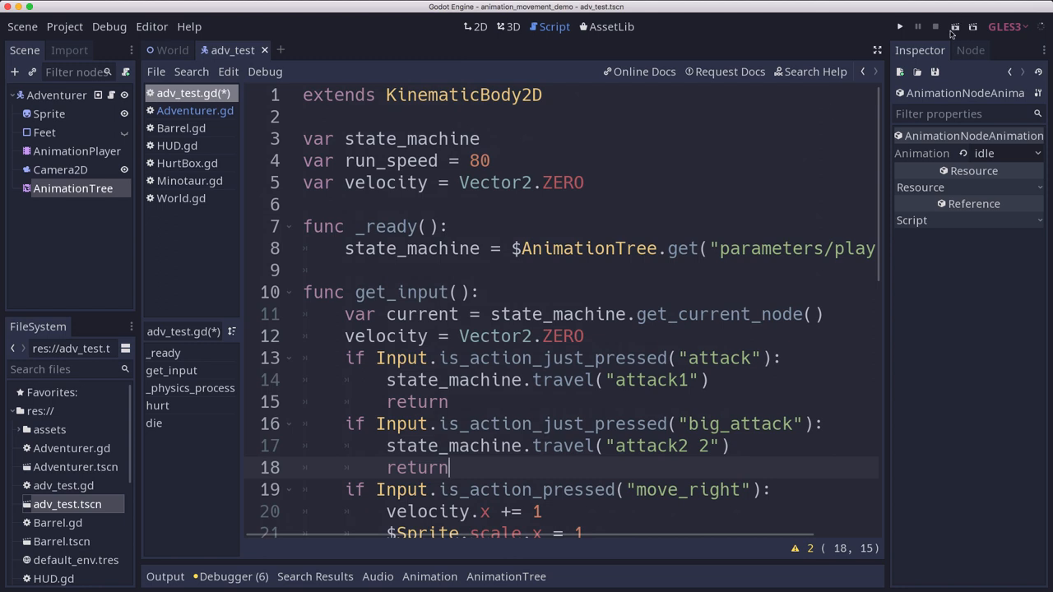
pyautogui.click(899, 27)
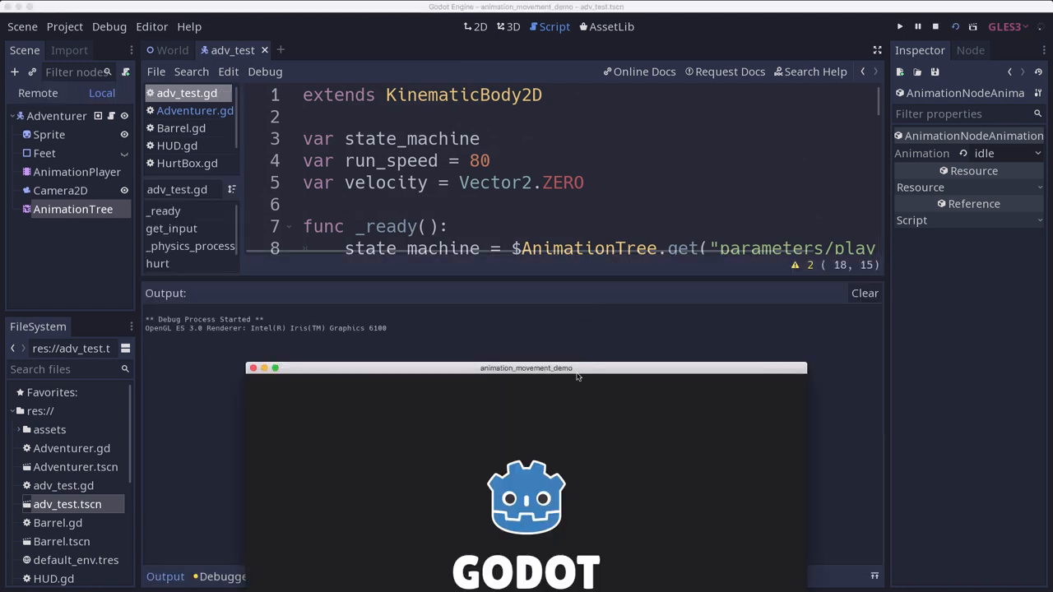